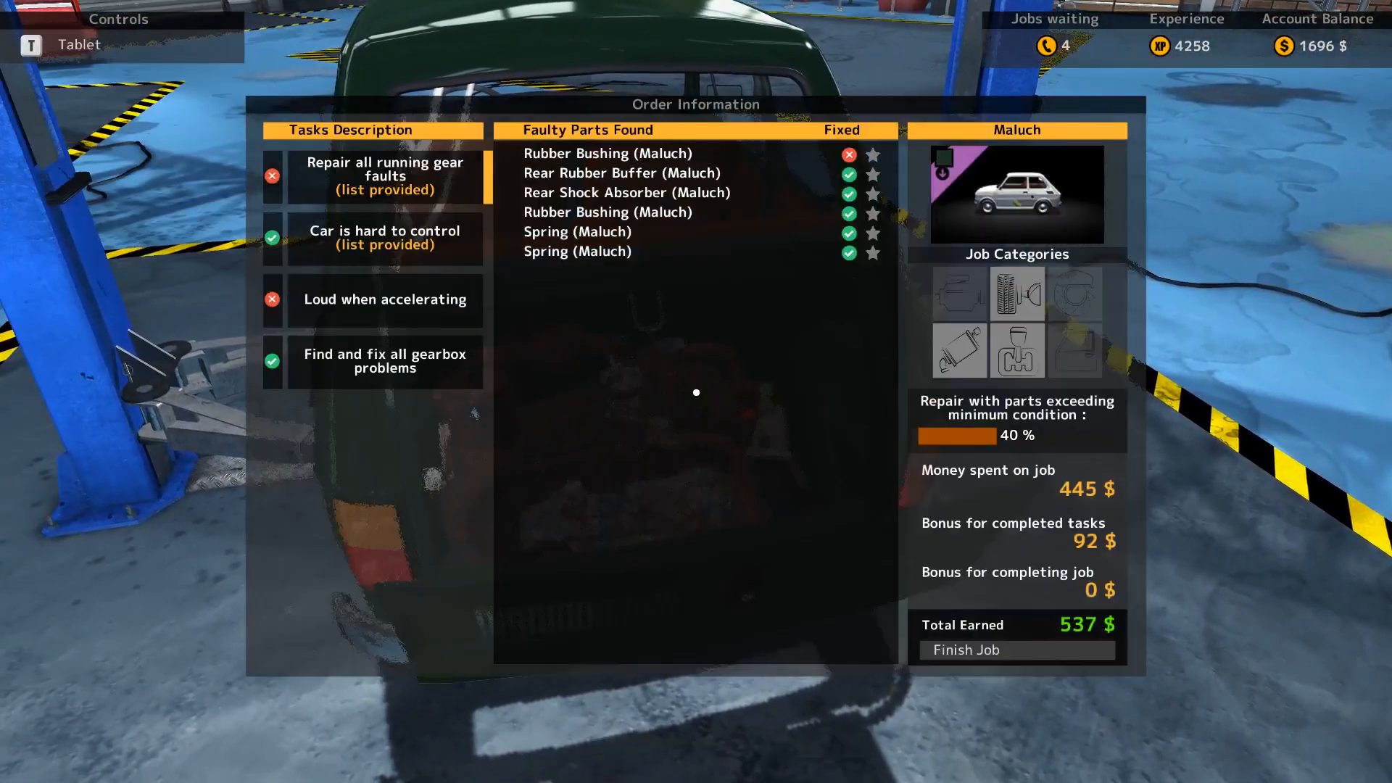
Step: Search the Maluch Parts Shop for 'mu' and buy the 200 $ muffler
{"action": "left_click", "coordinate": [385, 300]}
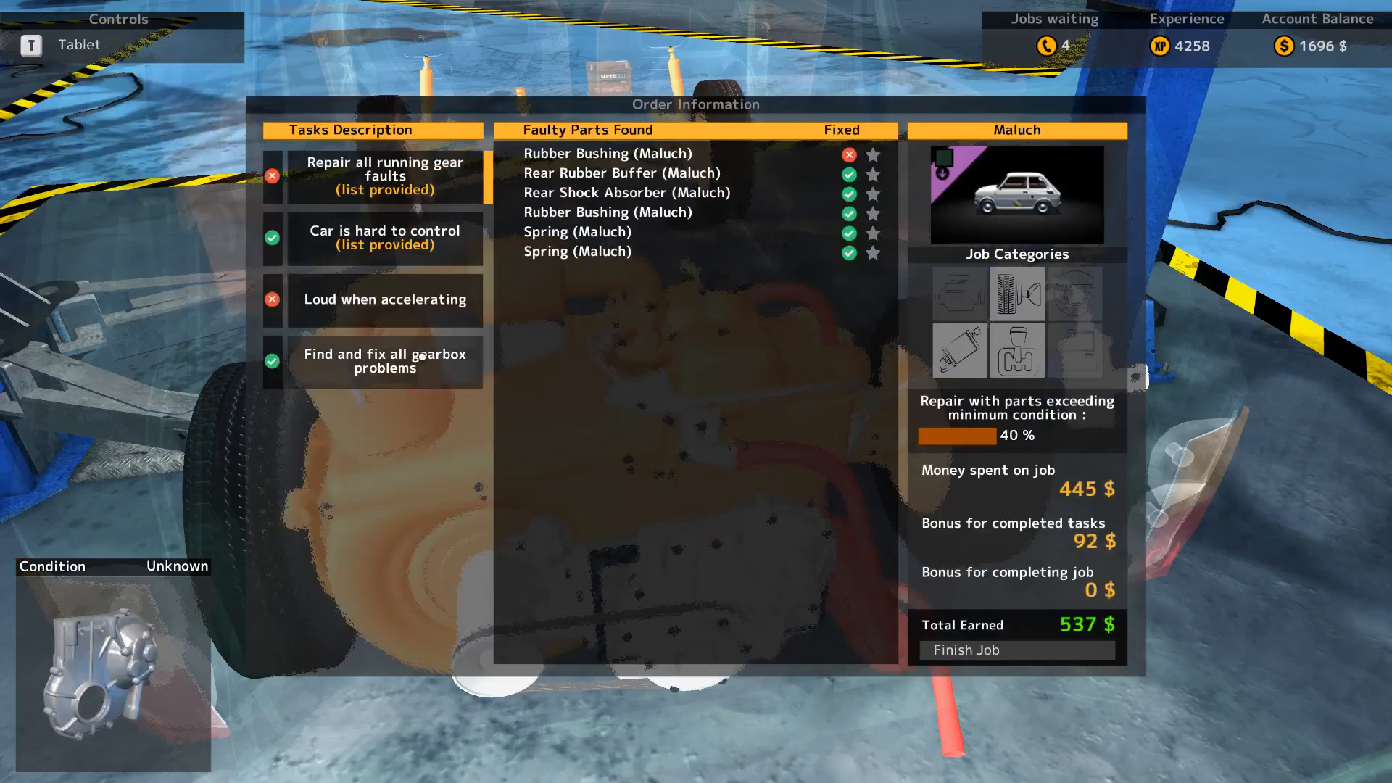
{"action": "left_click", "coordinate": [385, 300]}
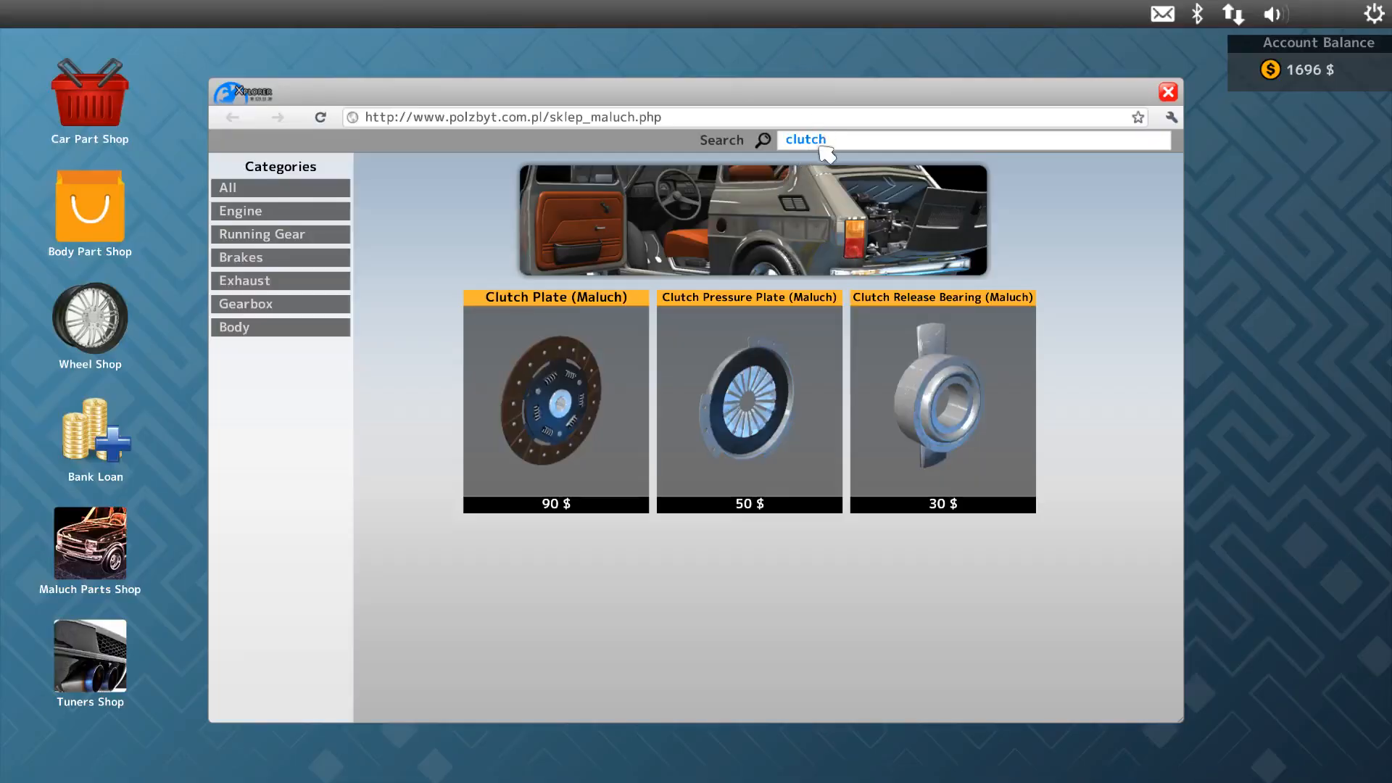
{"action": "type", "text": "muffler"}
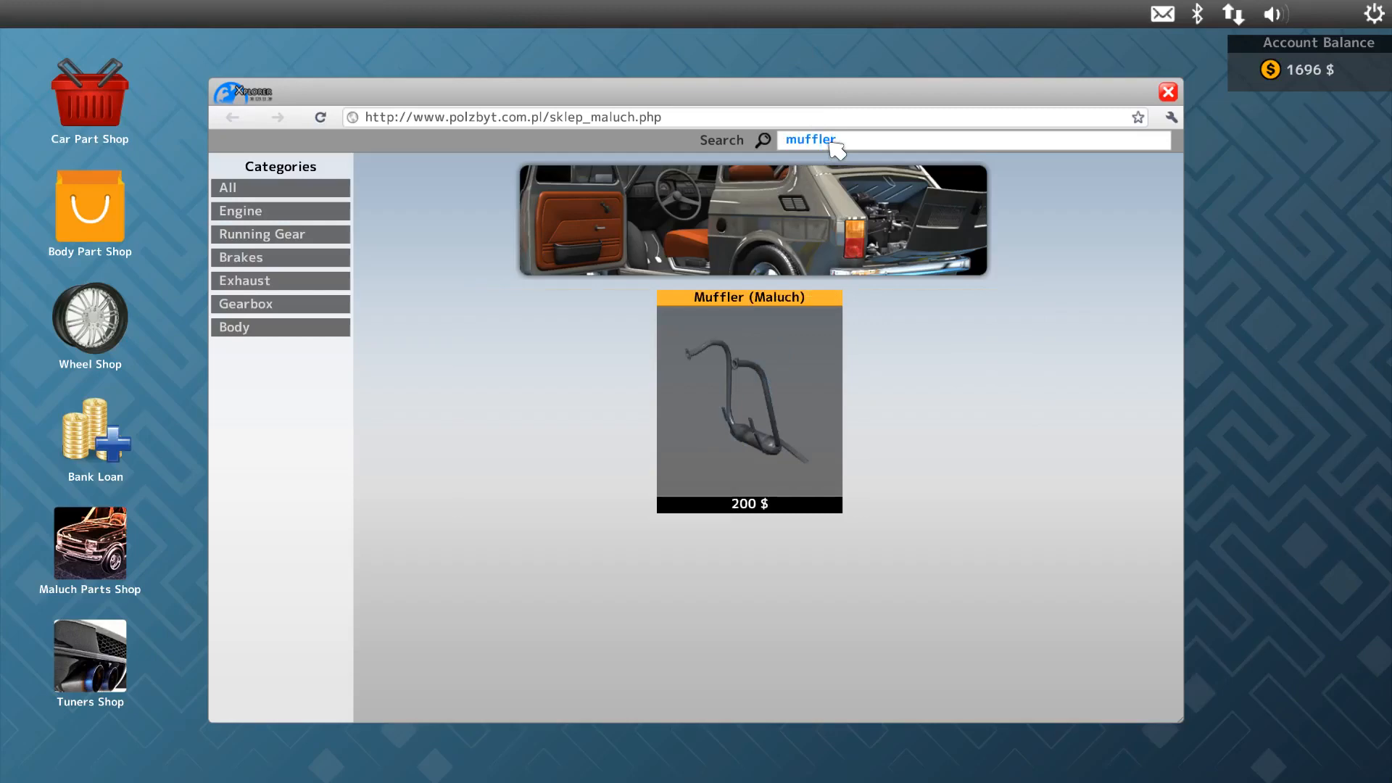
{"action": "left_click", "coordinate": [748, 404]}
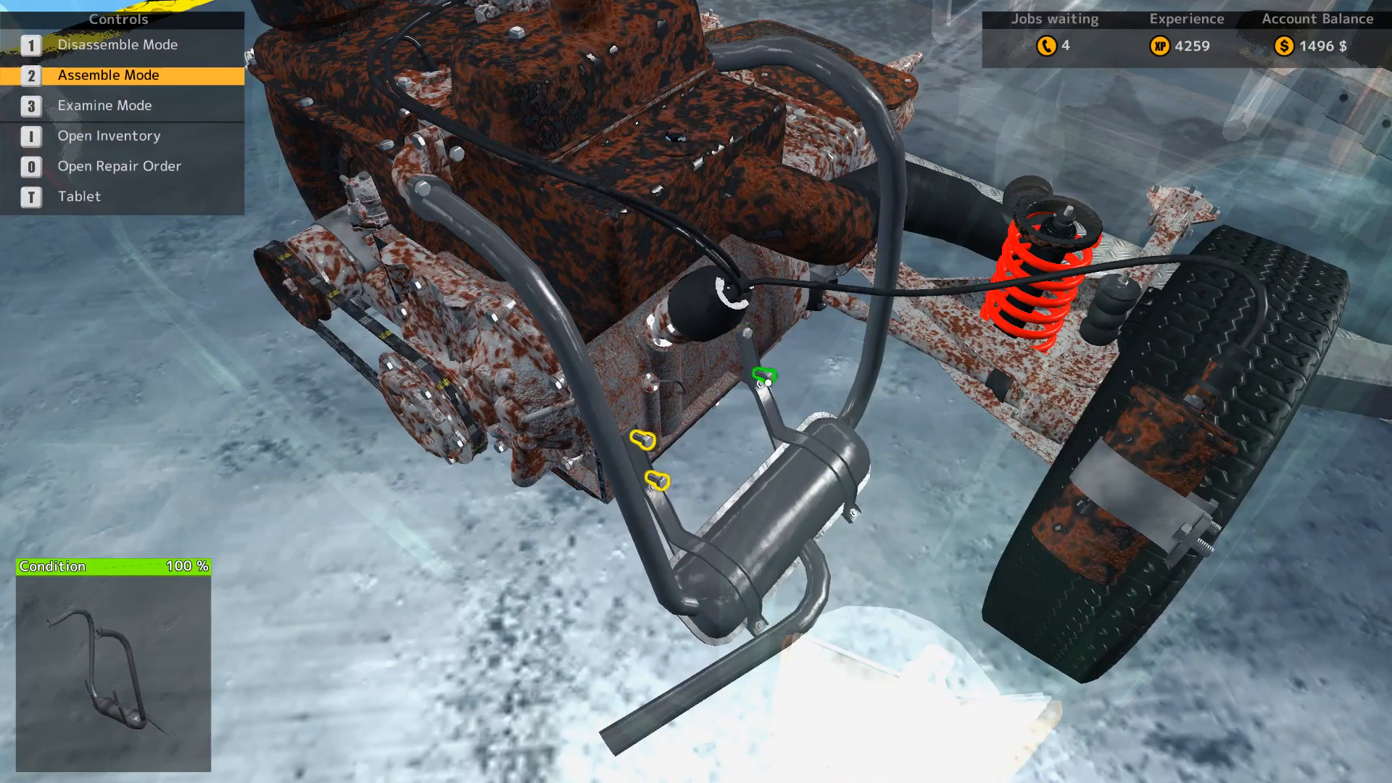
Step: Fully bolt in the Maluch muffler and take a rubber bushing from inventory
{"action": "left_click", "coordinate": [641, 439]}
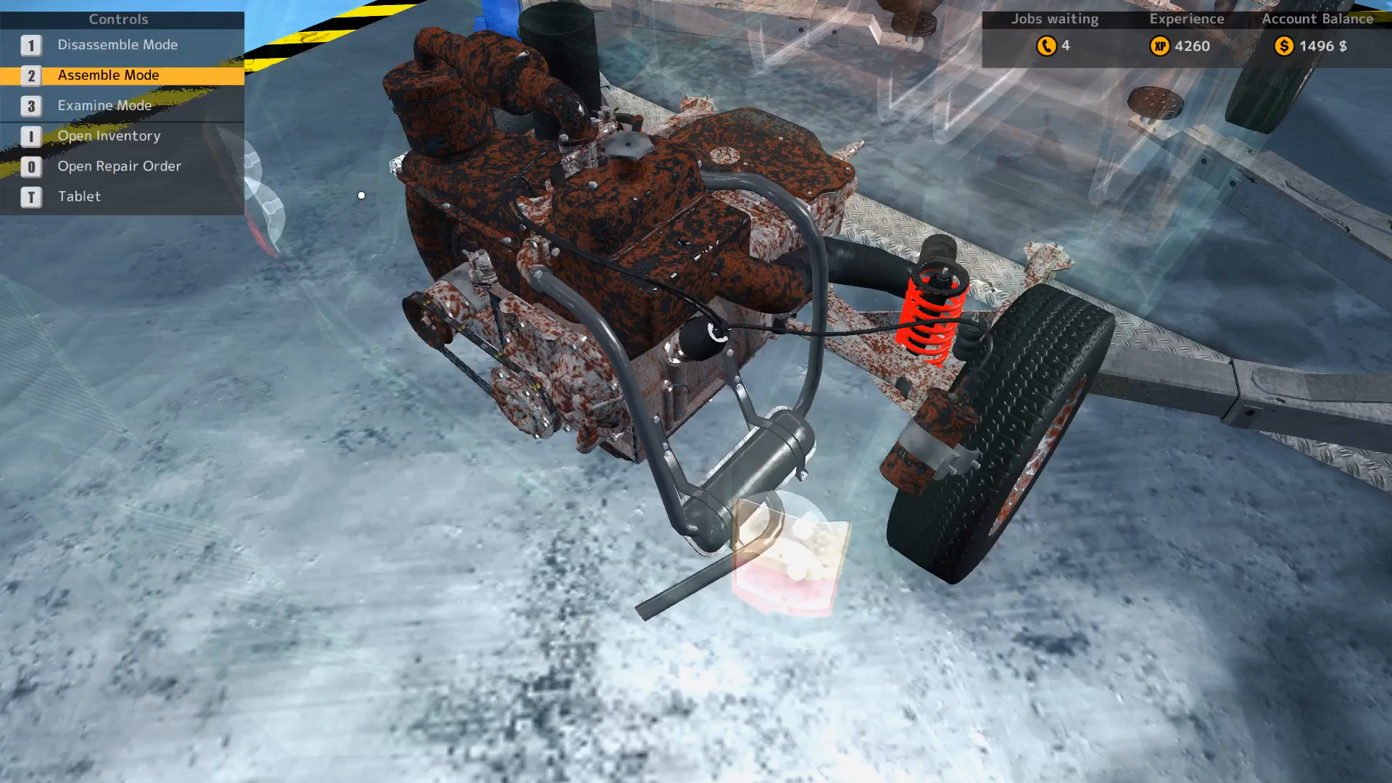
{"action": "key", "text": "0"}
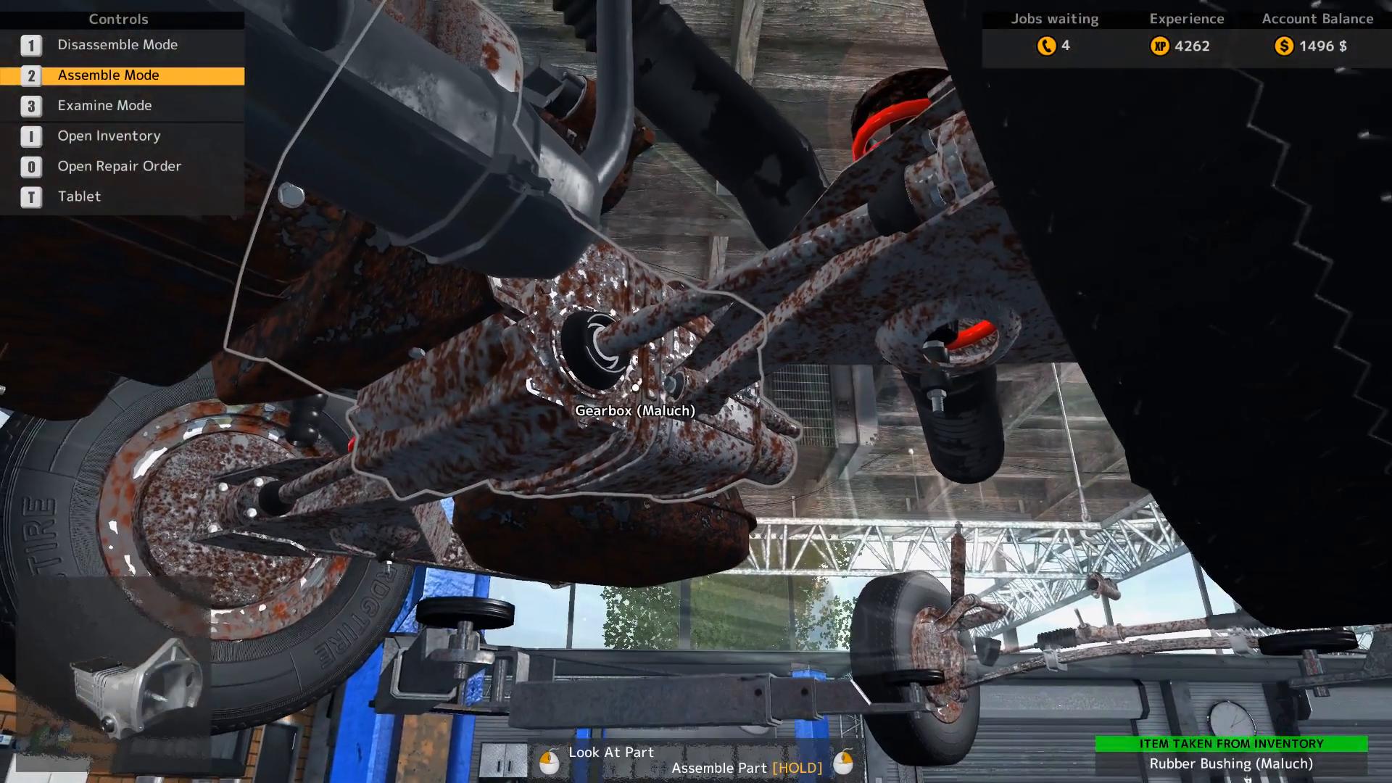
Step: Wrap up at the front wheel and switch to Disassemble Mode
{"action": "key", "text": "0"}
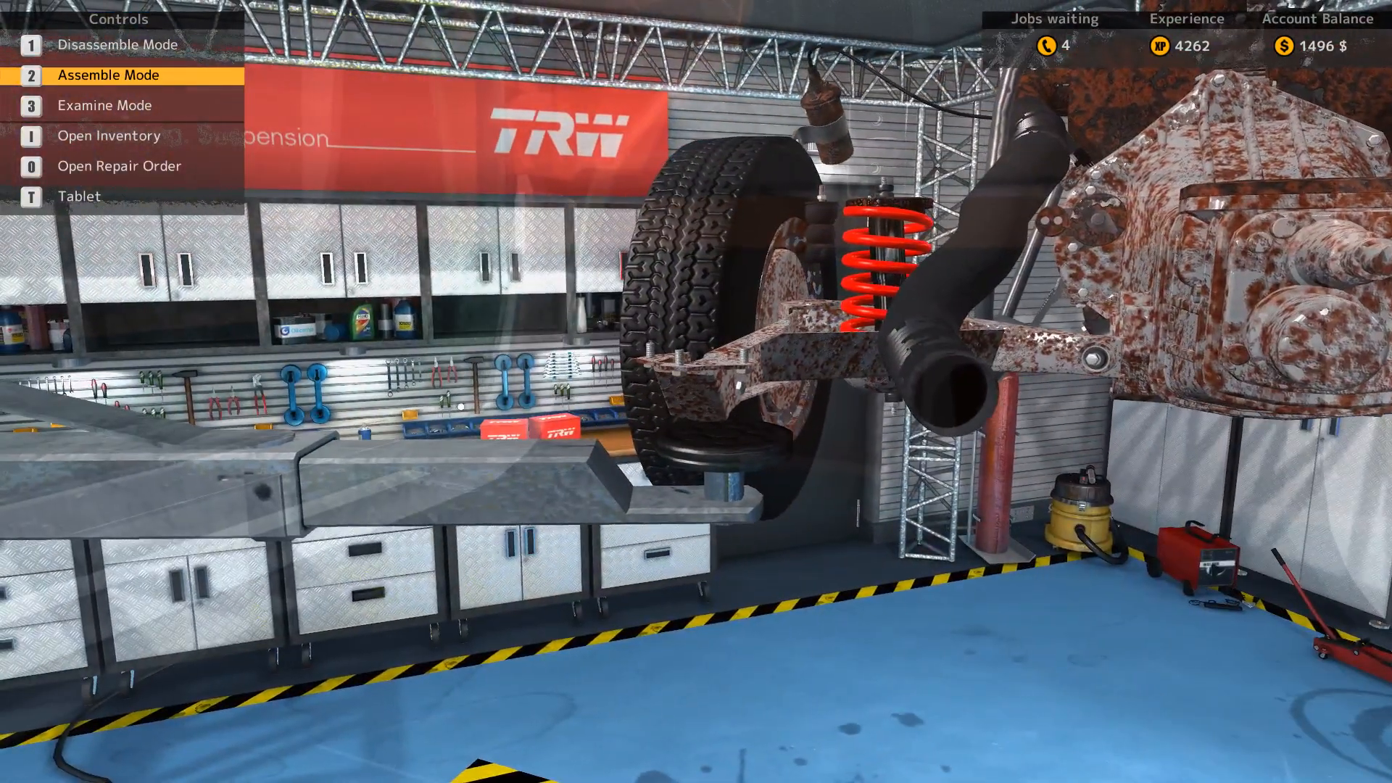
{"action": "key", "text": "3"}
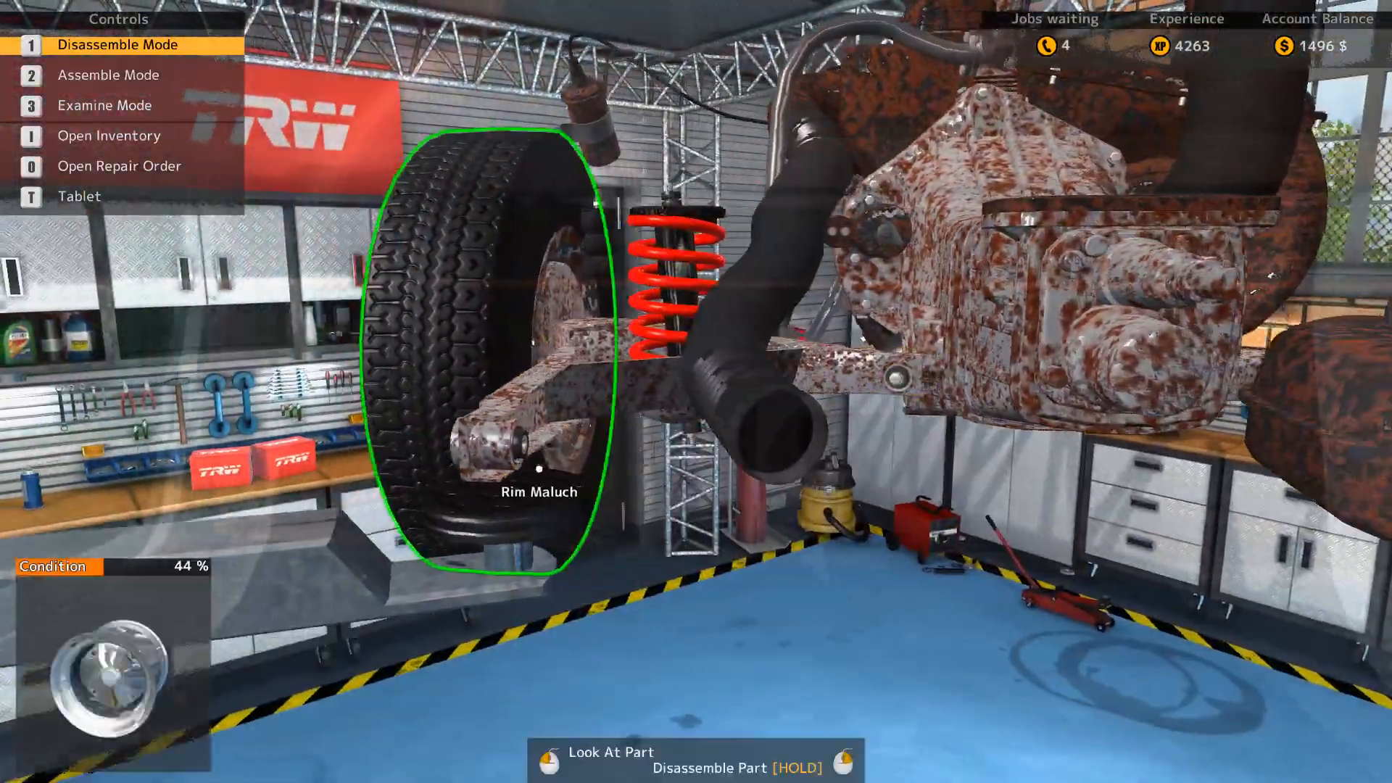
Step: Remove wheel and suspension parts, then take the 44% battery into inventory
{"action": "key", "text": "2"}
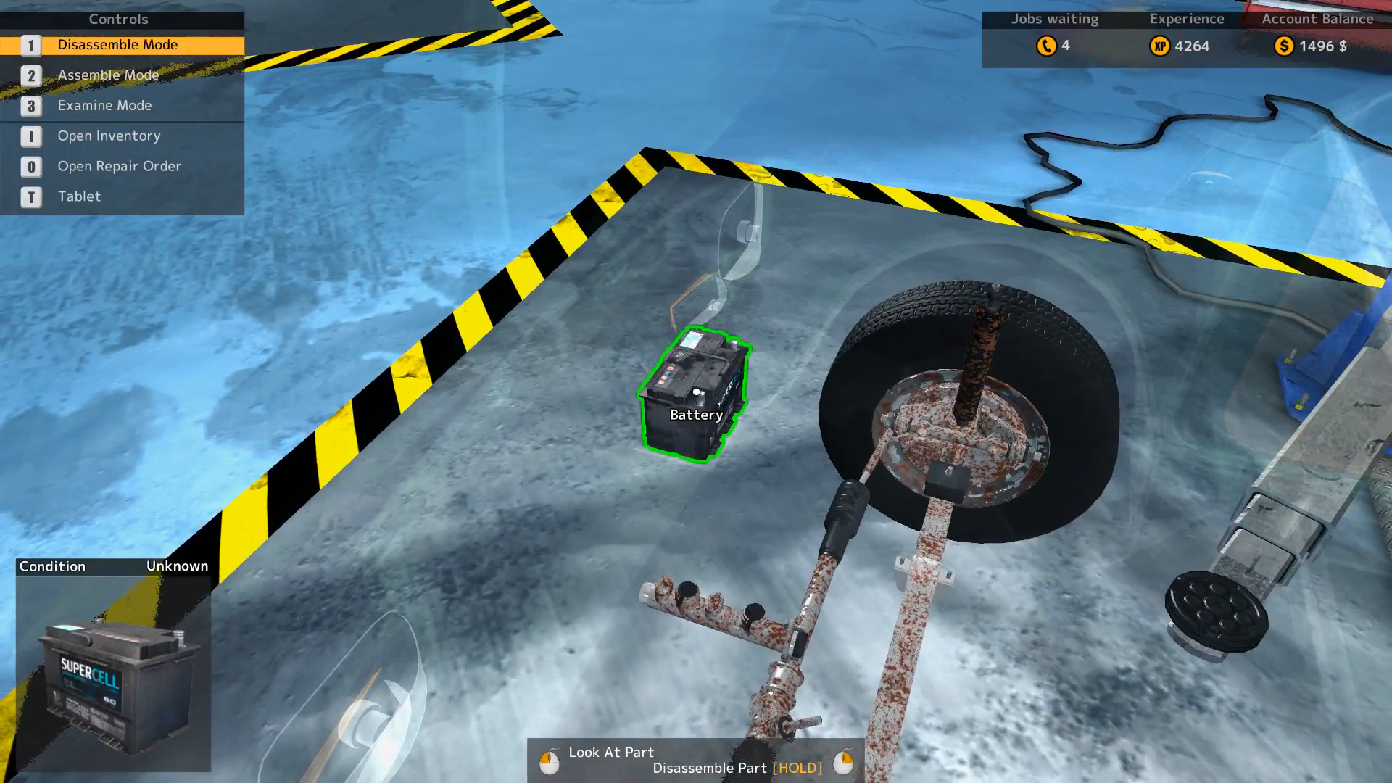
{"action": "left_click", "coordinate": [697, 400]}
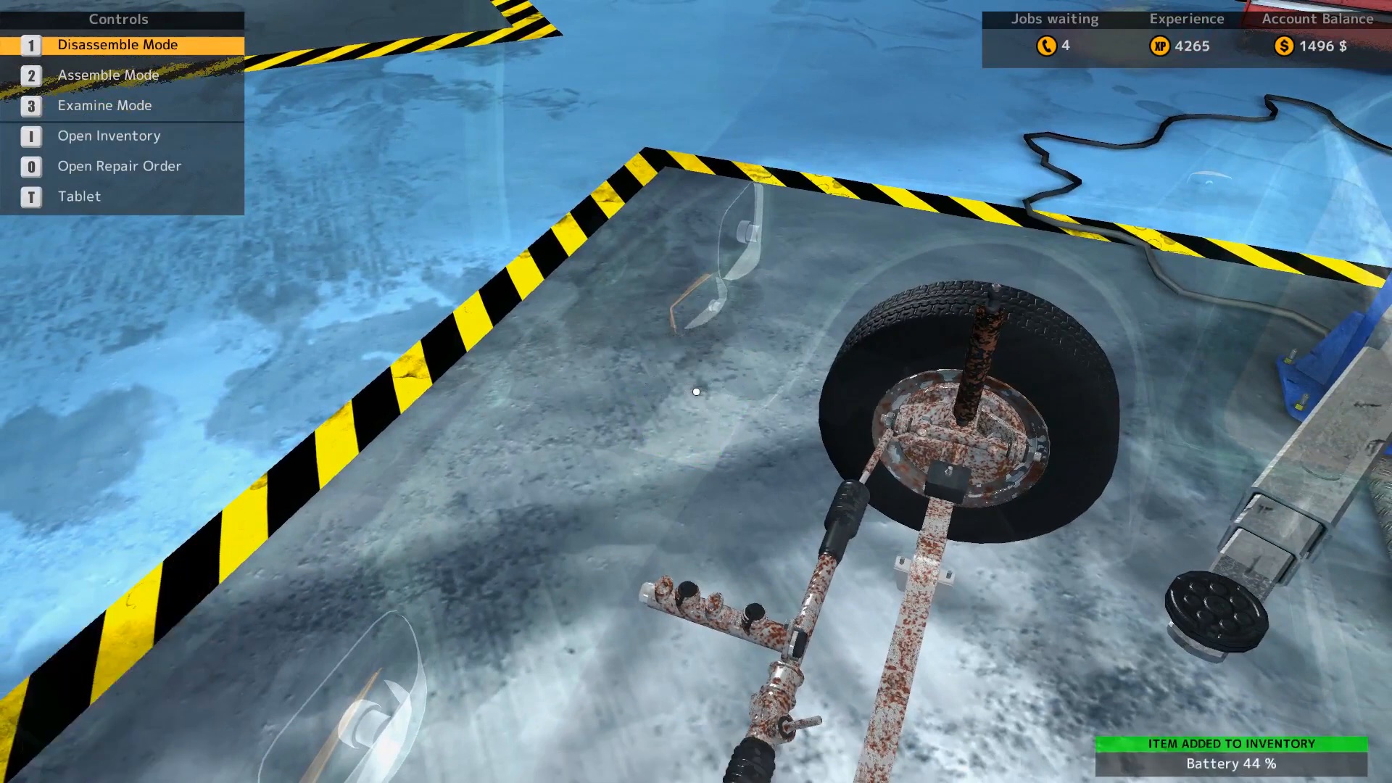
Step: Mount the 44% battery back on the car and walk to Car Lifter 1
{"action": "key", "text": "2"}
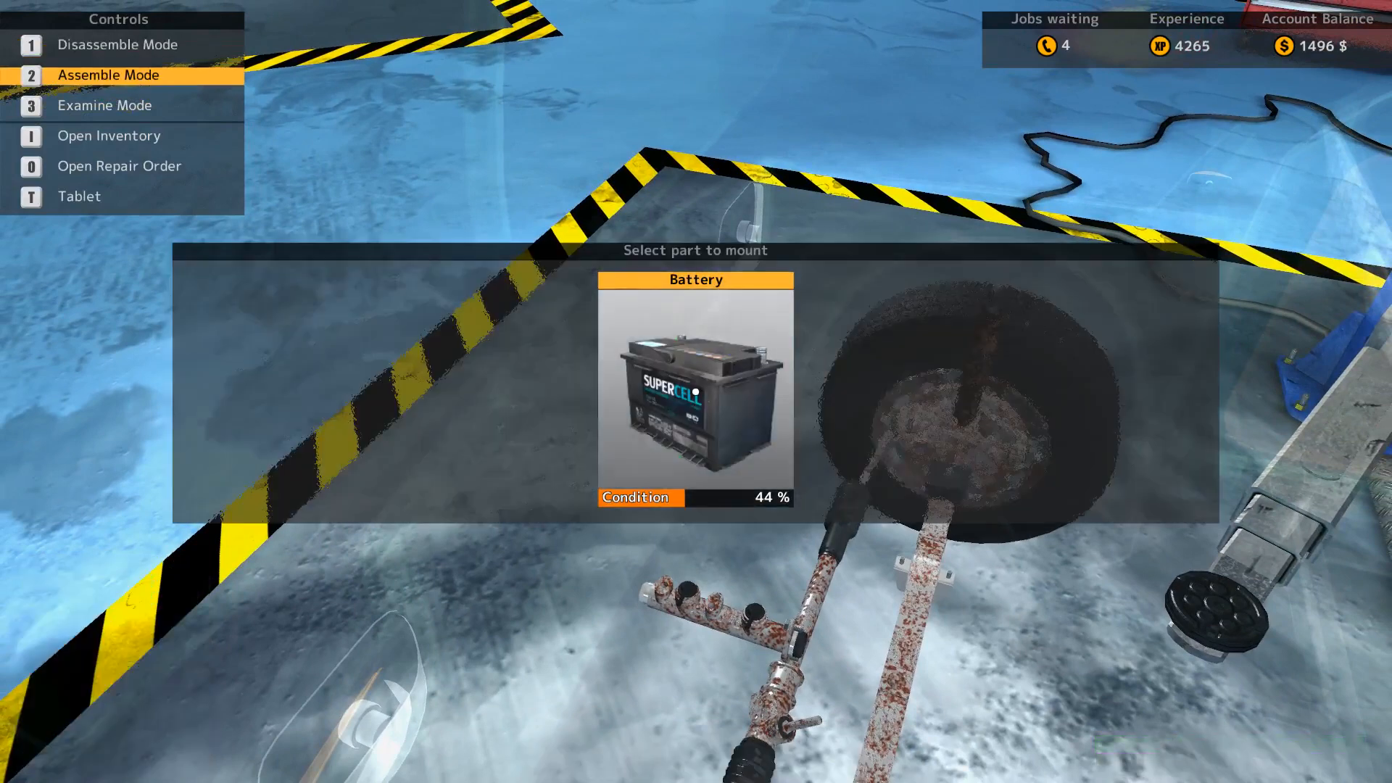
{"action": "left_click", "coordinate": [695, 393]}
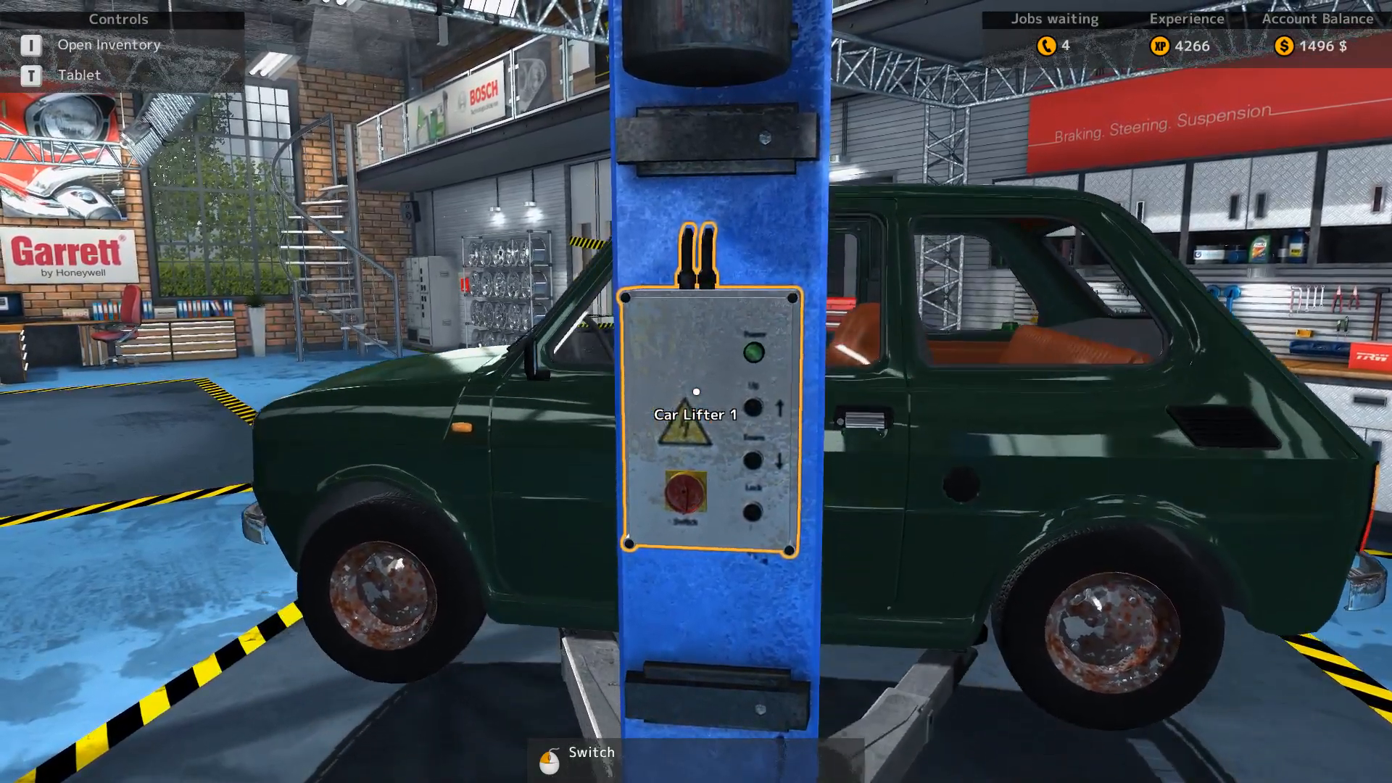
Step: Raise the Maluch on the lift and examine the 43% front suspension arm
{"action": "left_click", "coordinate": [779, 407]}
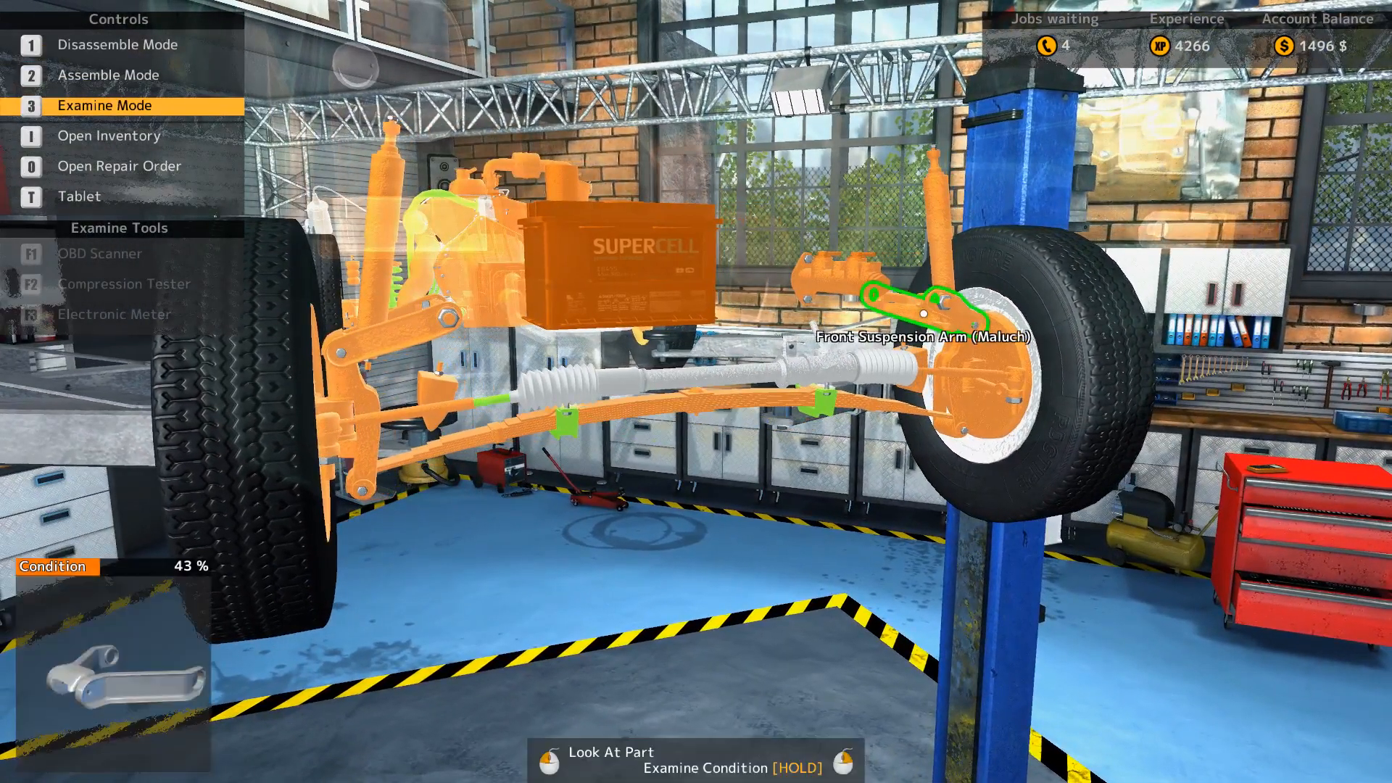
Step: Examine the front wheel assembly, finding the front wheel hub at 47%
{"action": "key", "text": "1"}
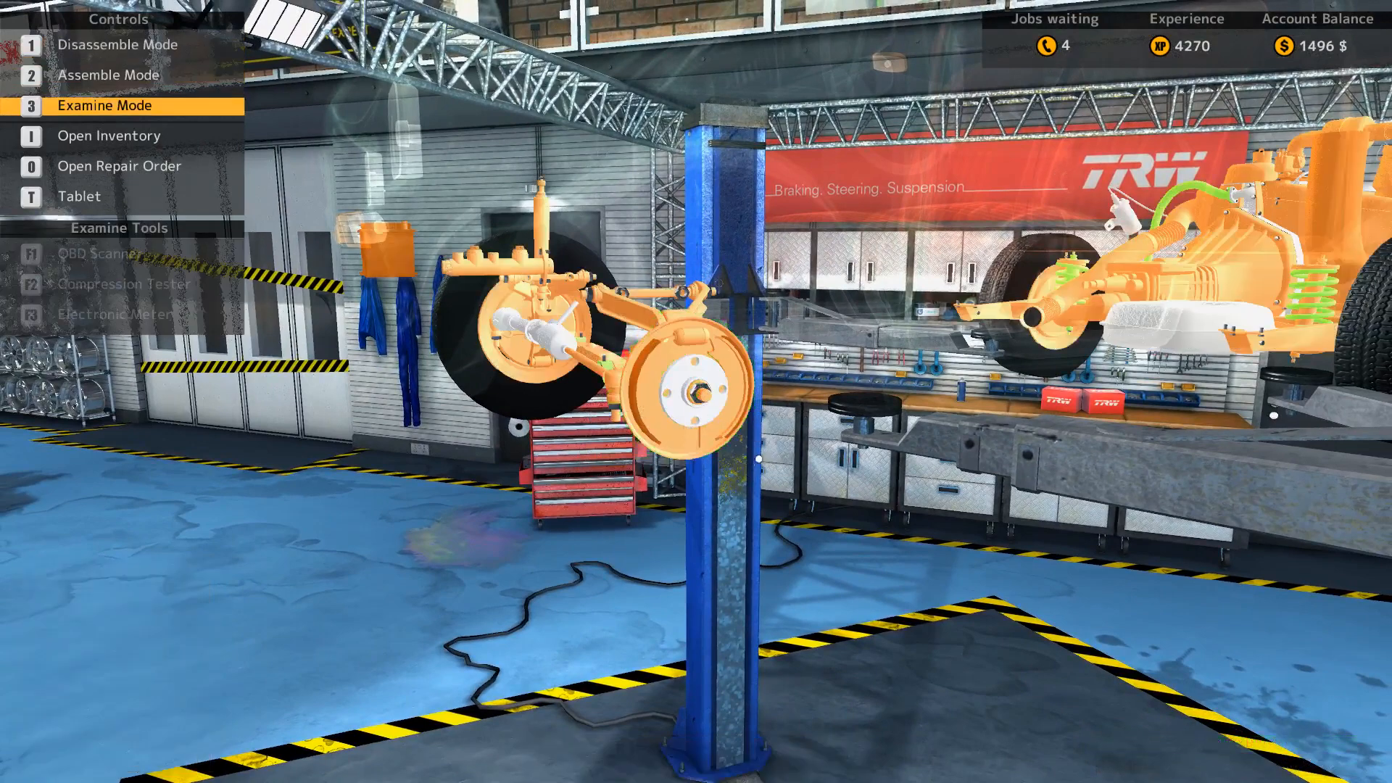
{"action": "mouse_move", "coordinate": [692, 391]}
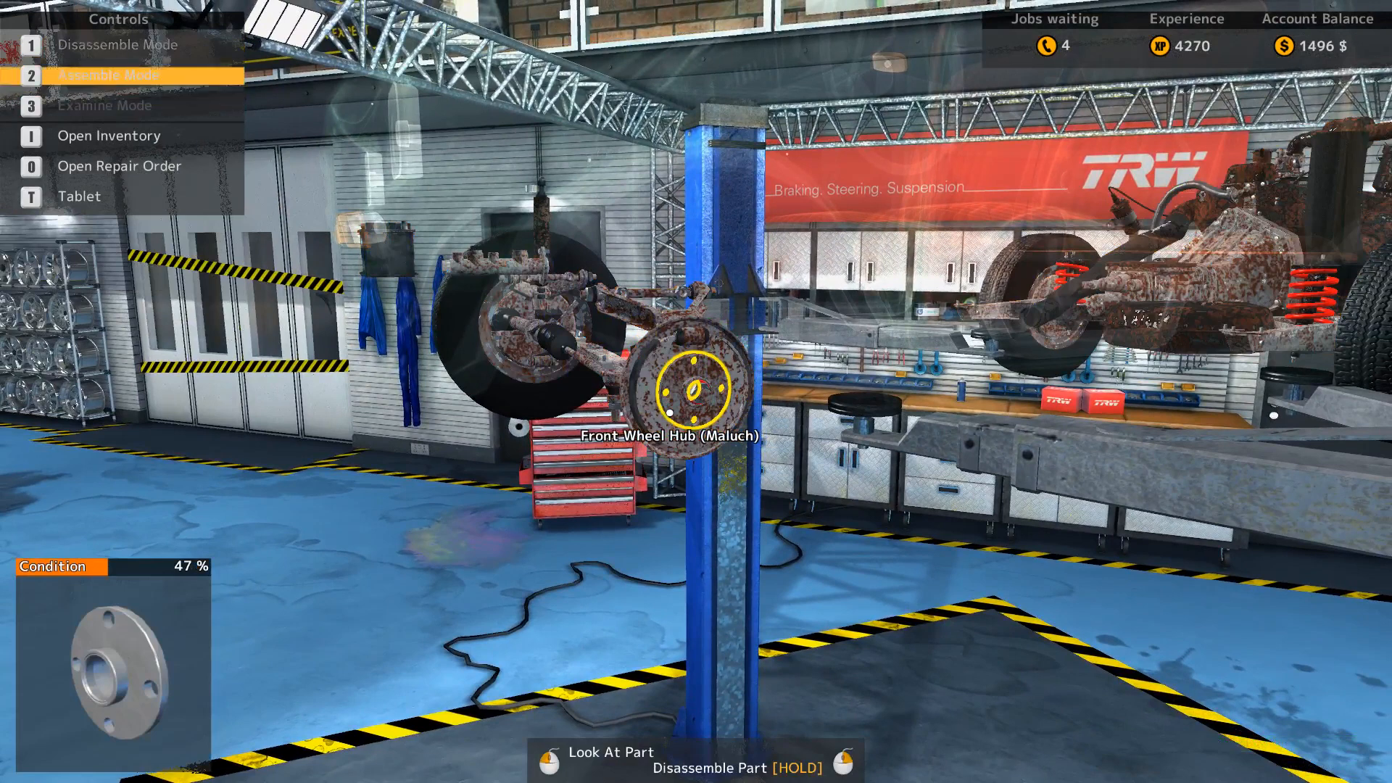
Step: Remove the 46% drum wheel cylinder and parts from the 42% front steering knuckle
{"action": "key", "text": "1"}
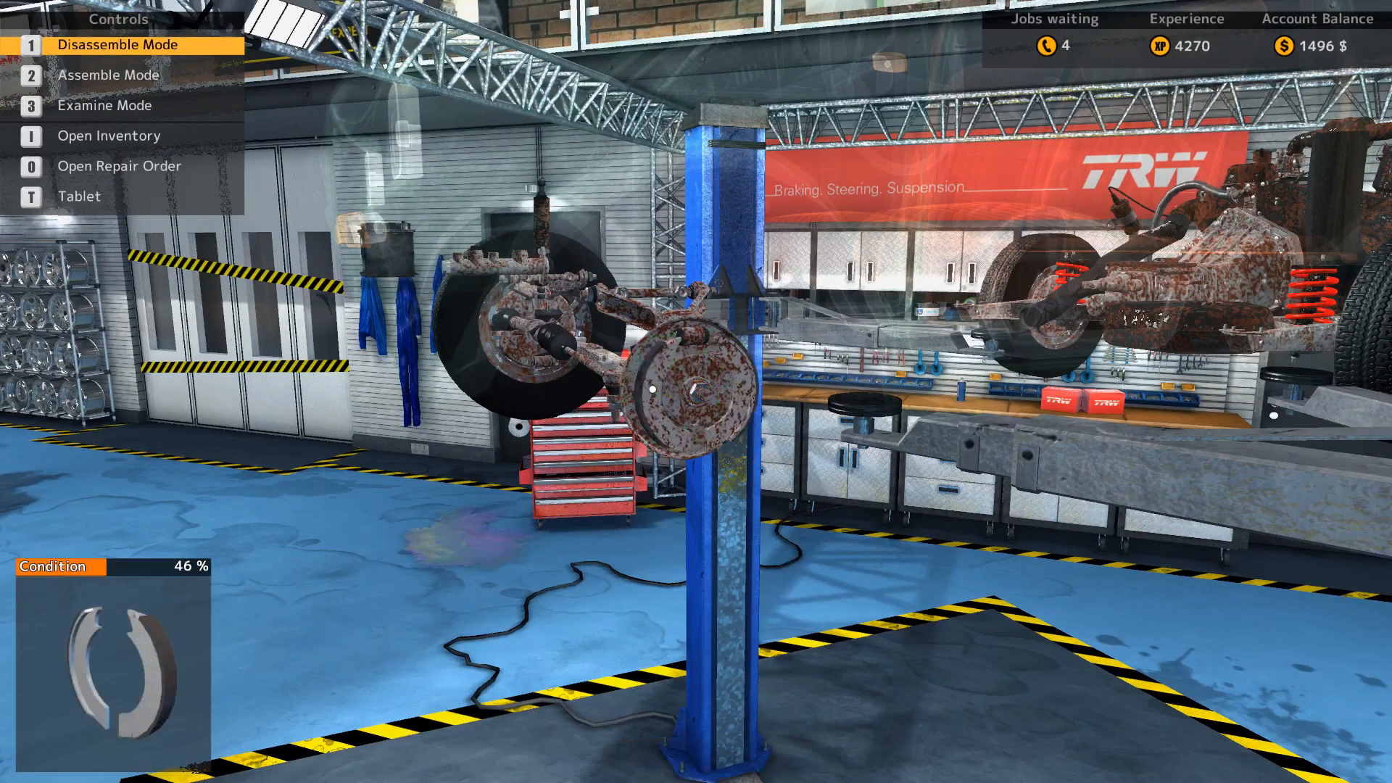
{"action": "left_click", "coordinate": [692, 382]}
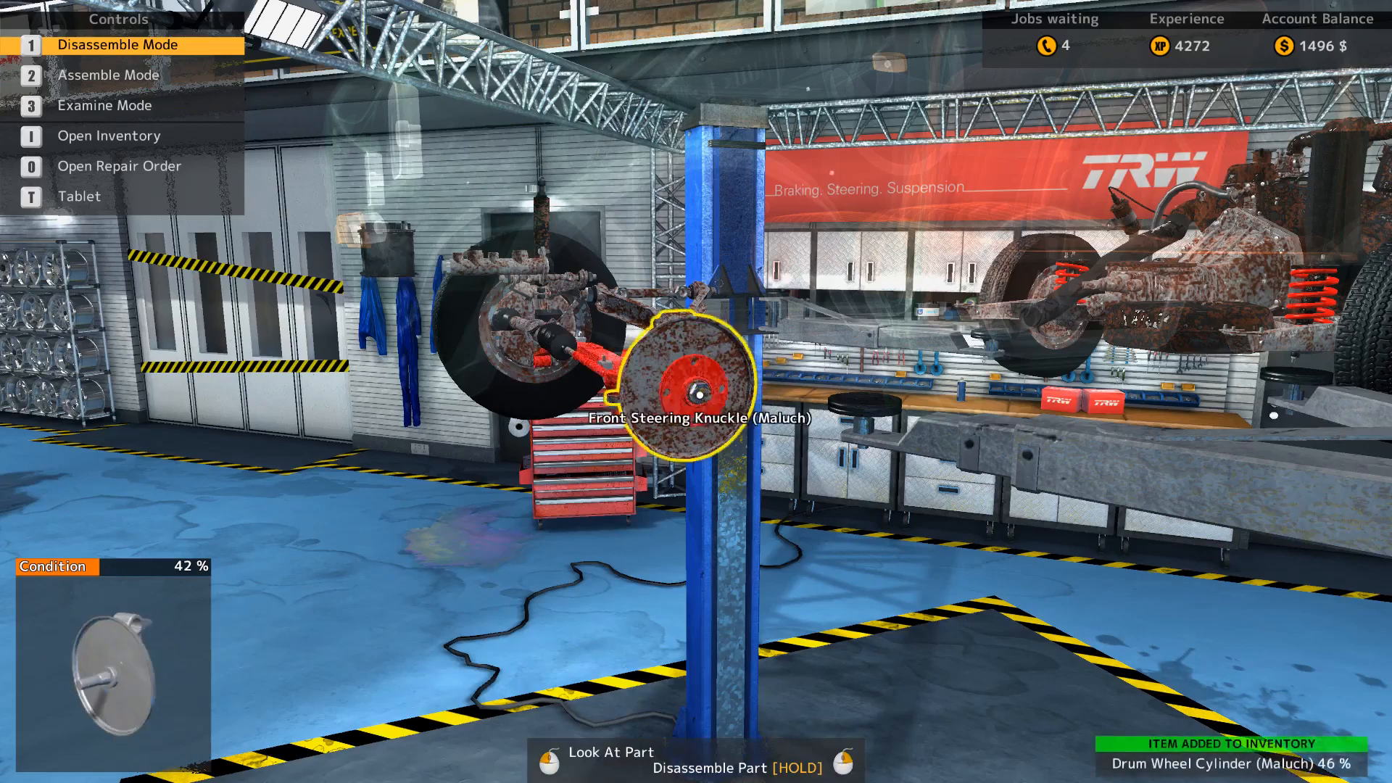
{"action": "left_click", "coordinate": [696, 382]}
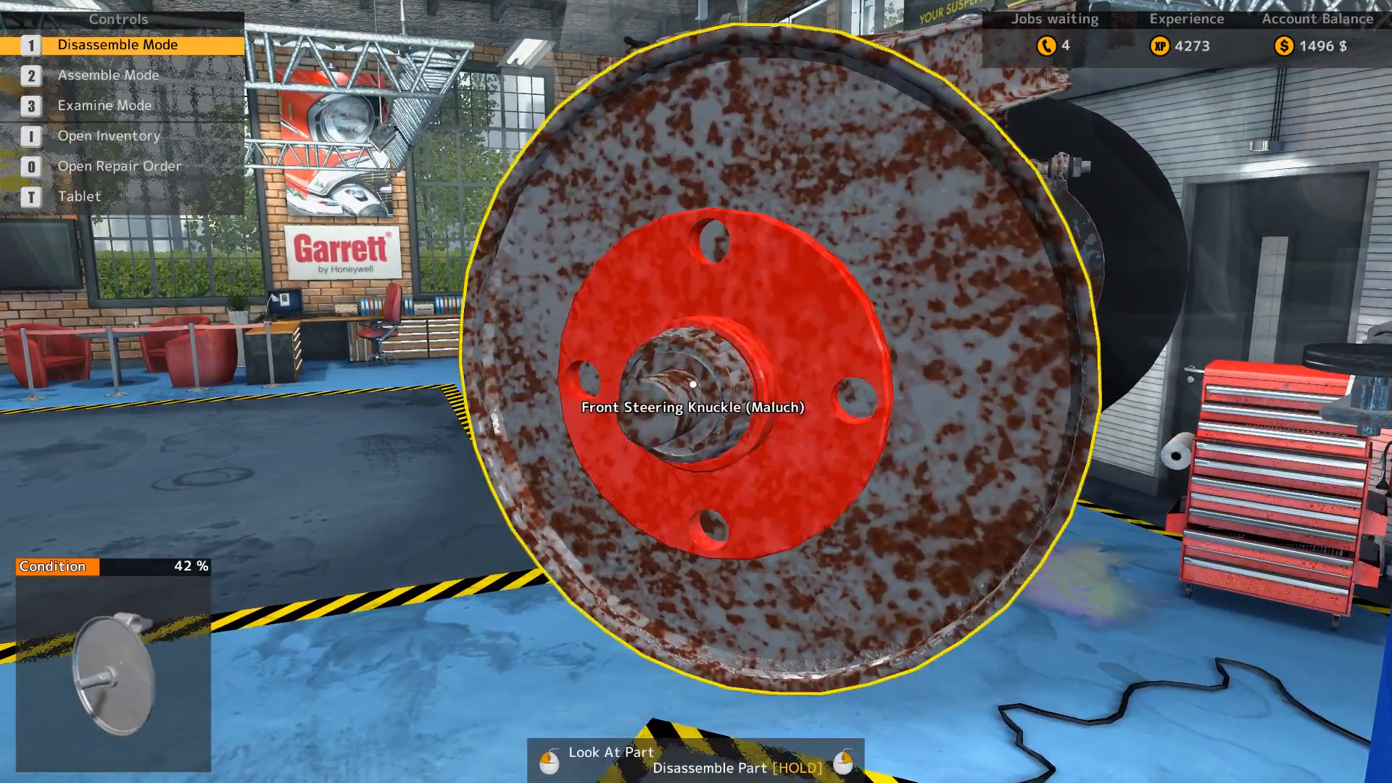
{"action": "left_click", "coordinate": [695, 392]}
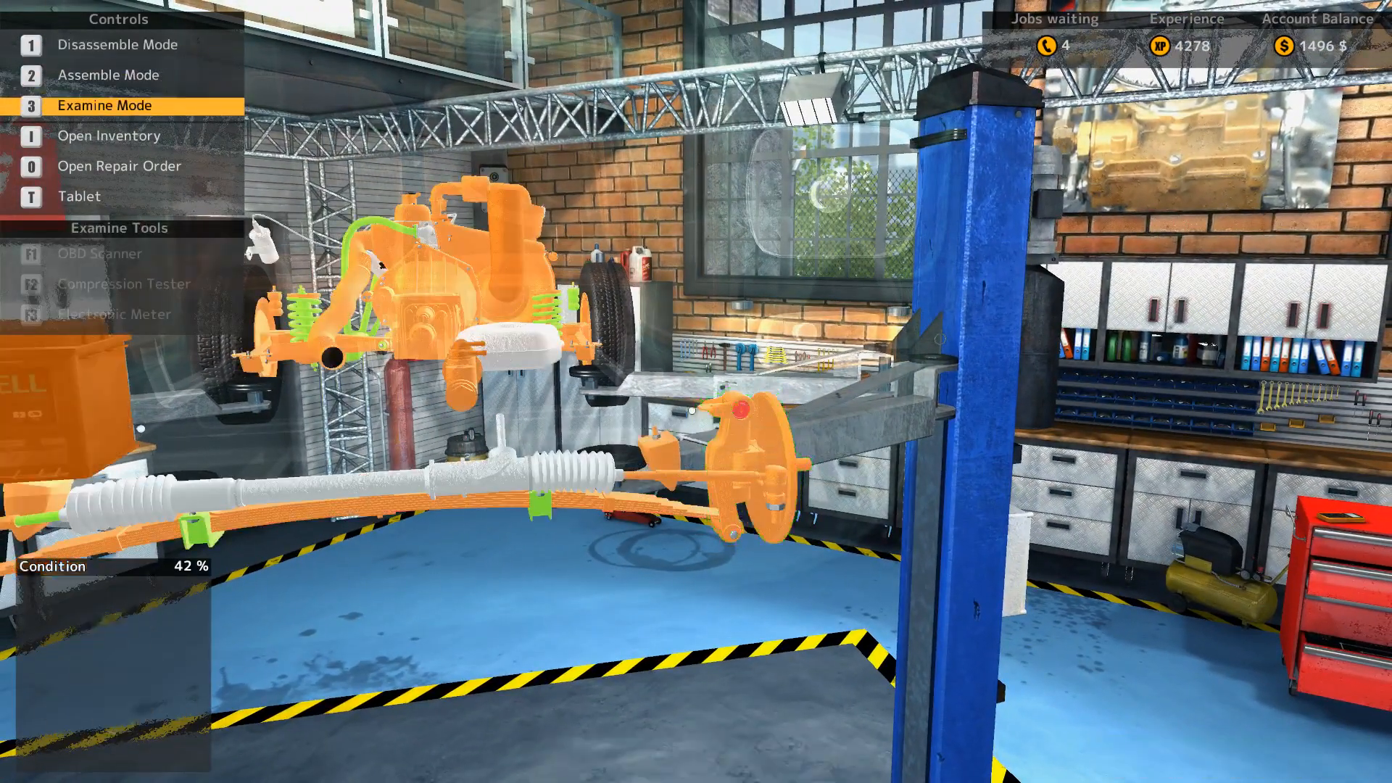
{"action": "mouse_move", "coordinate": [740, 435]}
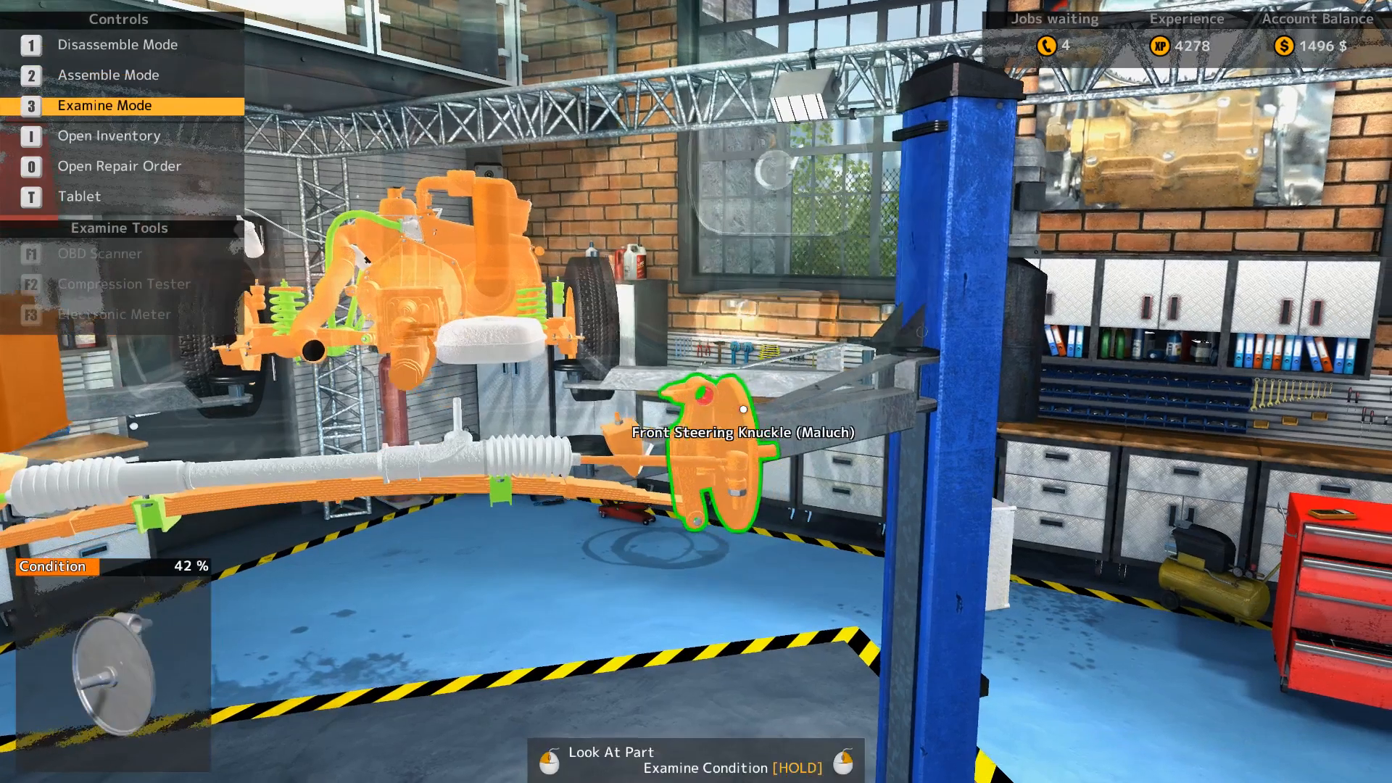
Step: Remove the 9% rubber bushing and list the 46%, 13% and 9% replacements
{"action": "key", "text": "1"}
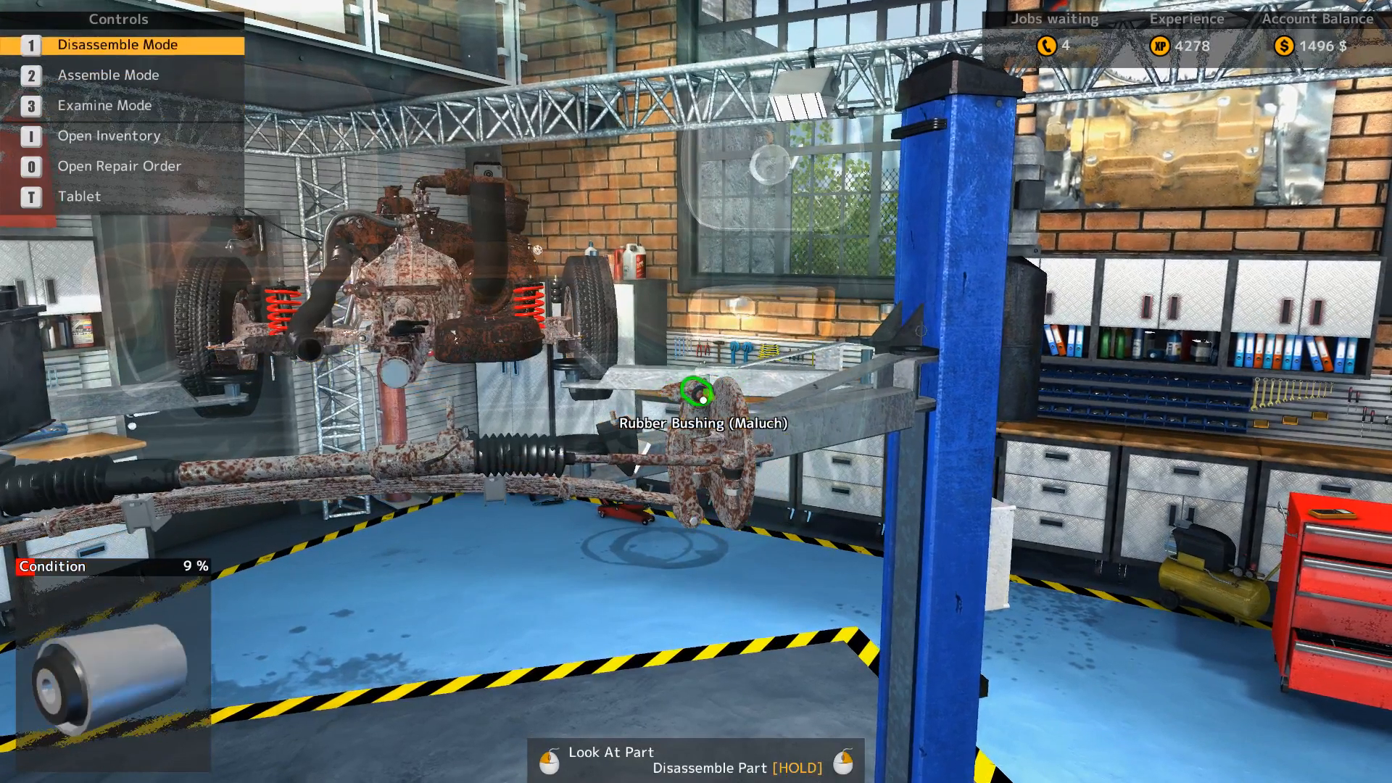
{"action": "left_click", "coordinate": [697, 396]}
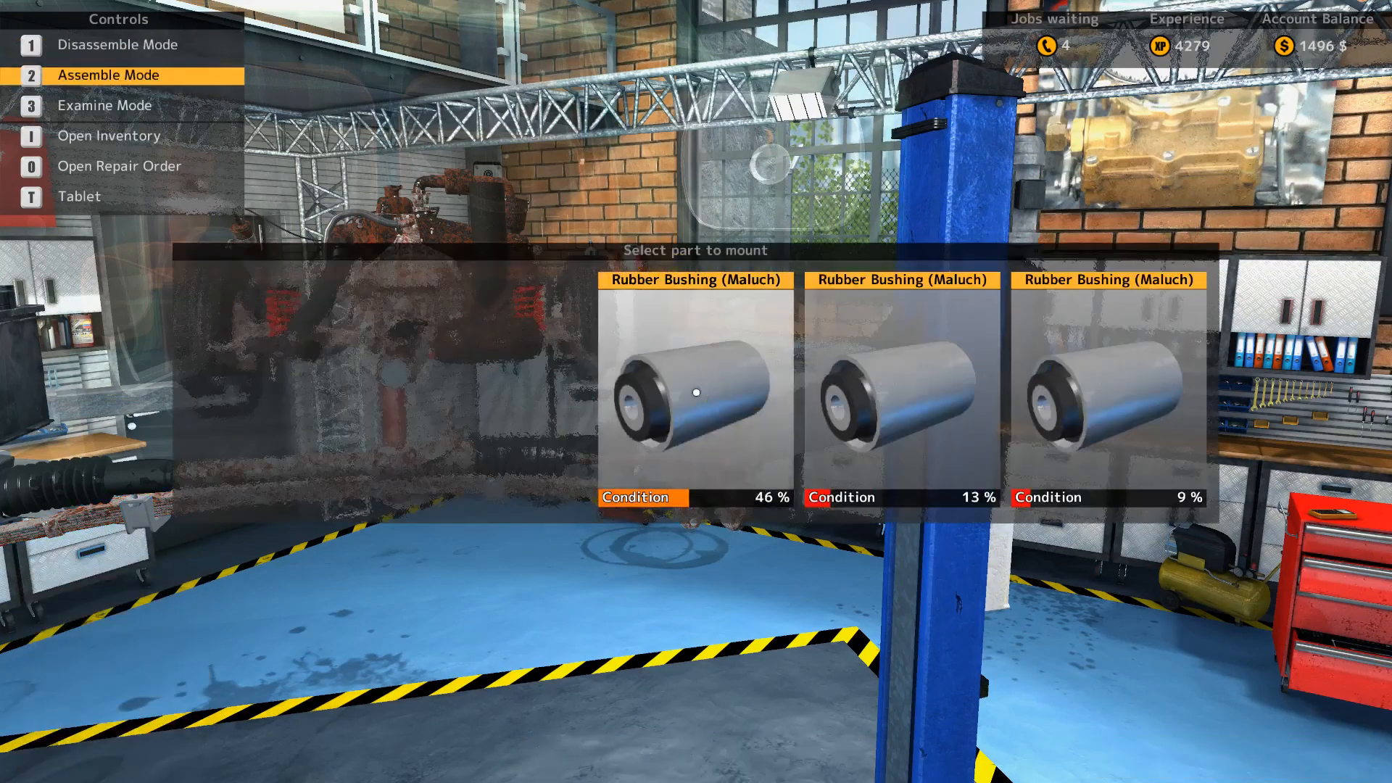
Step: Fit the 46% rubber bushing, refit the control arm, and remount the Rim Maluch
{"action": "left_click", "coordinate": [696, 393]}
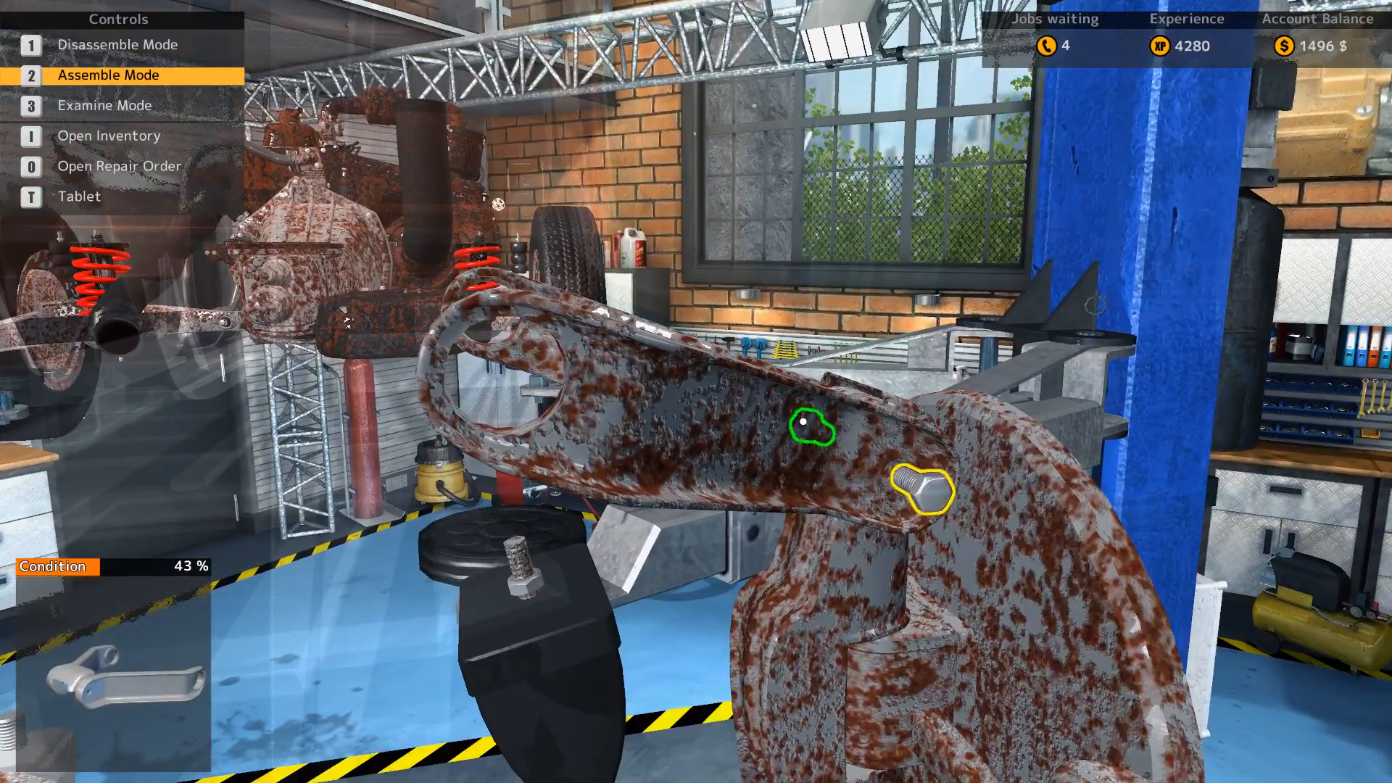
{"action": "left_click", "coordinate": [811, 429]}
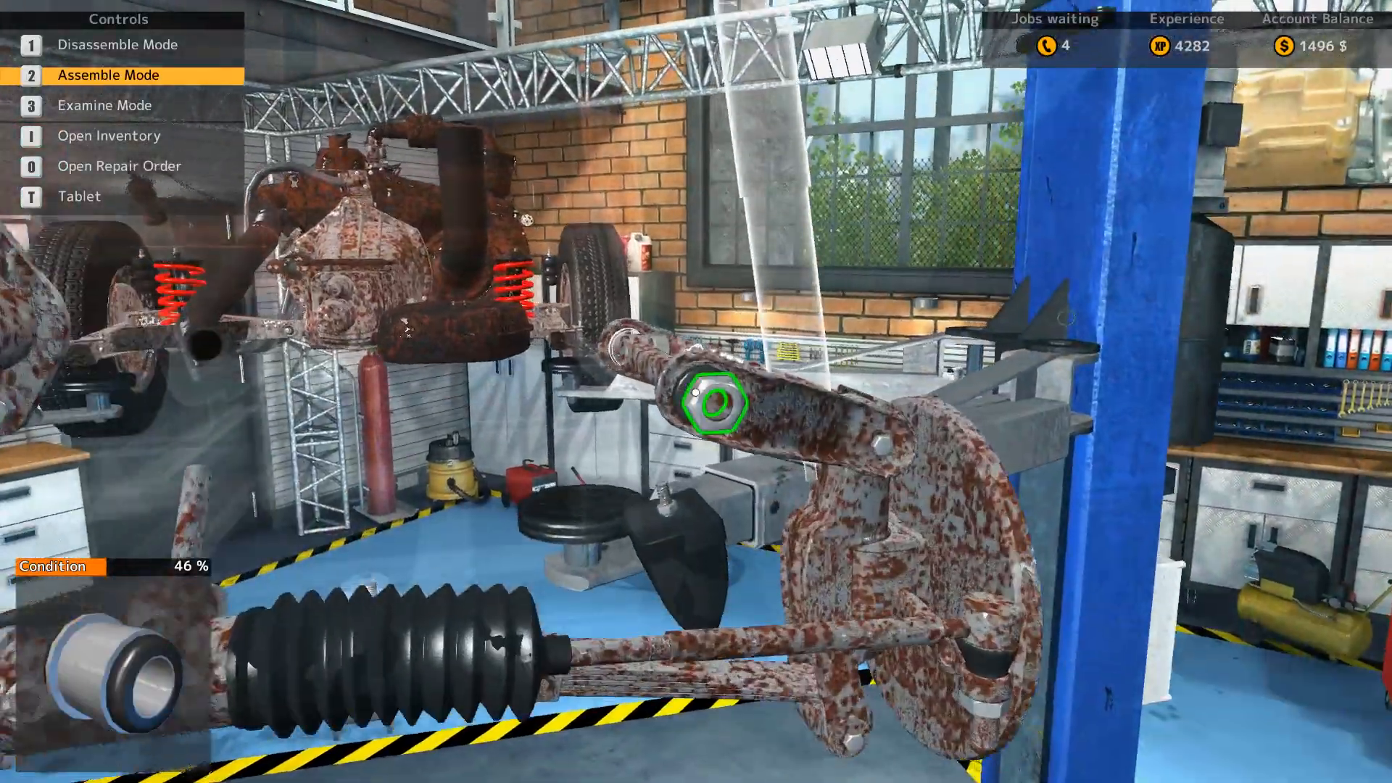
{"action": "left_click", "coordinate": [716, 404]}
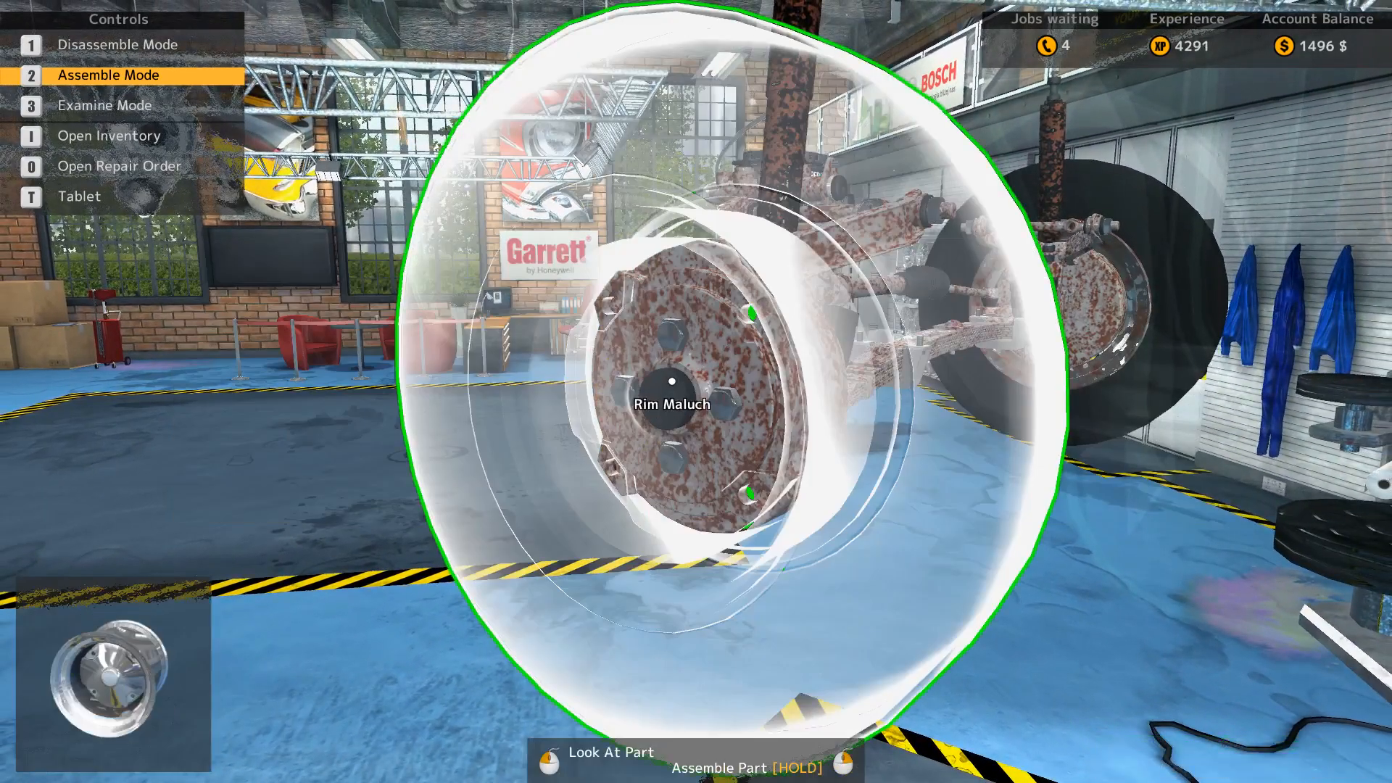
{"action": "left_click", "coordinate": [672, 395]}
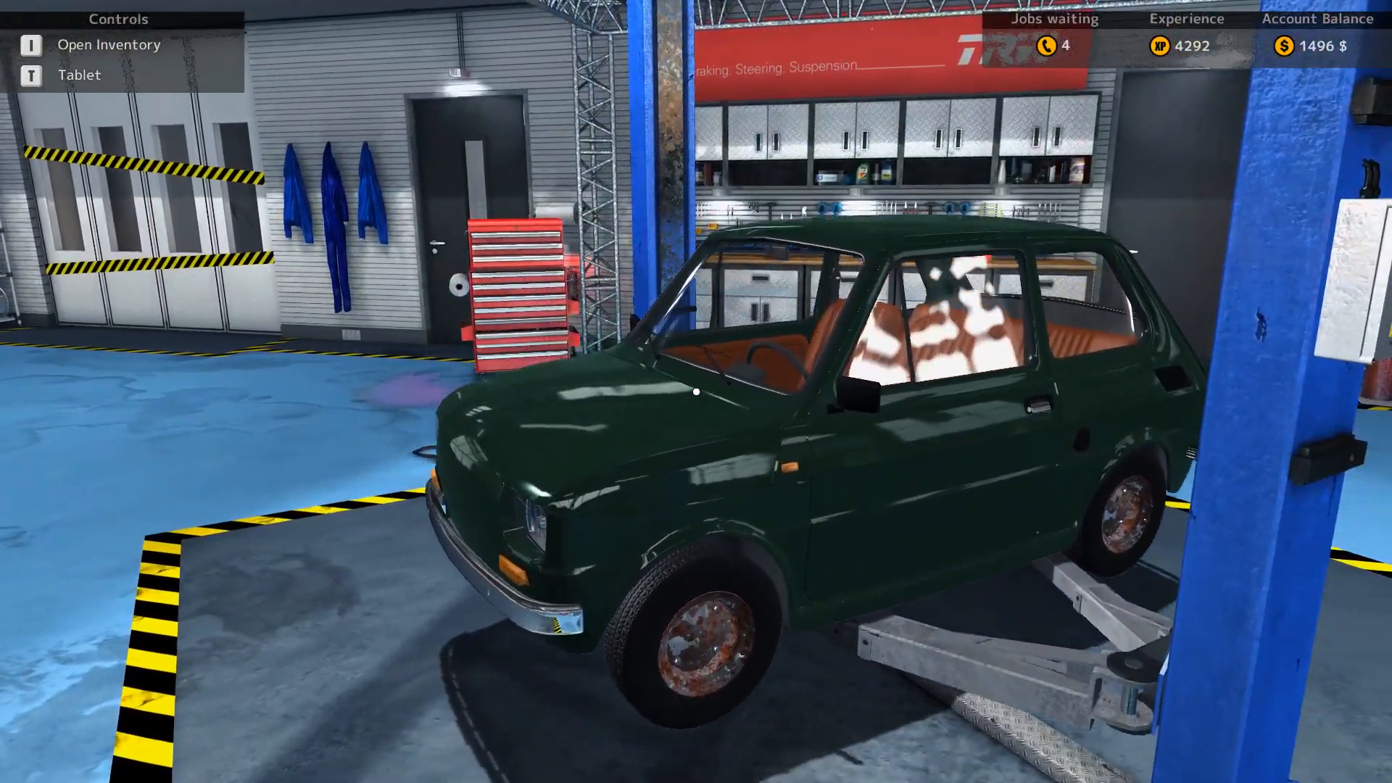
Step: Finish the Maluch job from its repair order and collect the pay, reaching 2797 $
{"action": "key", "text": "t"}
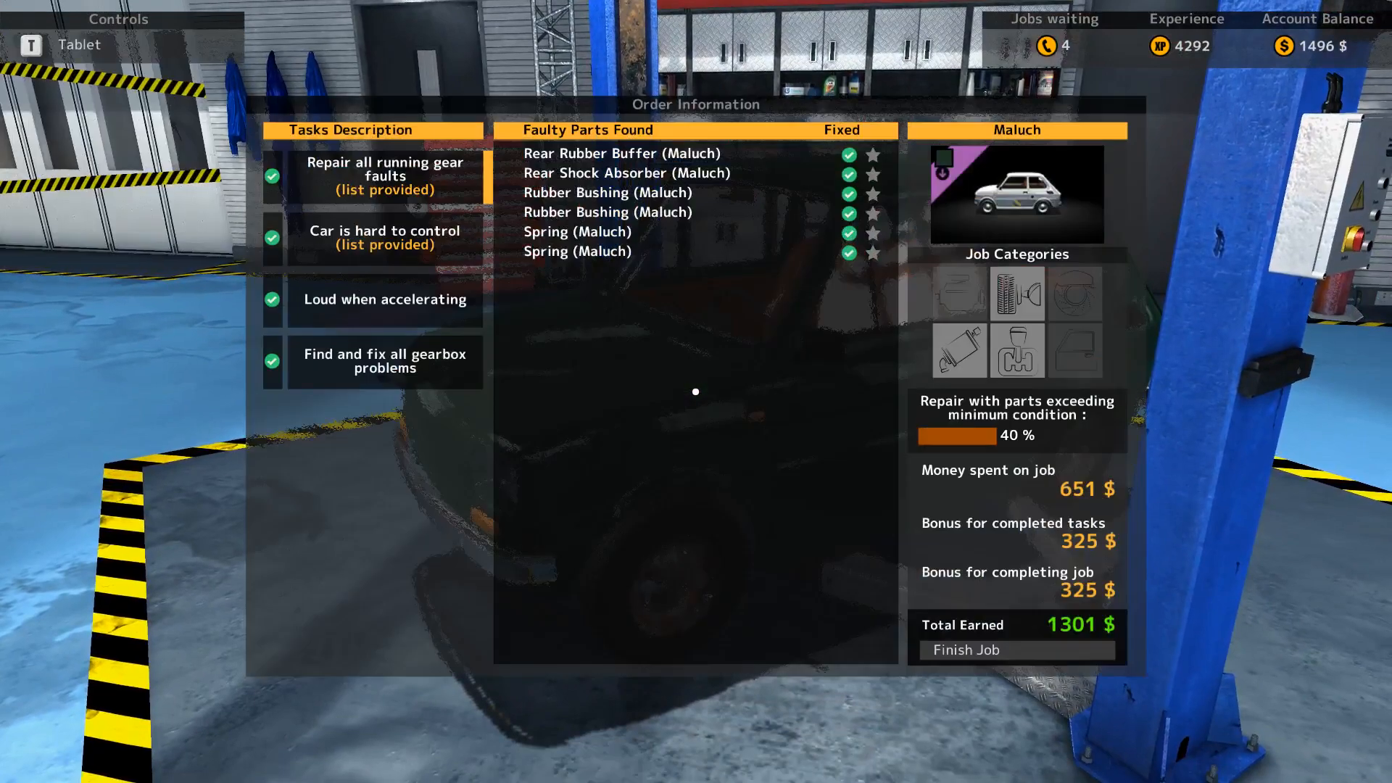
{"action": "left_click", "coordinate": [1014, 649]}
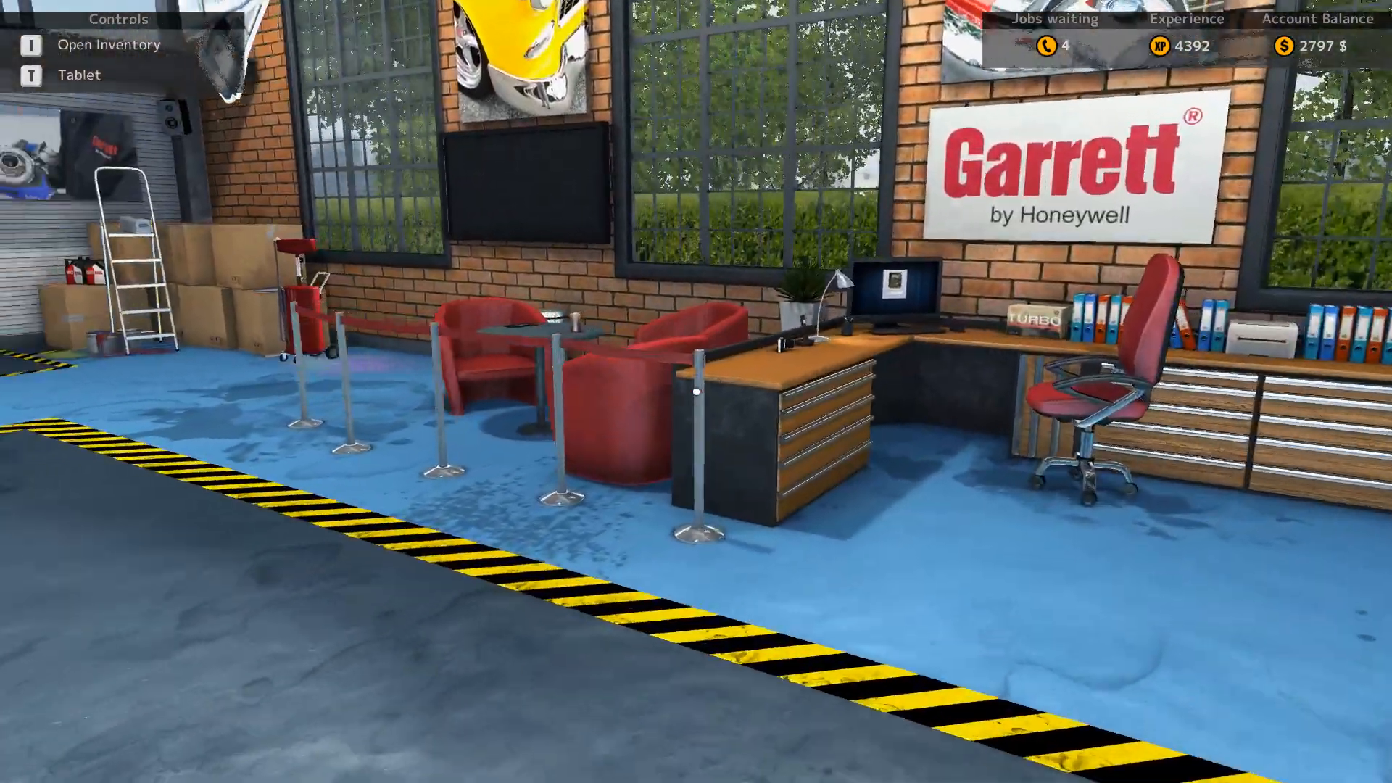
{"action": "mouse_move", "coordinate": [696, 391]}
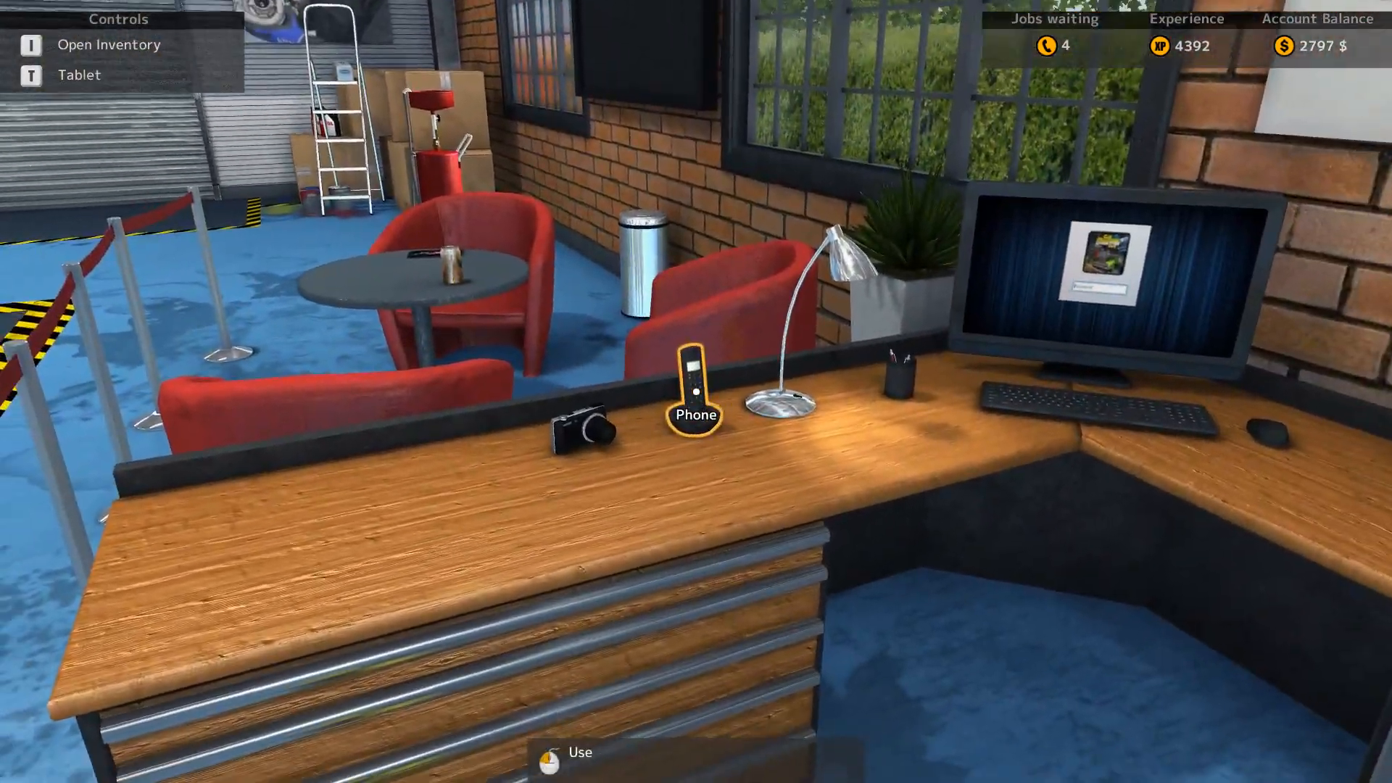
Step: Accept a new job on the desk phone, bringing a green hatchback in
{"action": "left_click", "coordinate": [695, 391]}
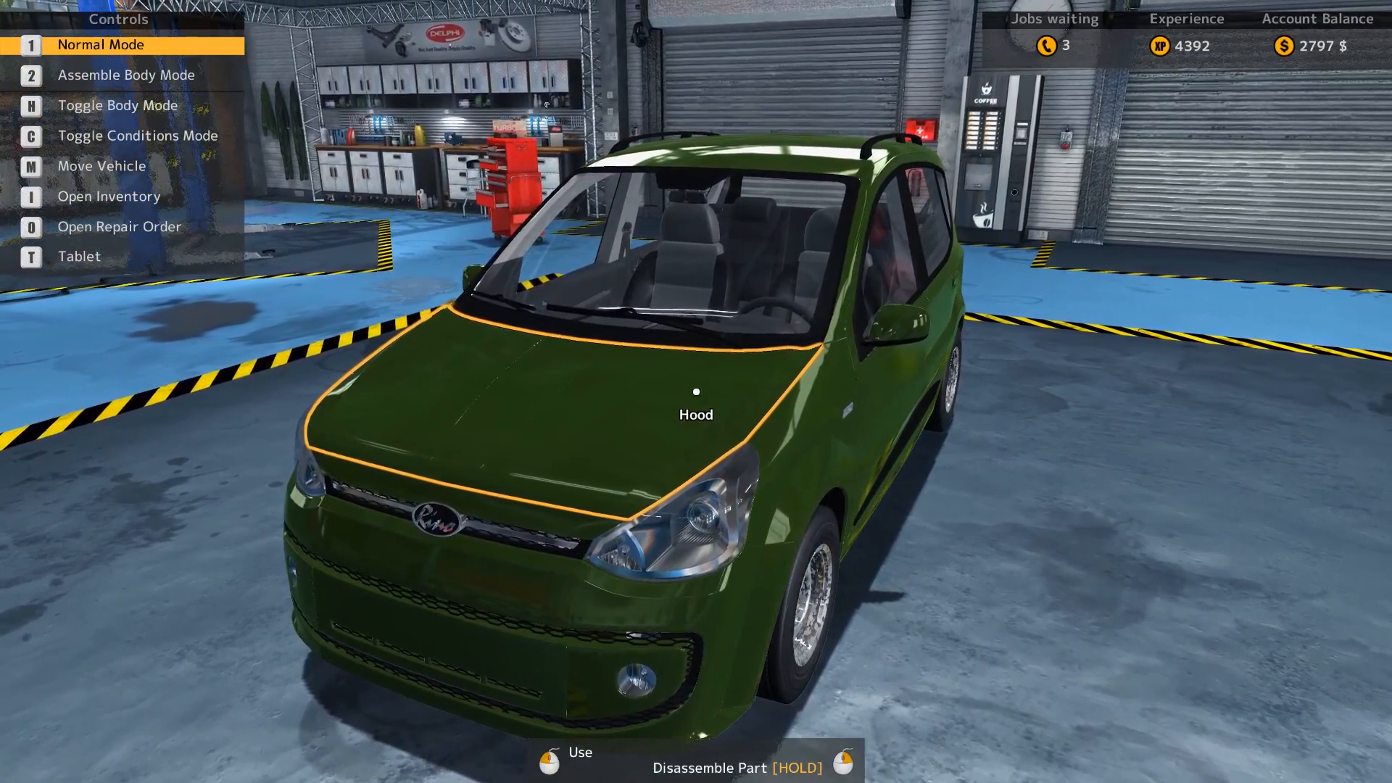
Step: Search the online parts shops for a filter and buy it, leaving 2772 $
{"action": "key", "text": "o"}
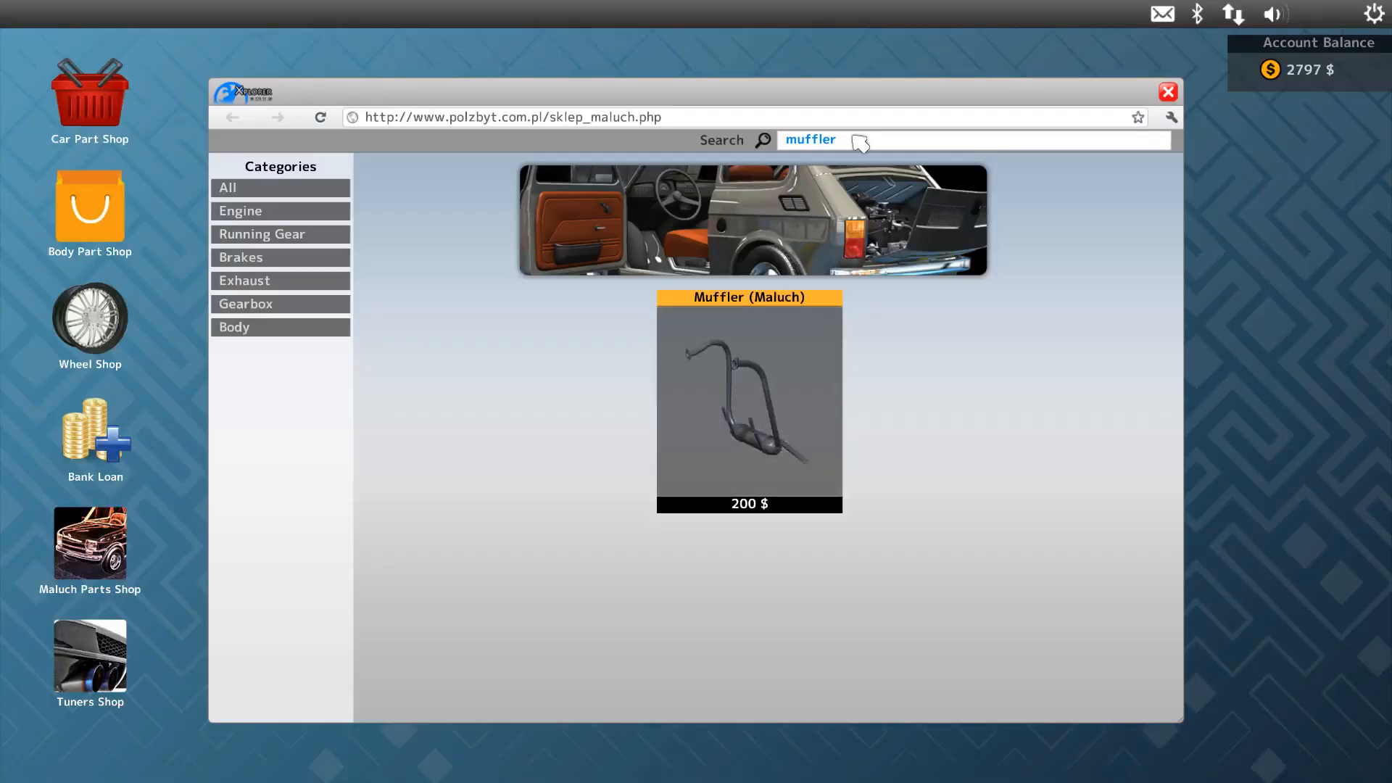
{"action": "type", "text": "fill"}
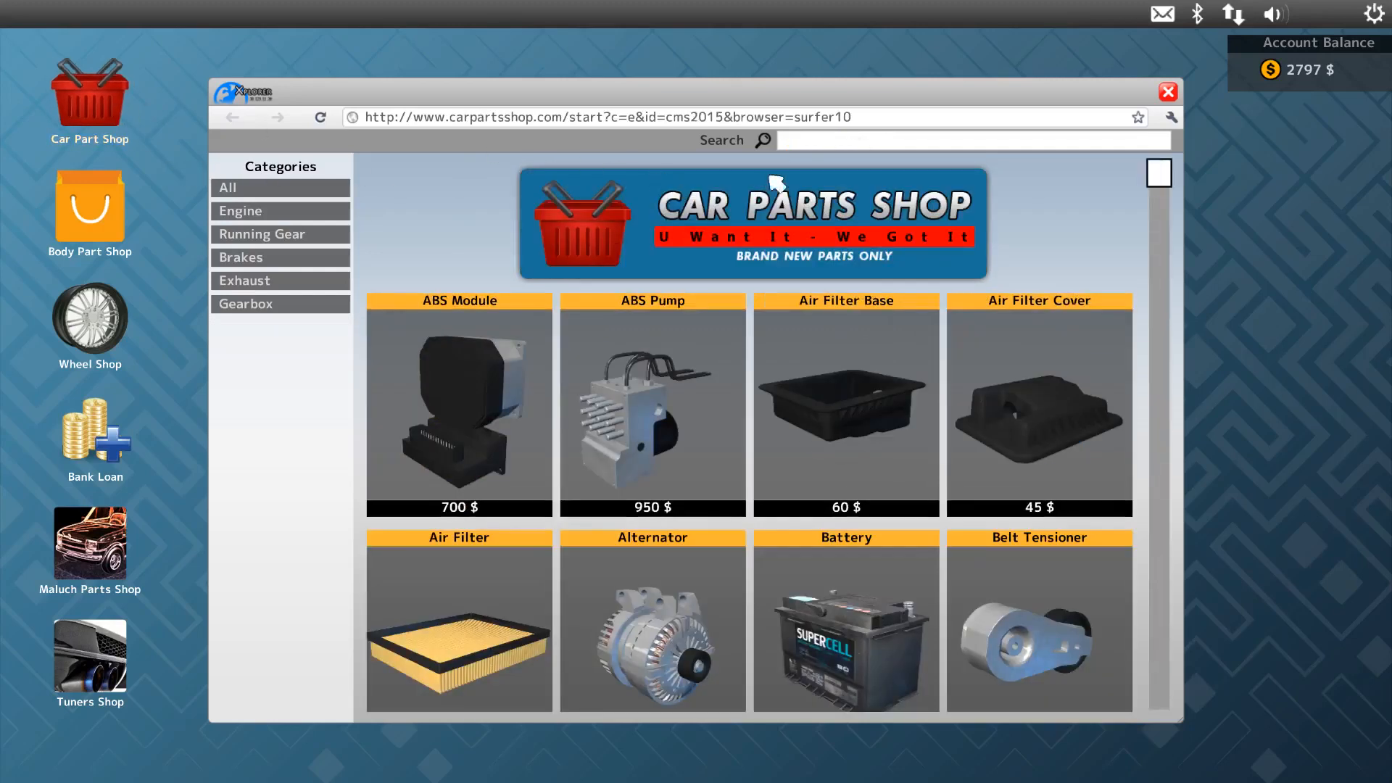
{"action": "type", "text": "fil"}
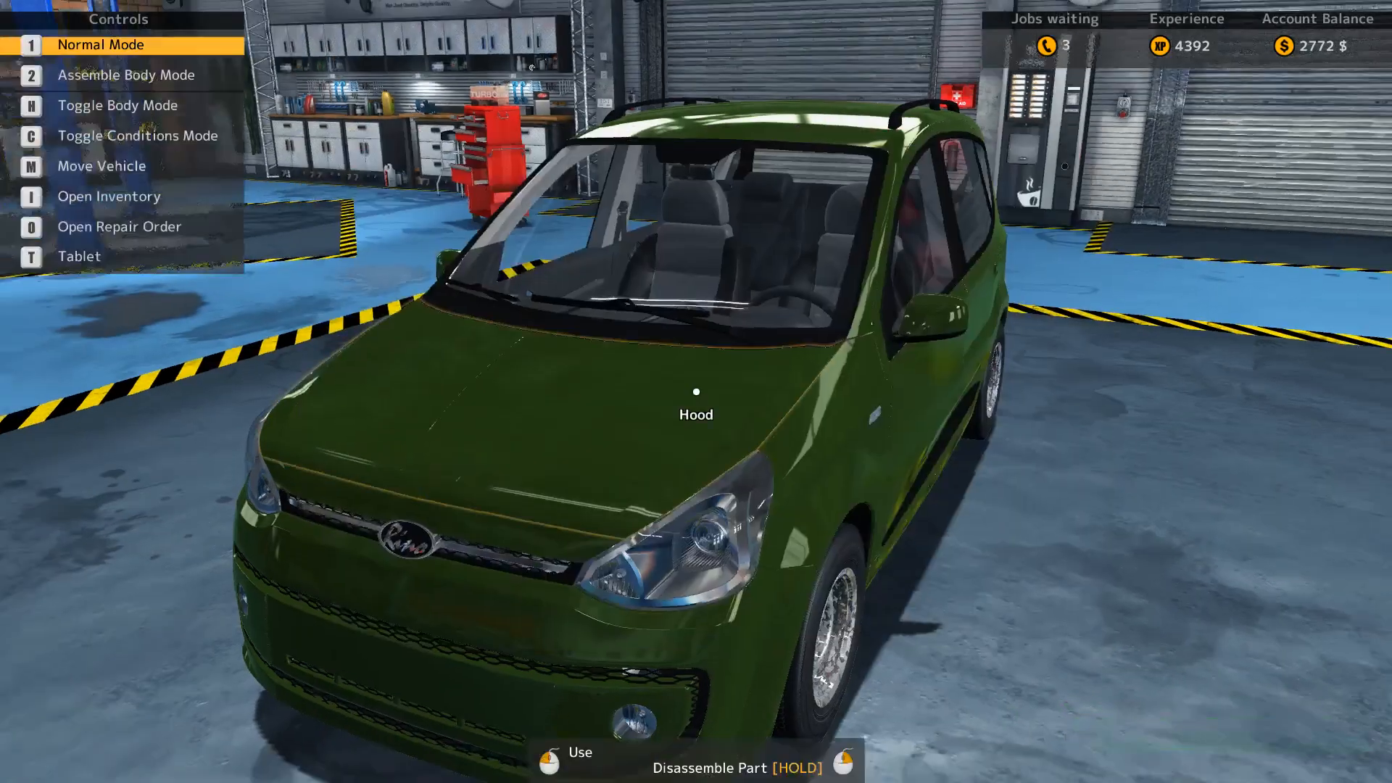
Step: Check the waiting job orders, then remove the raised hatchback's oil drain plug
{"action": "key", "text": "m"}
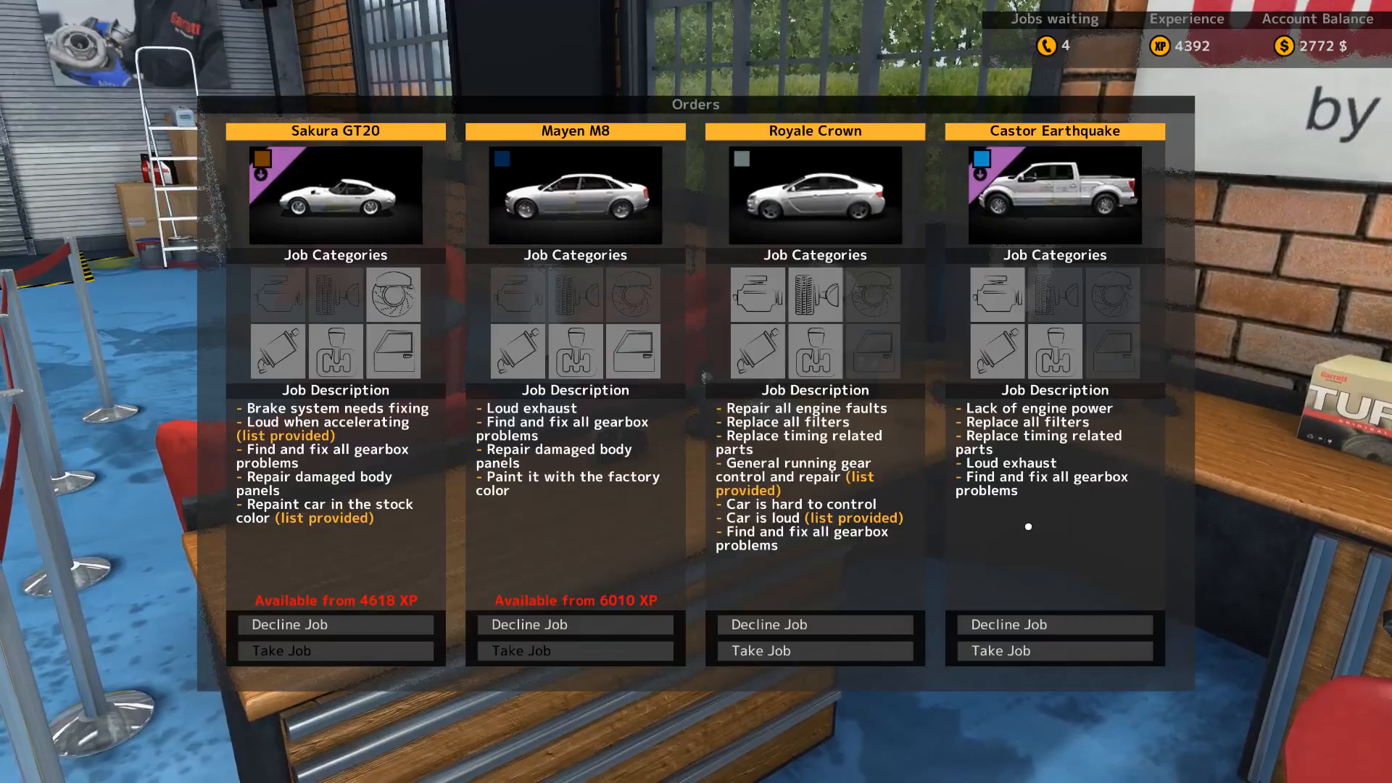
{"action": "key", "text": "Escape"}
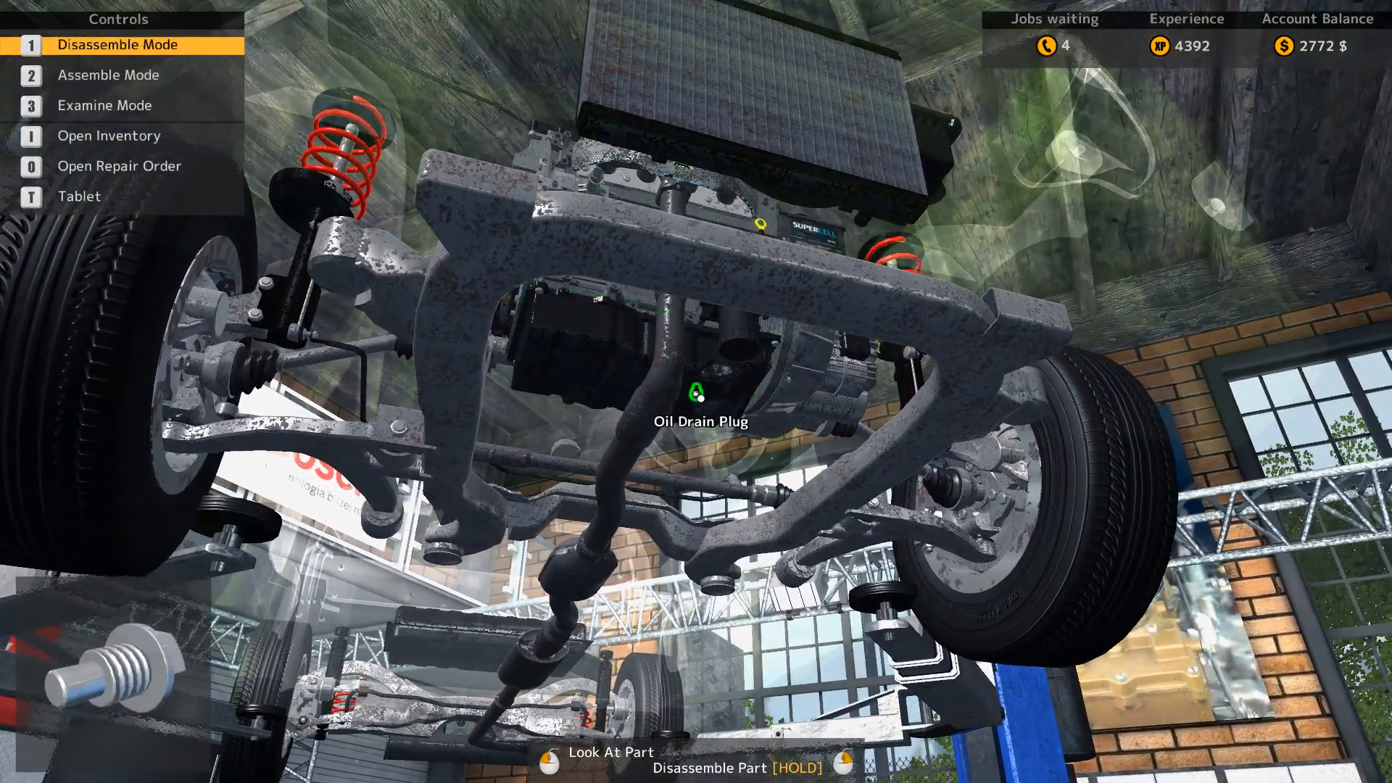
{"action": "left_click", "coordinate": [699, 396]}
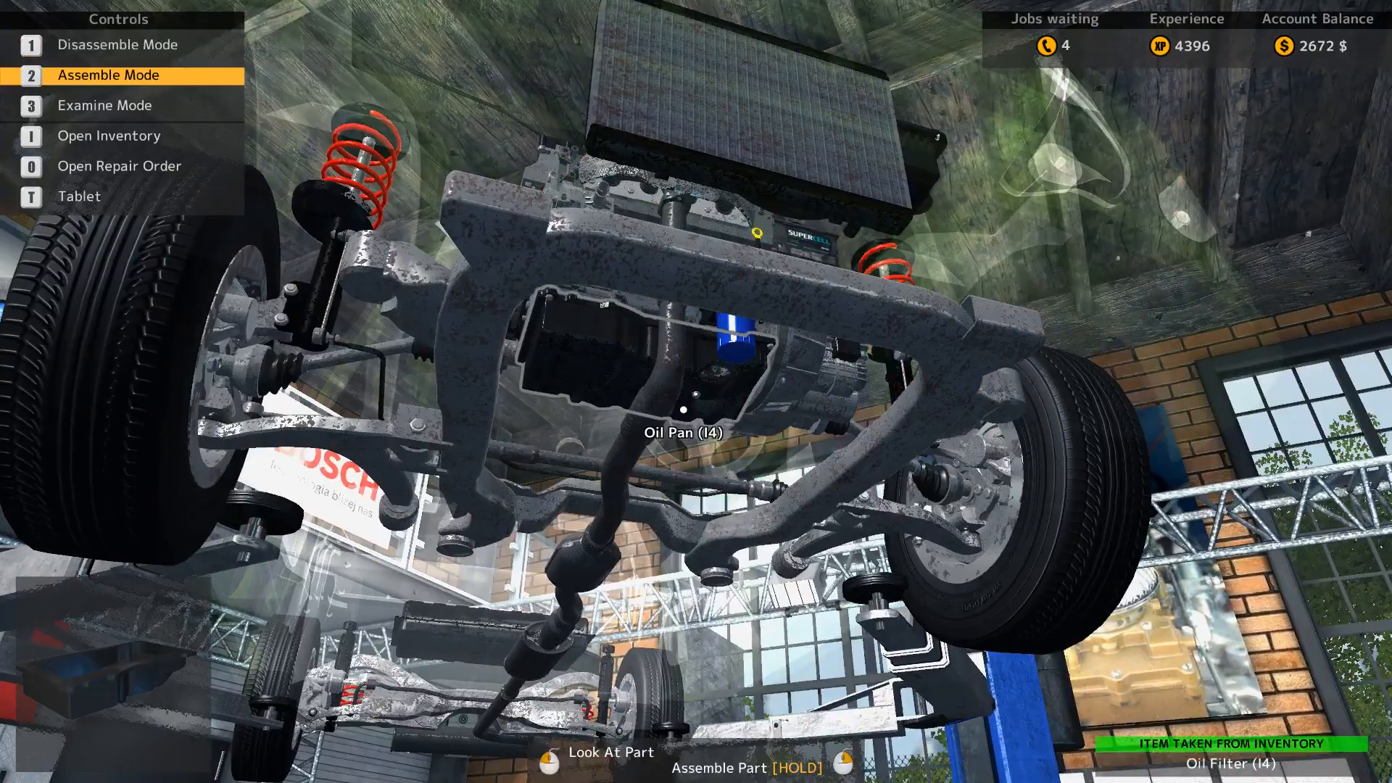
Step: Finish under the sedan and list the faulty air, fuel and I4 oil filters
{"action": "key", "text": "1"}
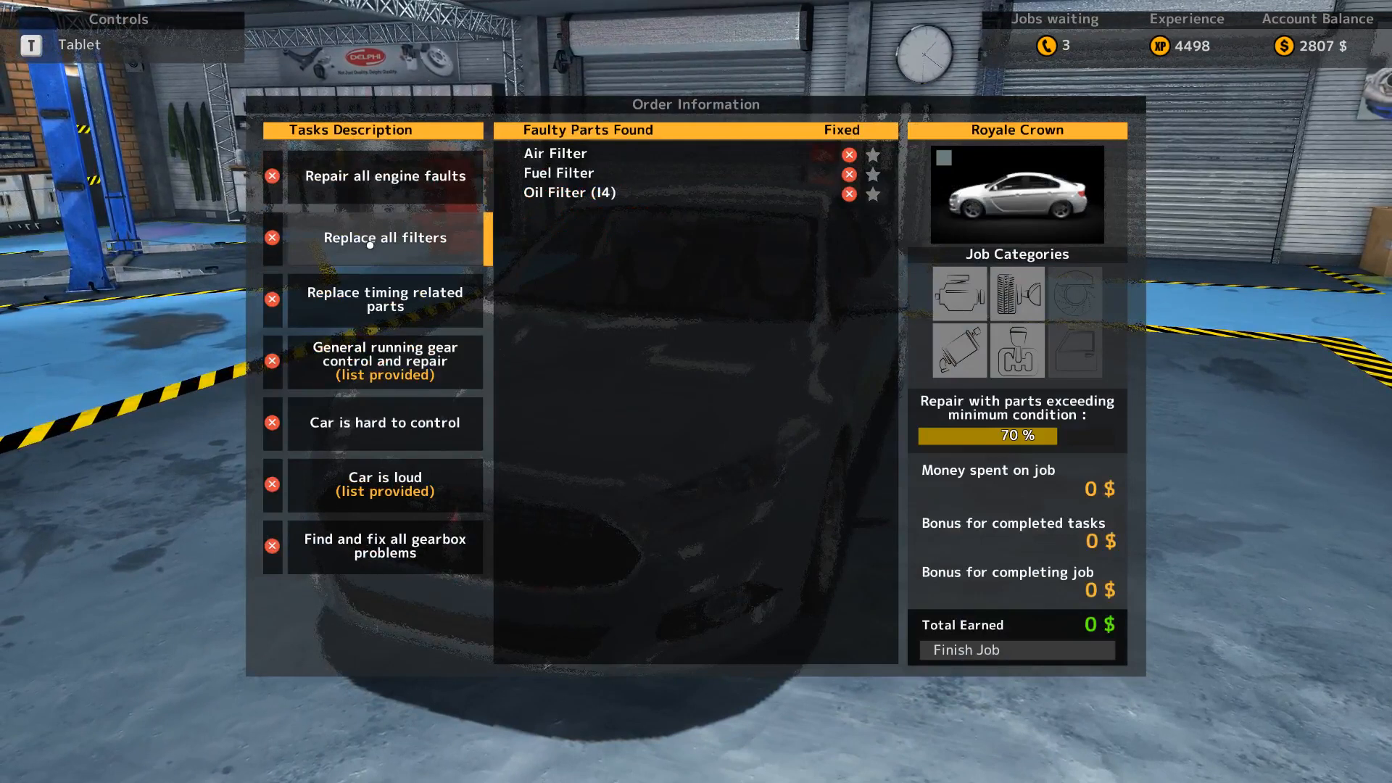
Step: Browse the sedan's running-gear and hard-to-control part lists, then close the order
{"action": "left_click", "coordinate": [384, 361]}
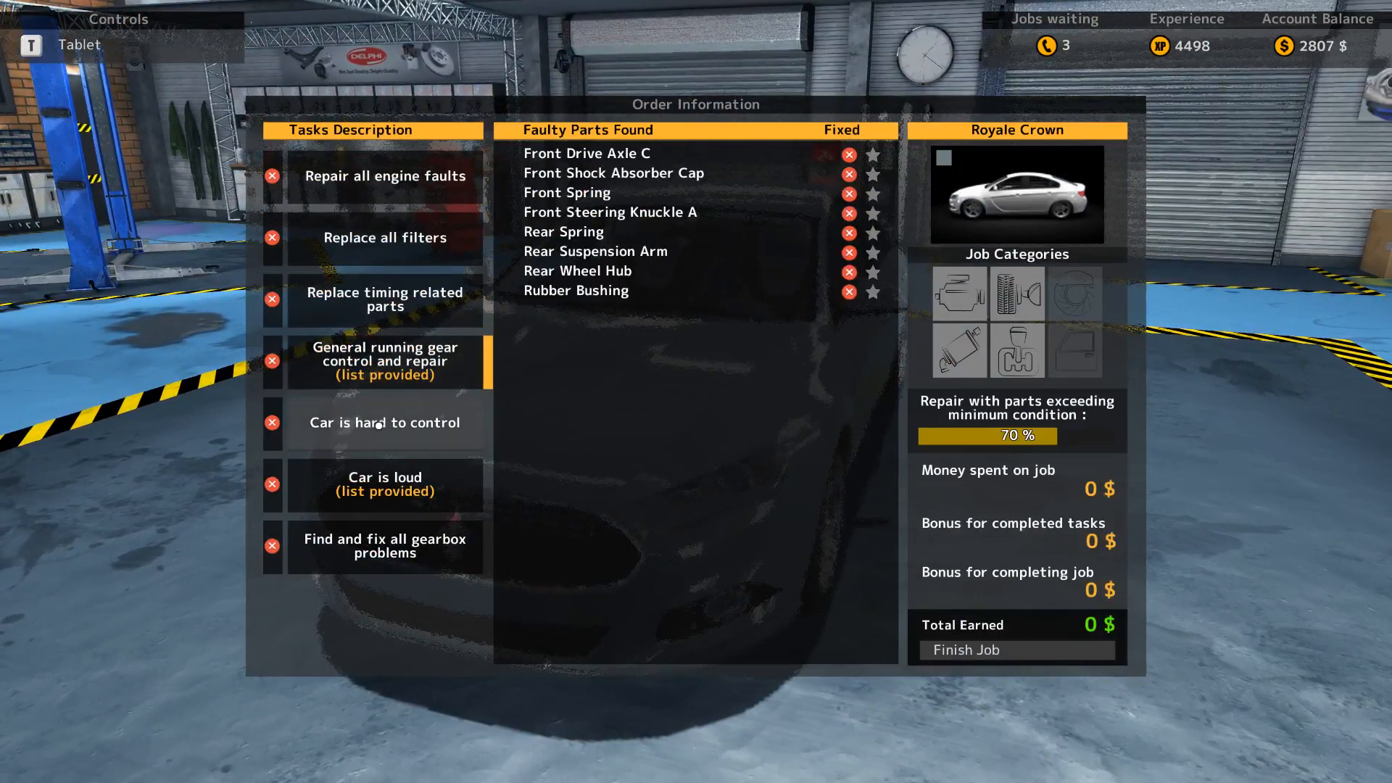
{"action": "left_click", "coordinate": [383, 422]}
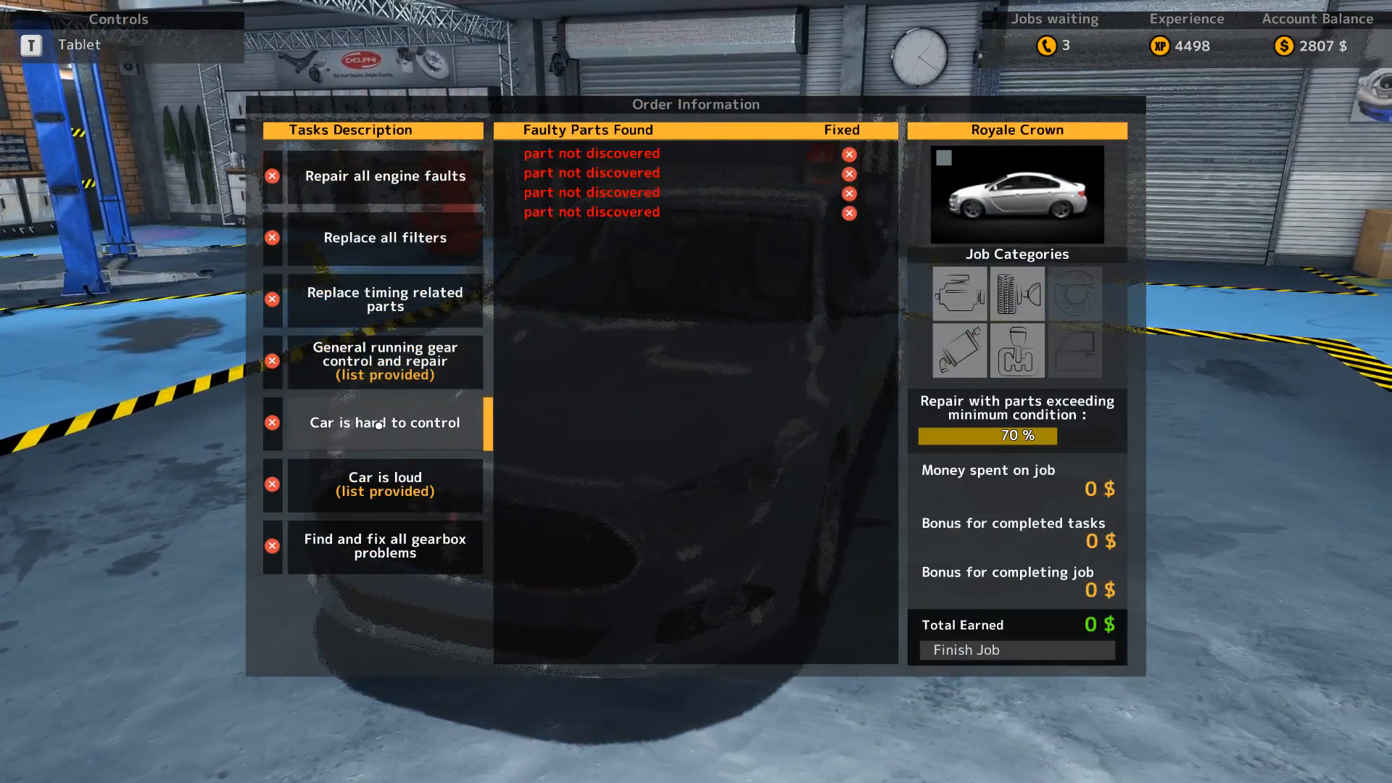
{"action": "left_click", "coordinate": [384, 545]}
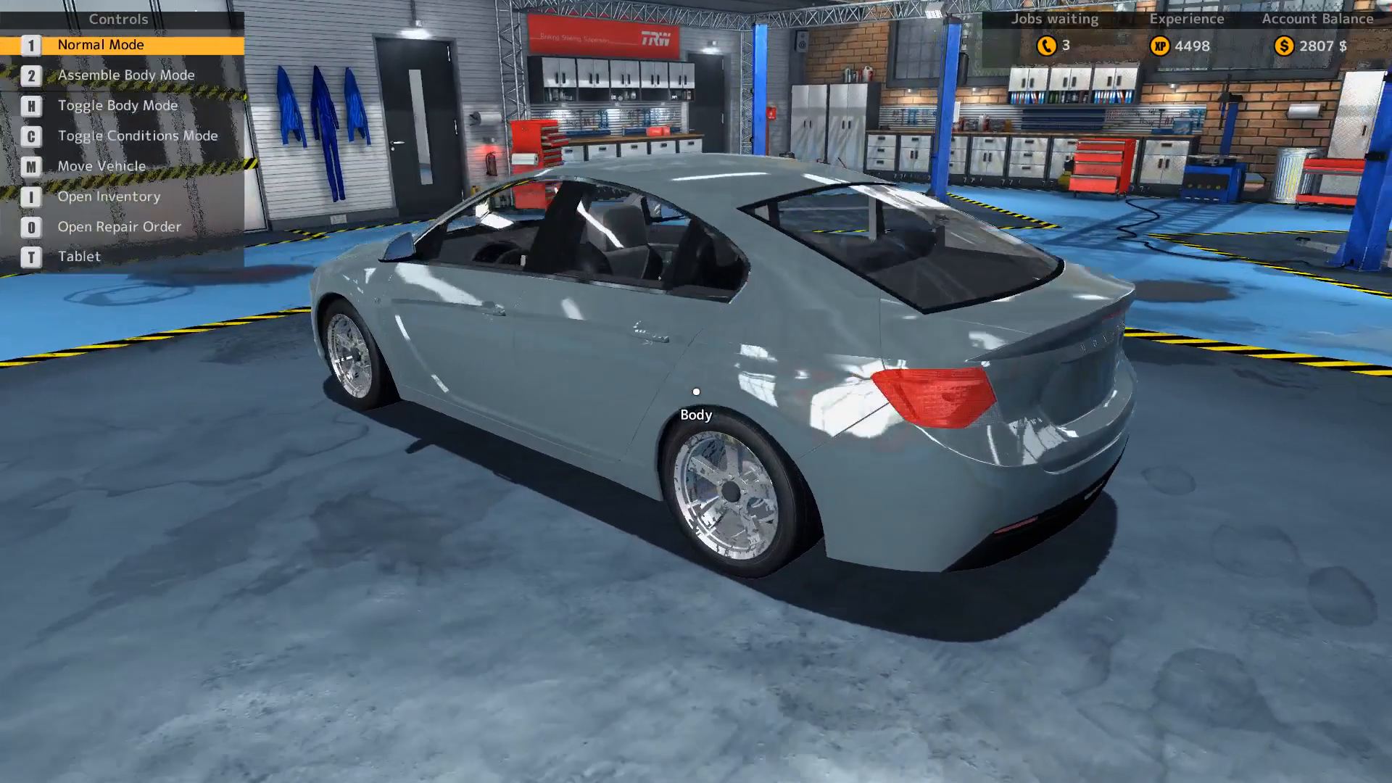
Step: Try moving the sedan, dismiss the cannot-start notice and check its engine-fault parts
{"action": "key", "text": "m"}
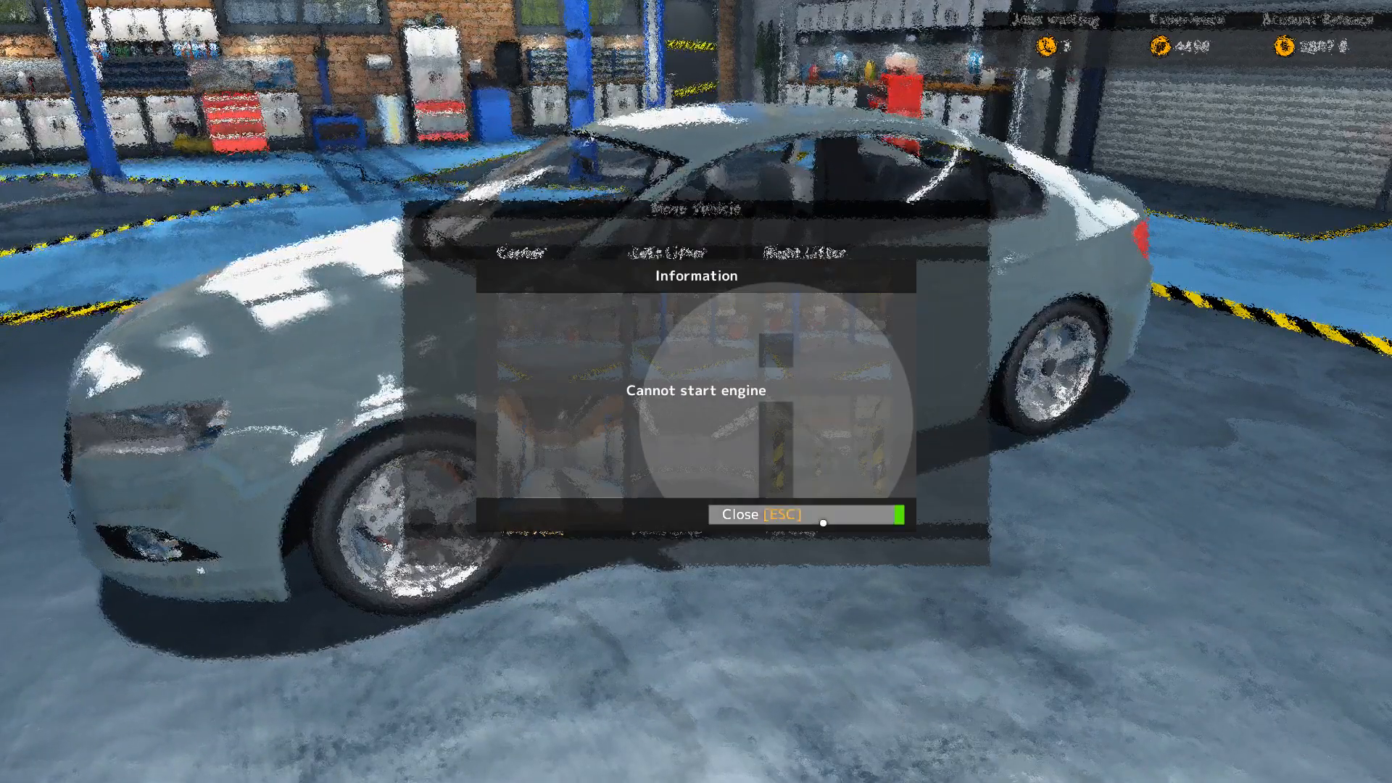
{"action": "left_click", "coordinate": [761, 514]}
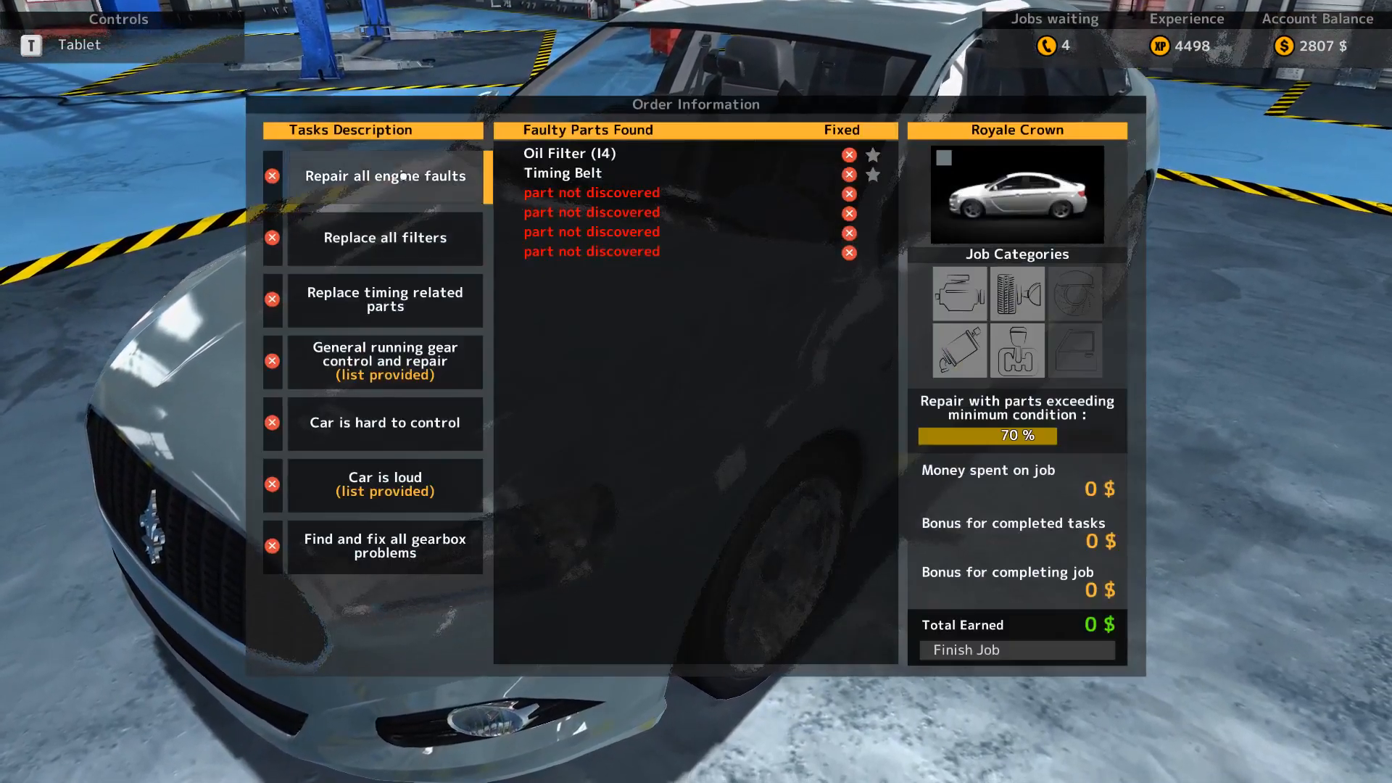
{"action": "left_click", "coordinate": [384, 300]}
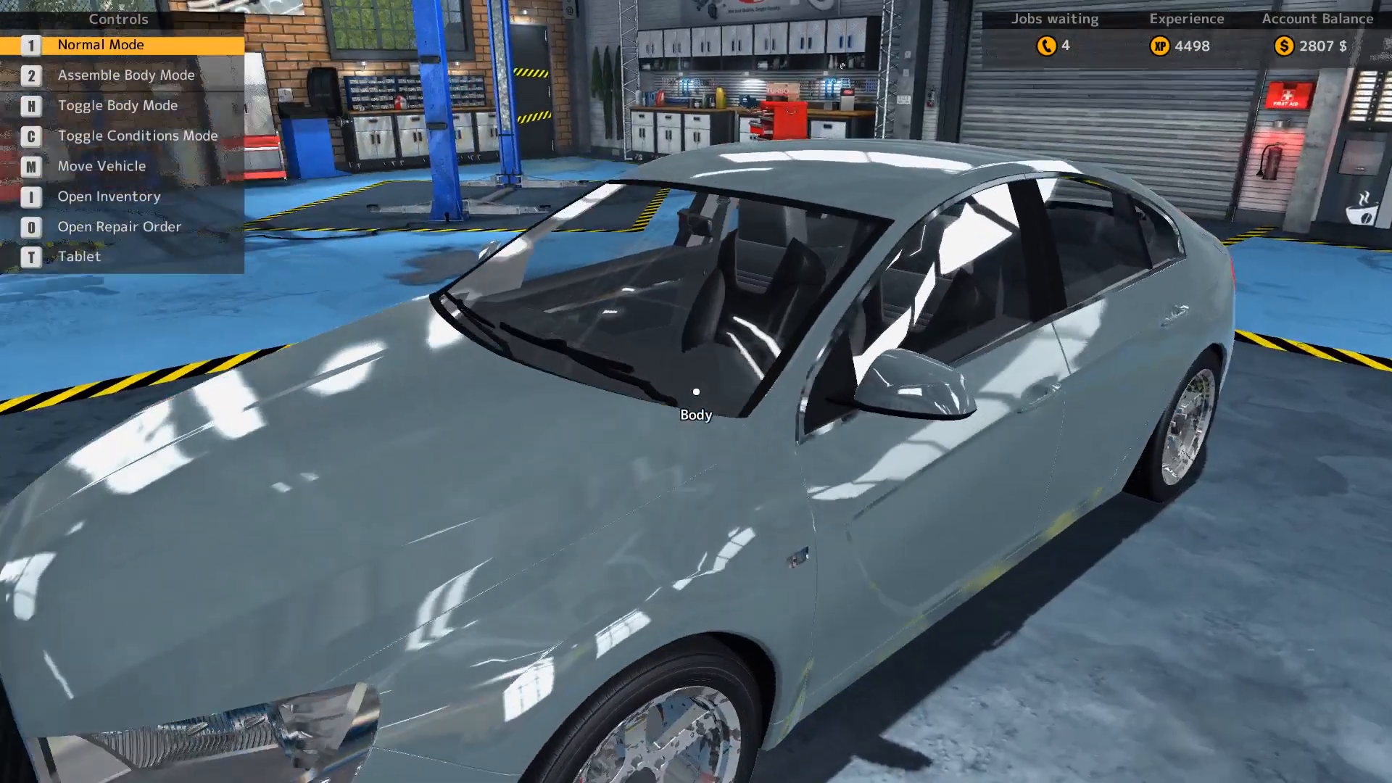
{"action": "key", "text": "m"}
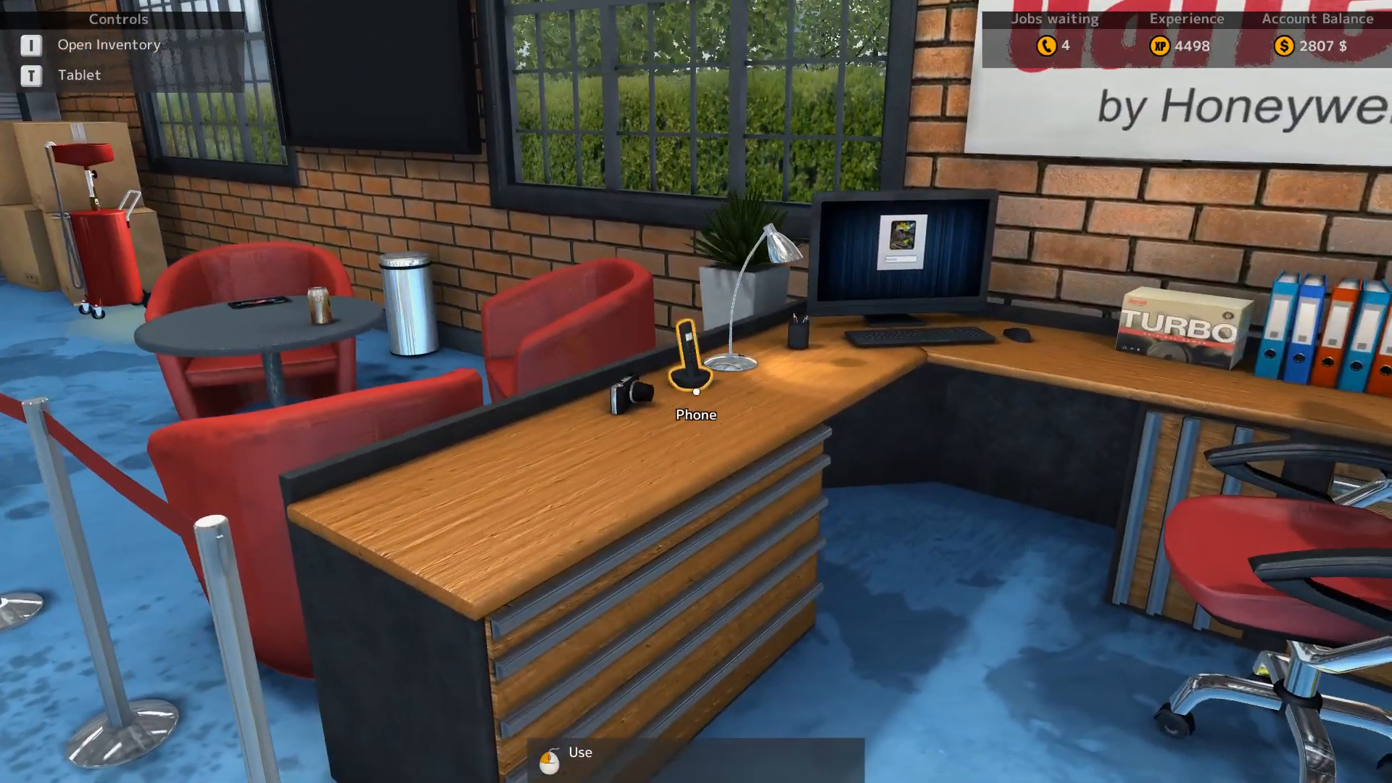
Step: Accept the Castor Earthquake pickup job by phone and view its repair order
{"action": "left_click", "coordinate": [695, 391]}
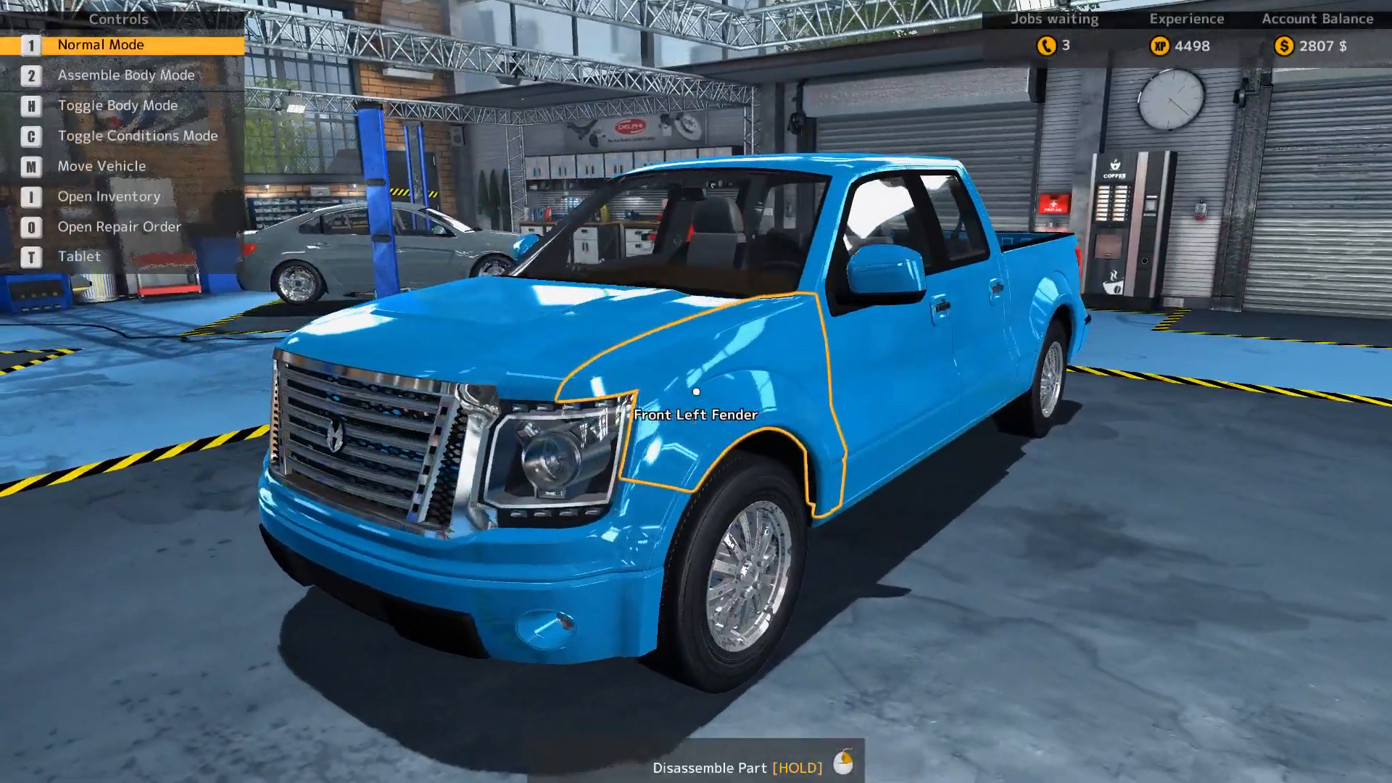
{"action": "key", "text": "o"}
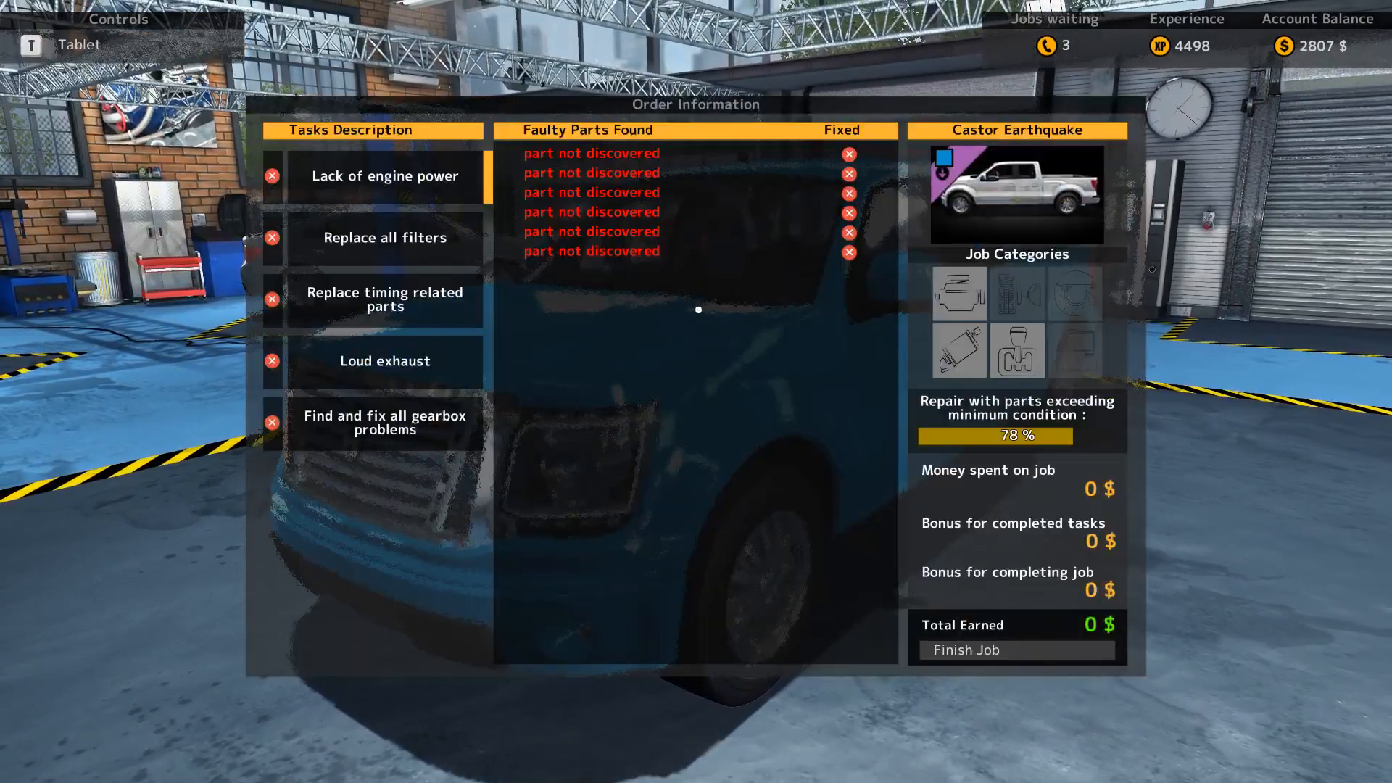
Step: View the pickup's timing-parts and filter lists, then send it to the test path
{"action": "left_click", "coordinate": [384, 424]}
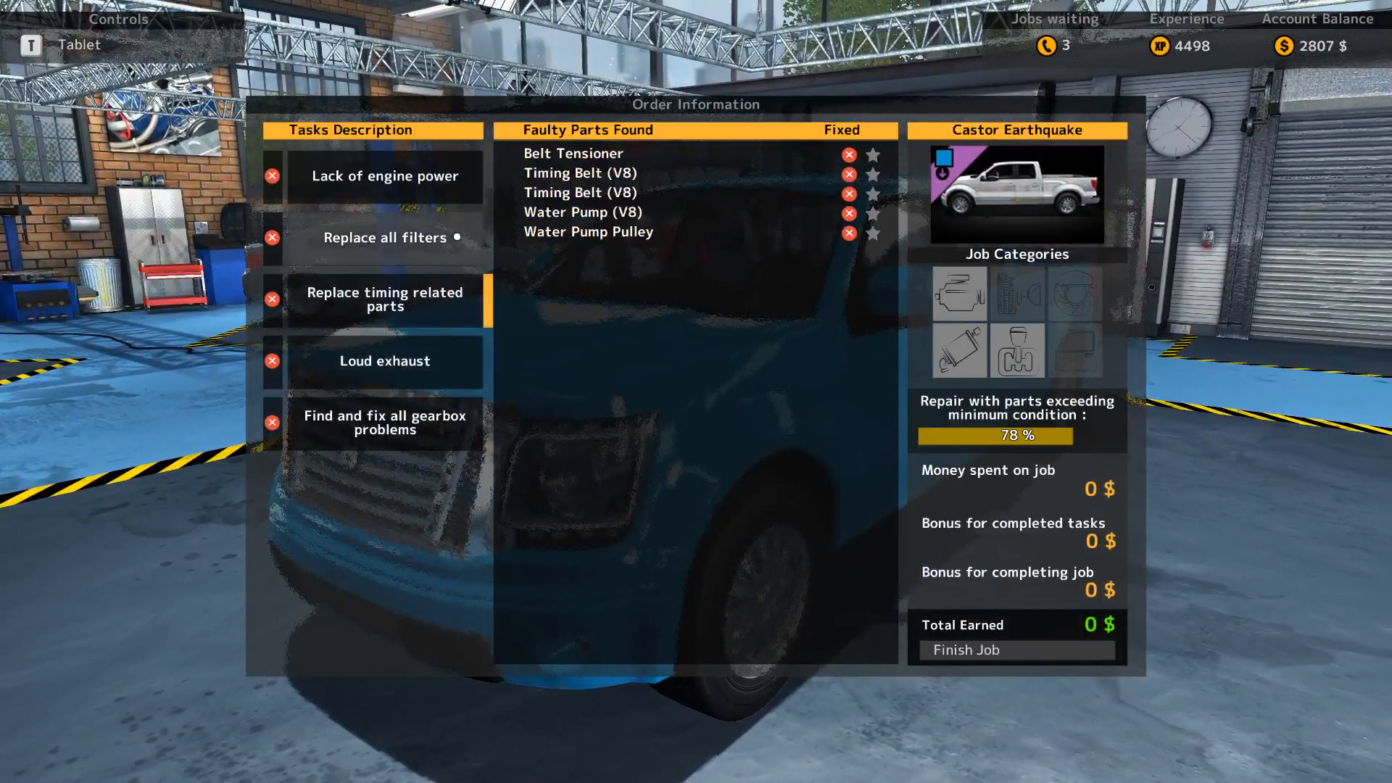
{"action": "left_click", "coordinate": [384, 176]}
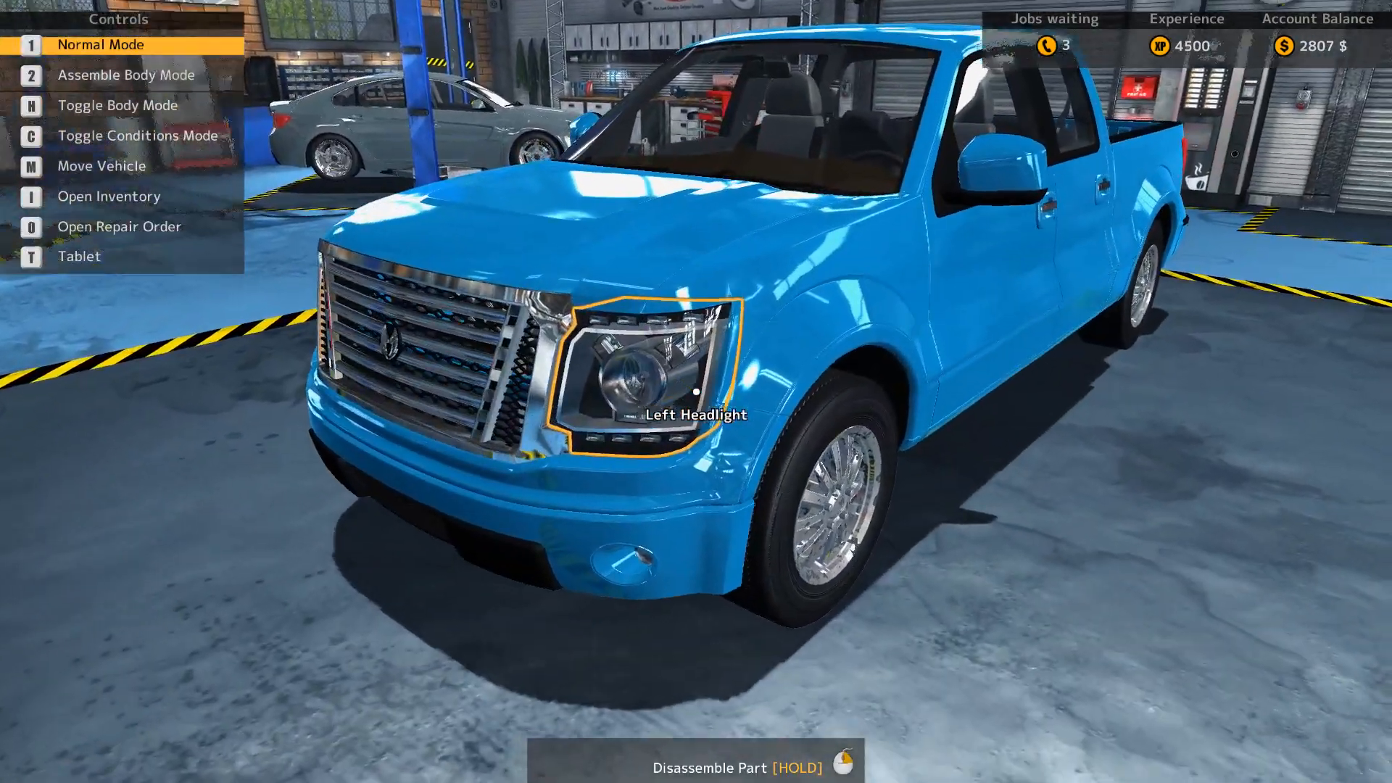
{"action": "key", "text": "m"}
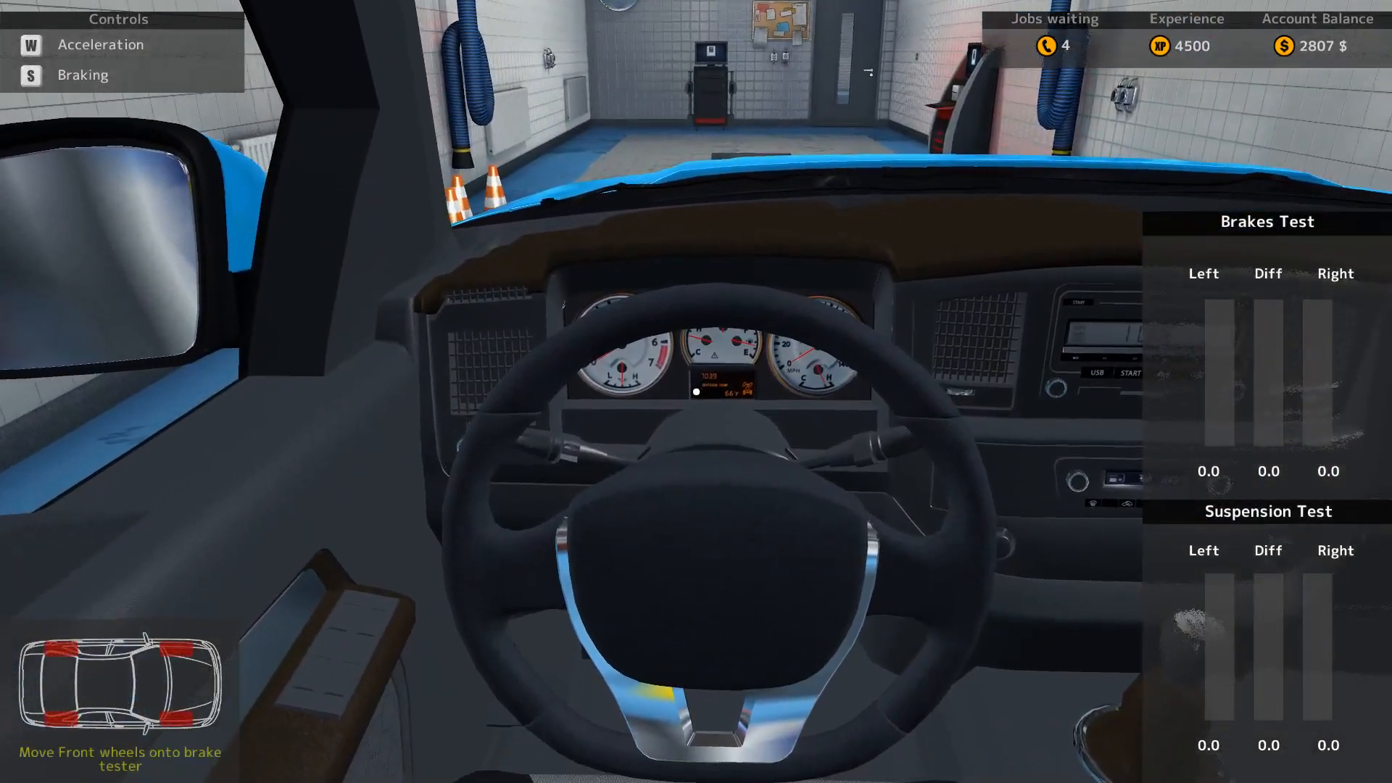
Step: Drive the pickup onto the brake tester and close the condition report
{"action": "key", "text": "w"}
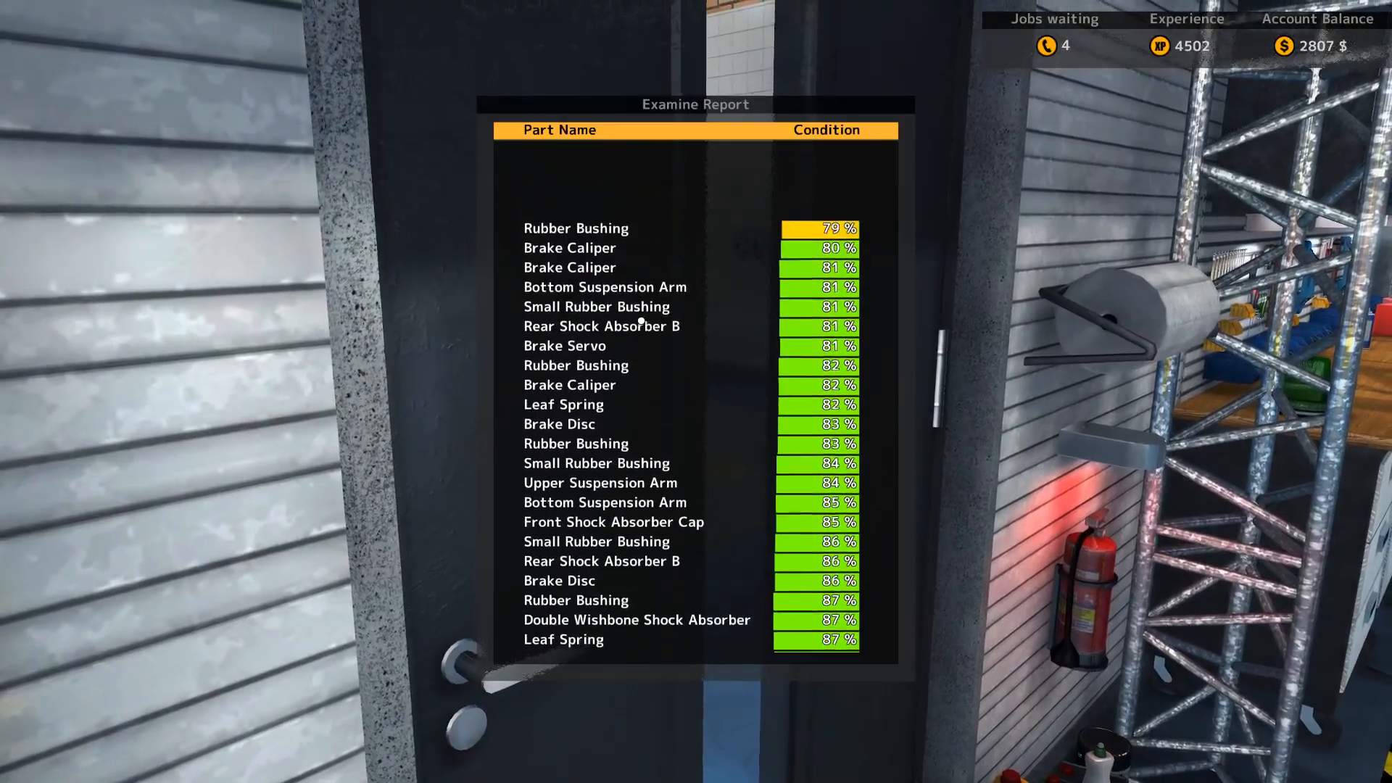
{"action": "key", "text": "Escape"}
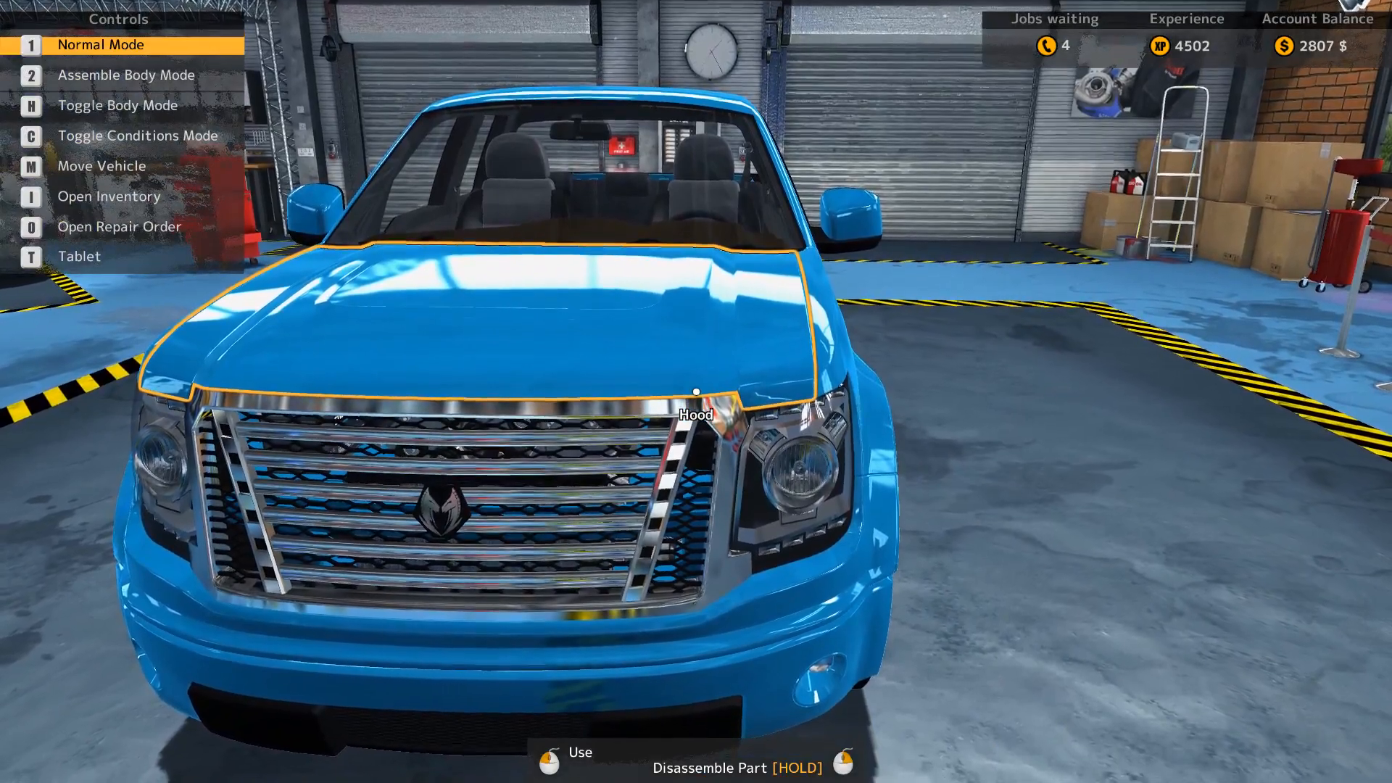
Step: Raise the Castor Earthquake pickup on the lift to expose its rusty underside
{"action": "key", "text": "m"}
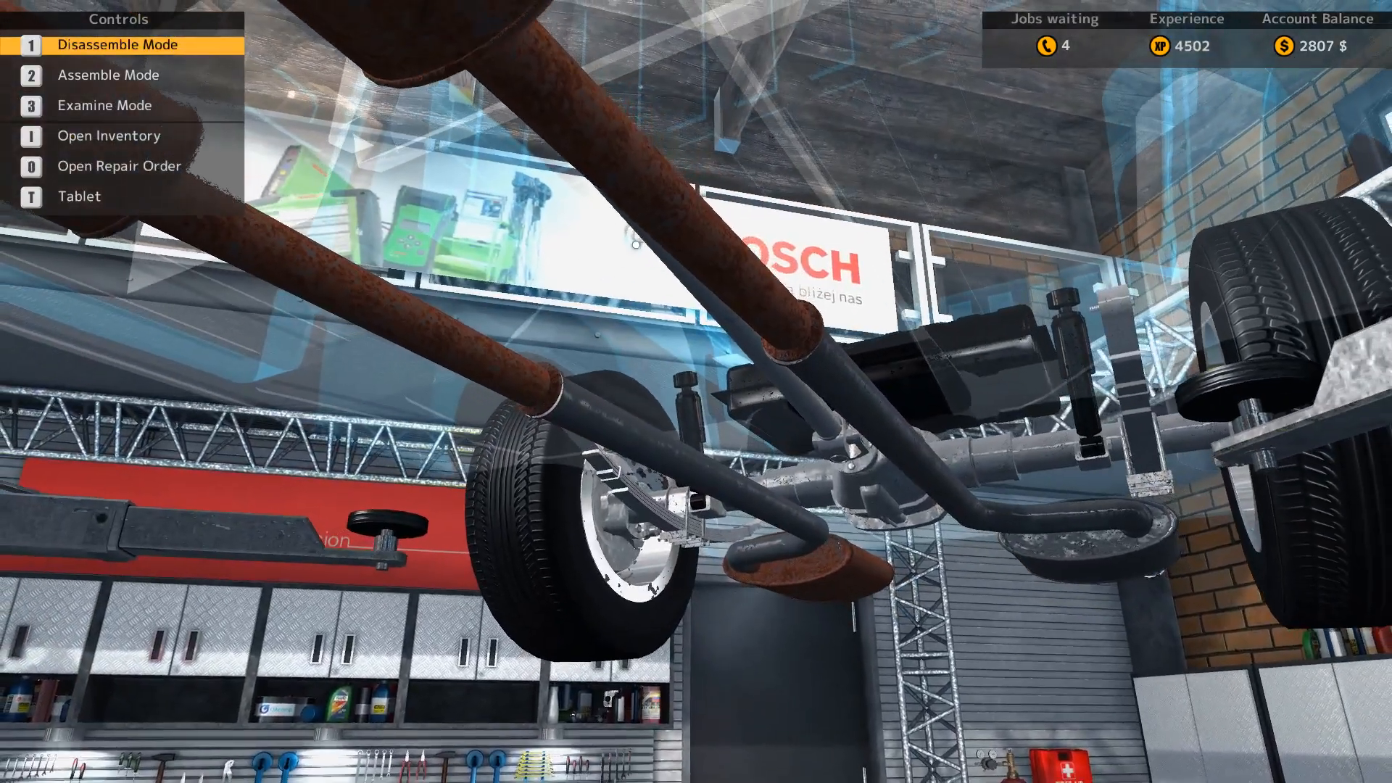
Step: Take off the rusty muffler and start unbolting the gearbox
{"action": "key", "text": "3"}
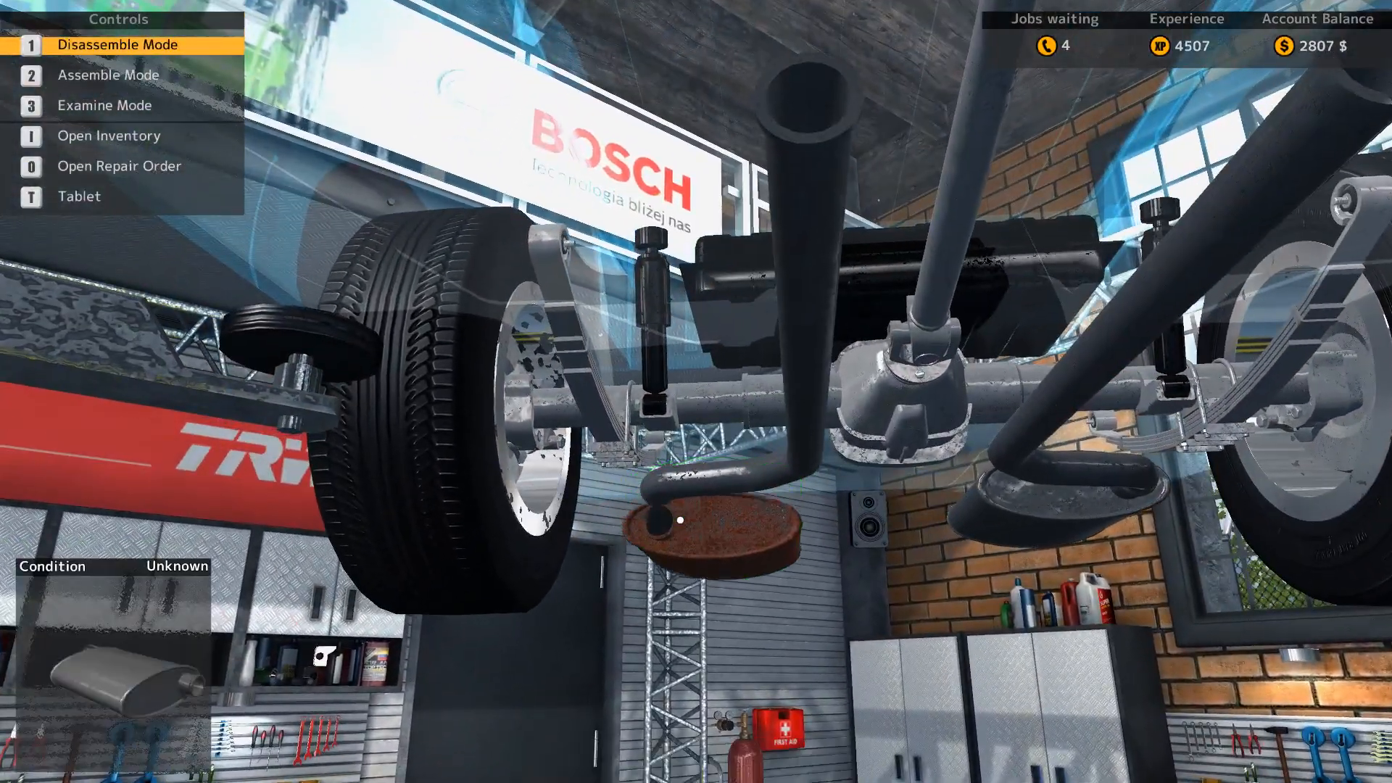
{"action": "left_click", "coordinate": [692, 523]}
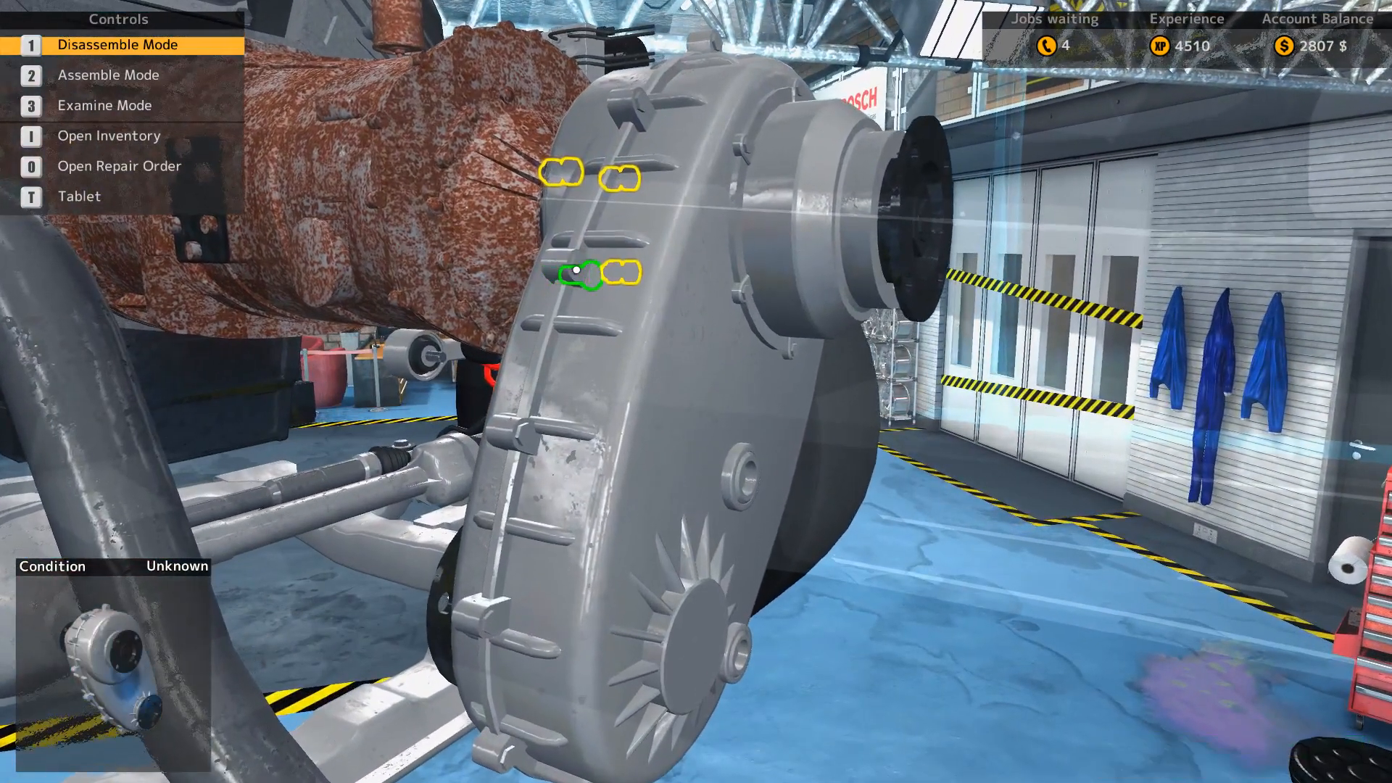
{"action": "left_click", "coordinate": [577, 272]}
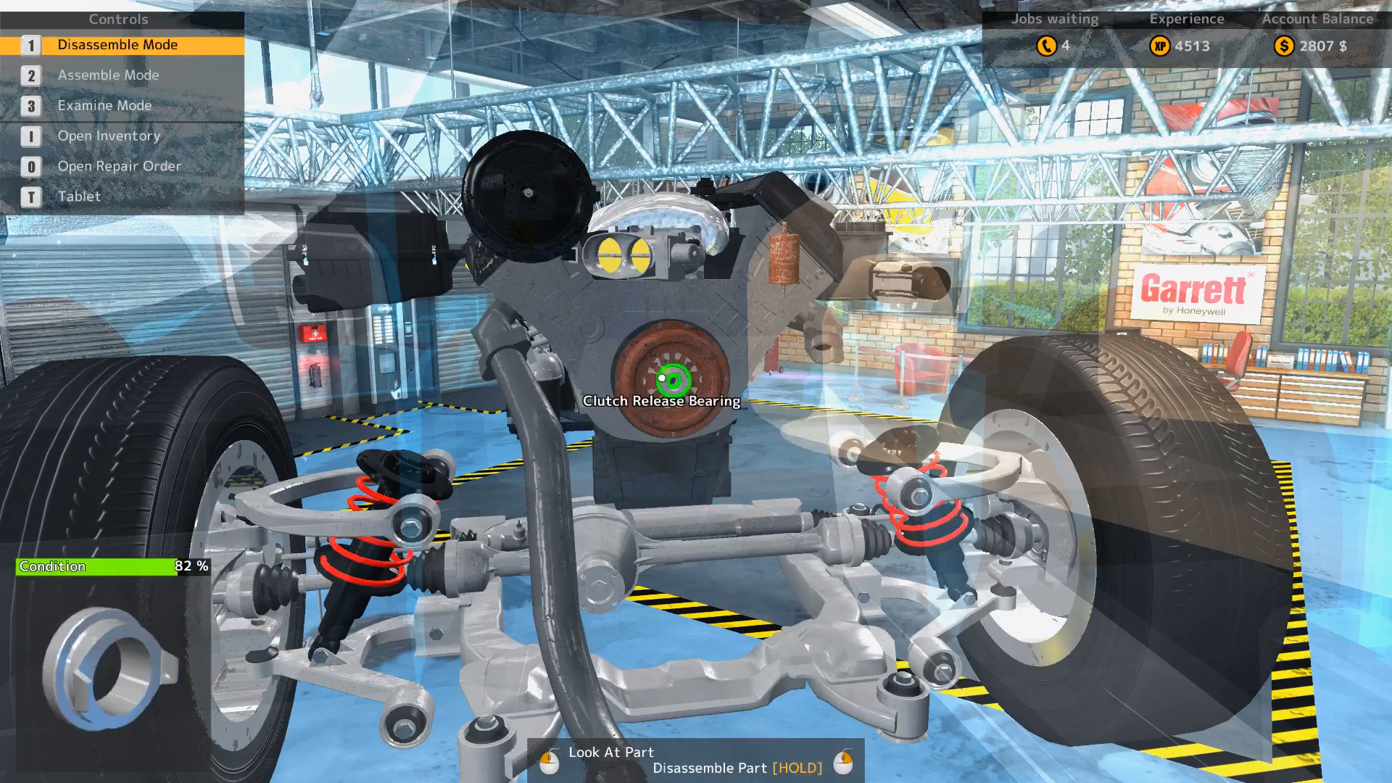
Step: Remove the clutch release bearing and unscrew a bolt on the rusty clutch
{"action": "left_click", "coordinate": [664, 380]}
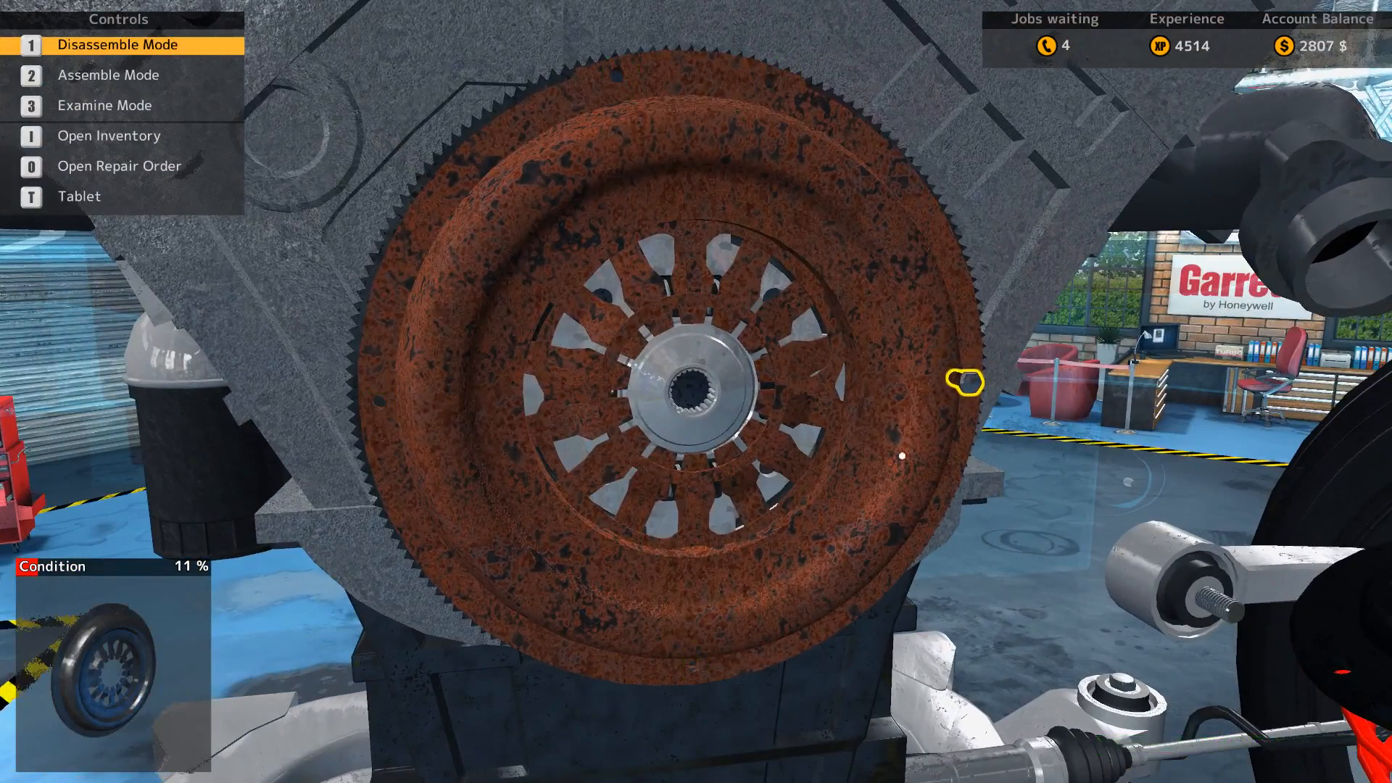
{"action": "left_click", "coordinate": [964, 381]}
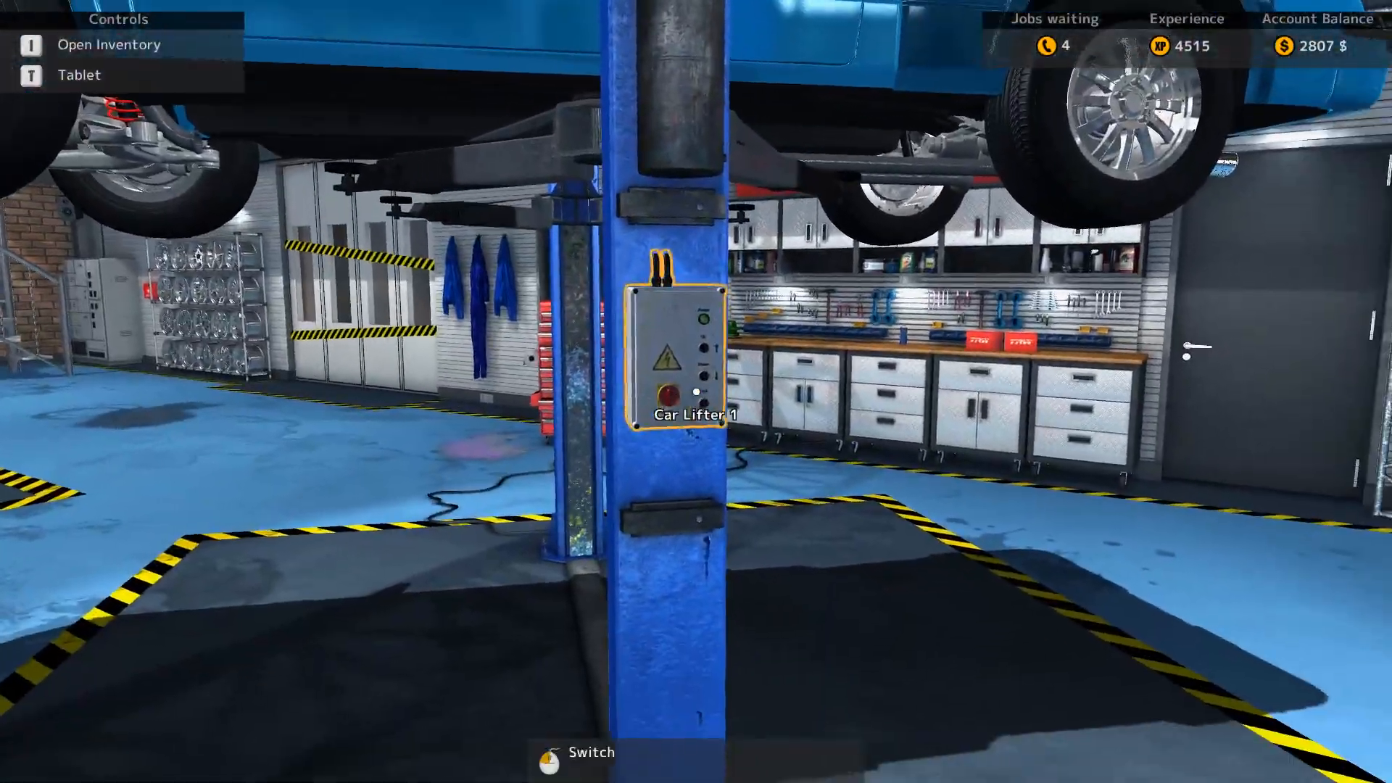
Step: Operate the Car Lifter 1 controls to adjust the raised pickup
{"action": "left_click", "coordinate": [695, 394]}
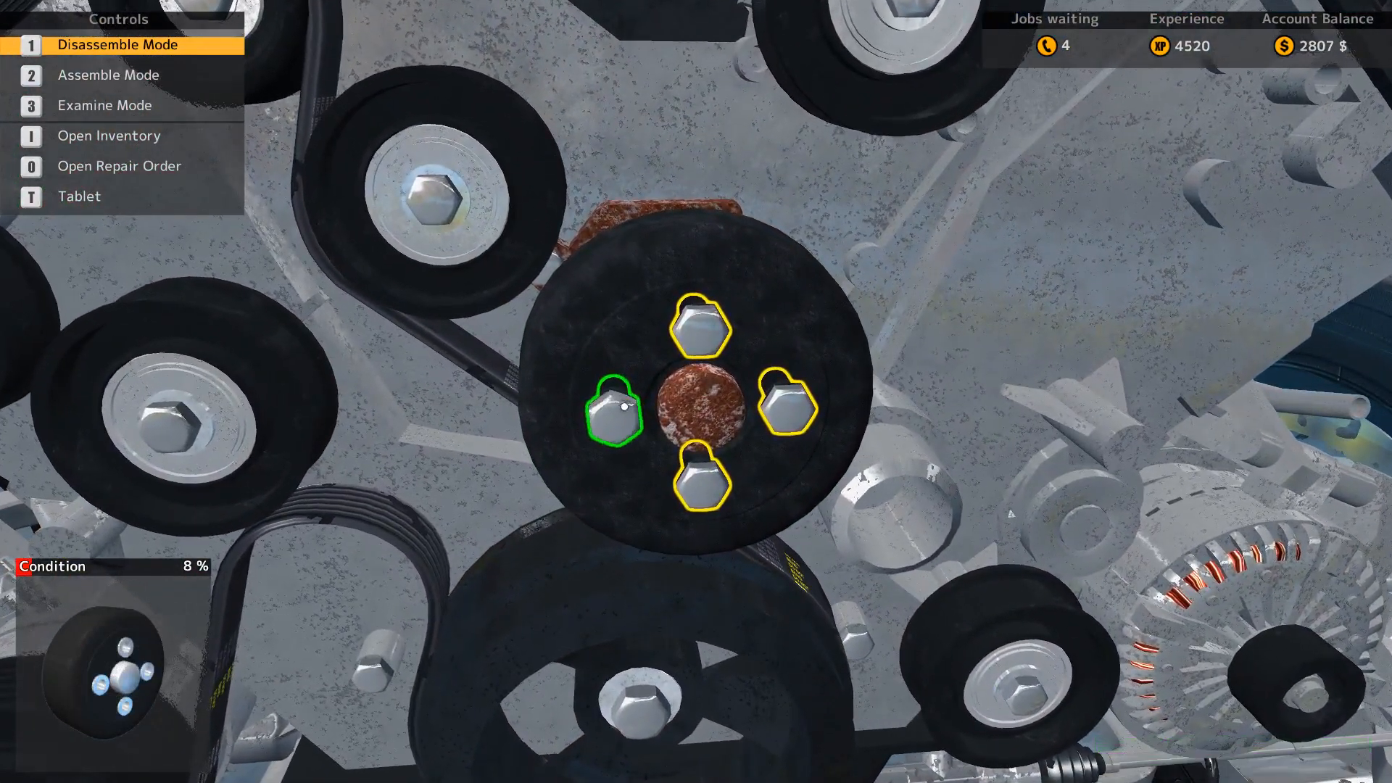
Step: Unscrew the worn pulley's last two bolts and remove two idler rollers
{"action": "left_click", "coordinate": [609, 410]}
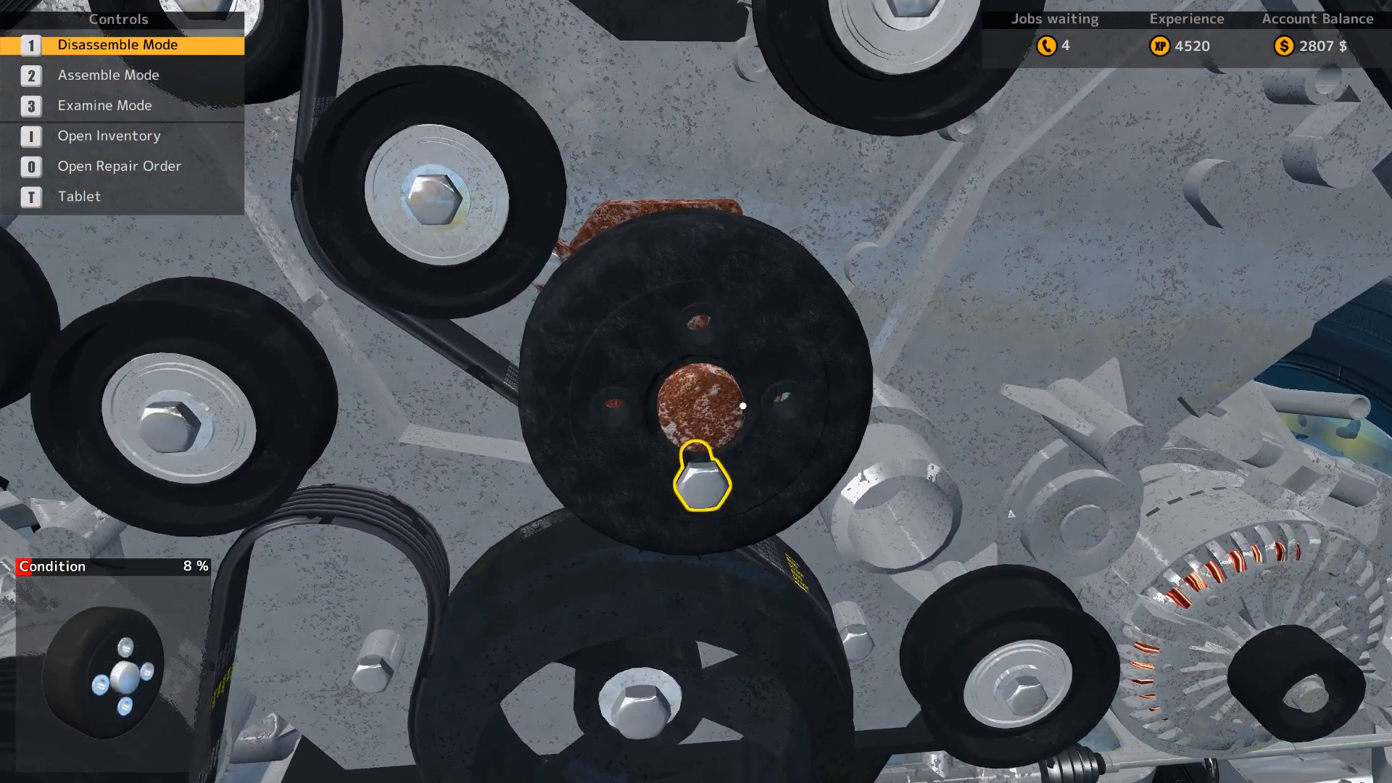
{"action": "left_click", "coordinate": [701, 493]}
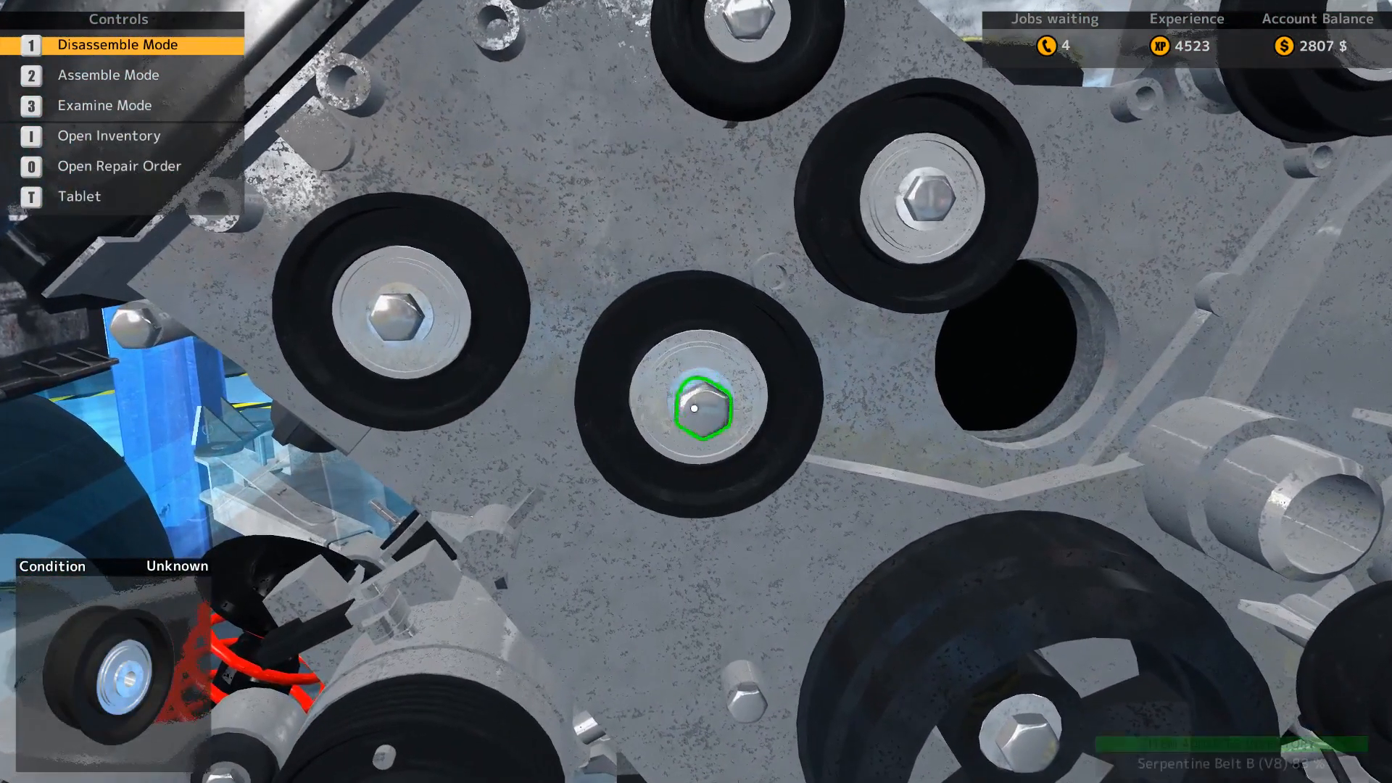
{"action": "left_click", "coordinate": [697, 408]}
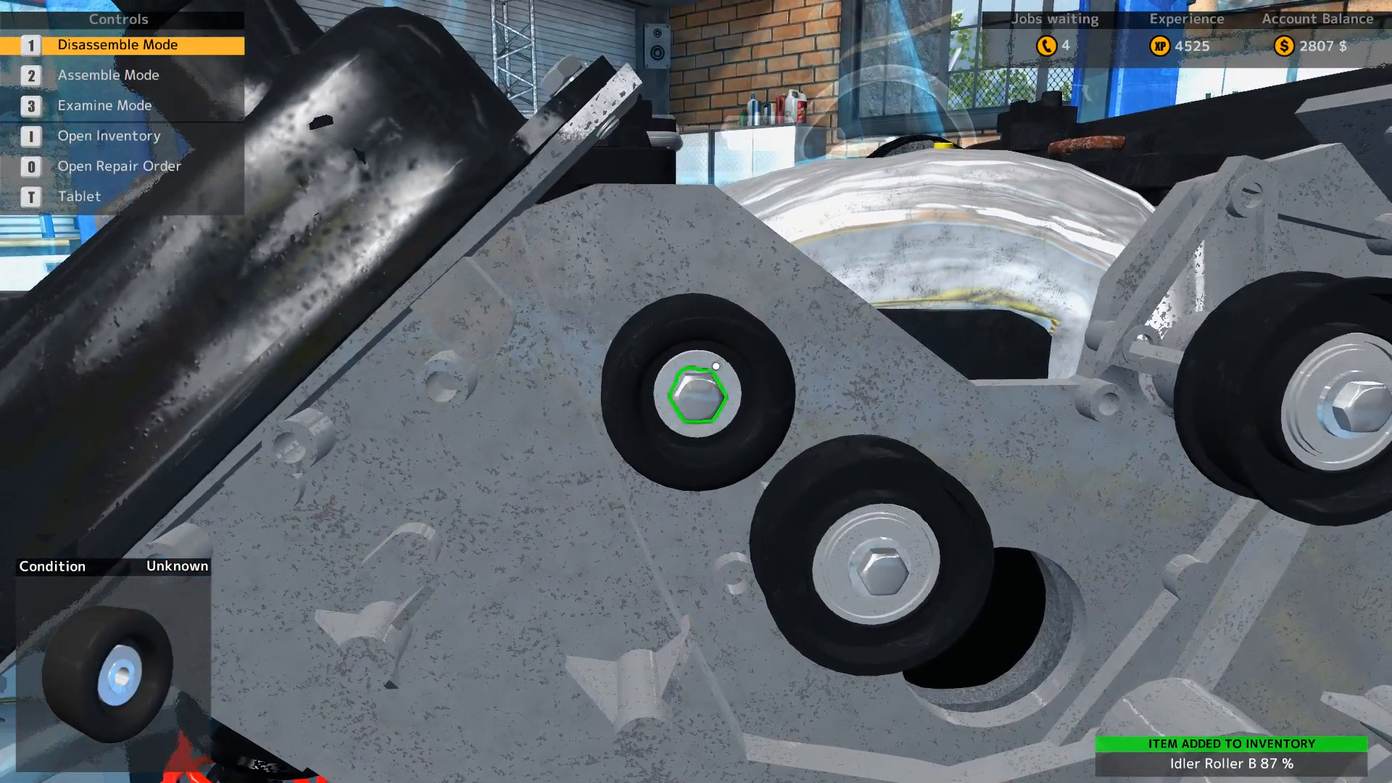
{"action": "left_click", "coordinate": [696, 399]}
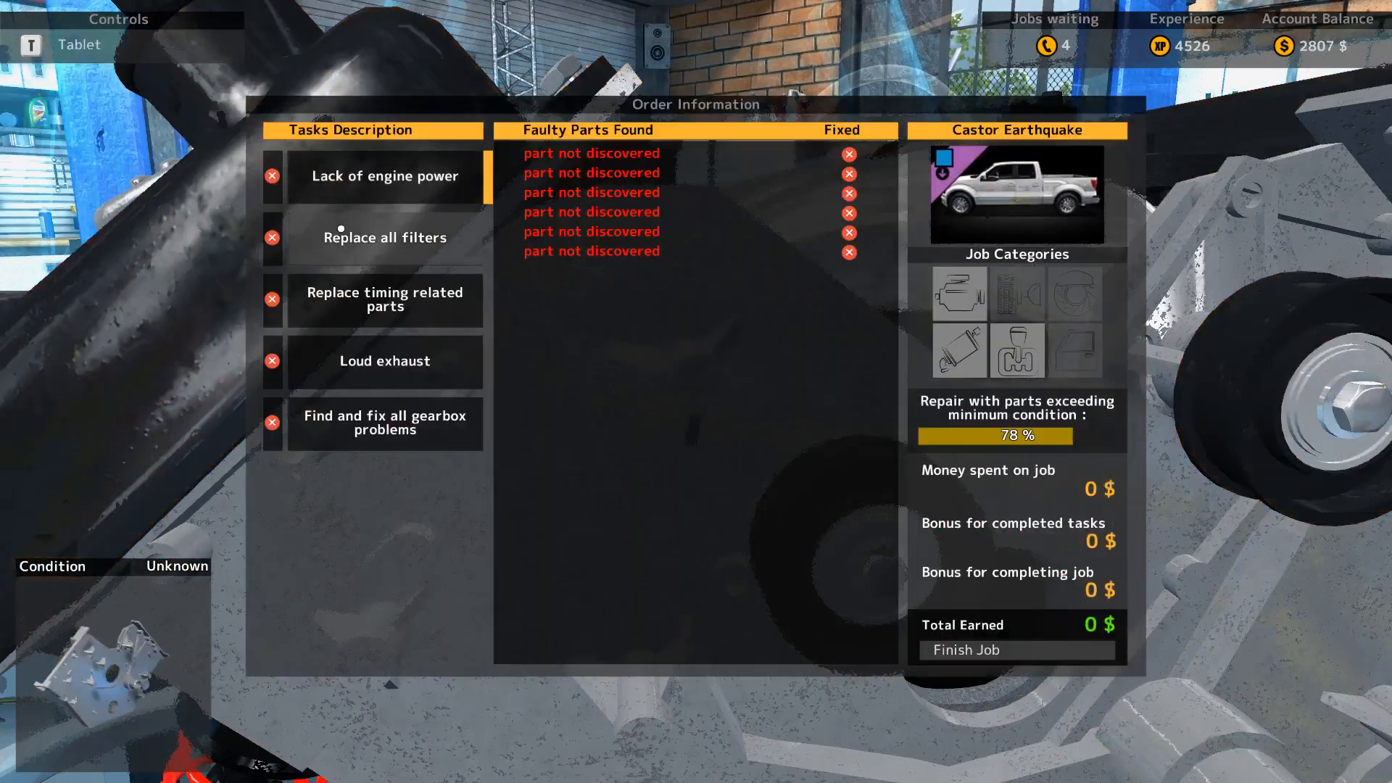
Step: View faulty parts for the timing, engine power, loud exhaust, gearbox and filter tasks
{"action": "left_click", "coordinate": [384, 300]}
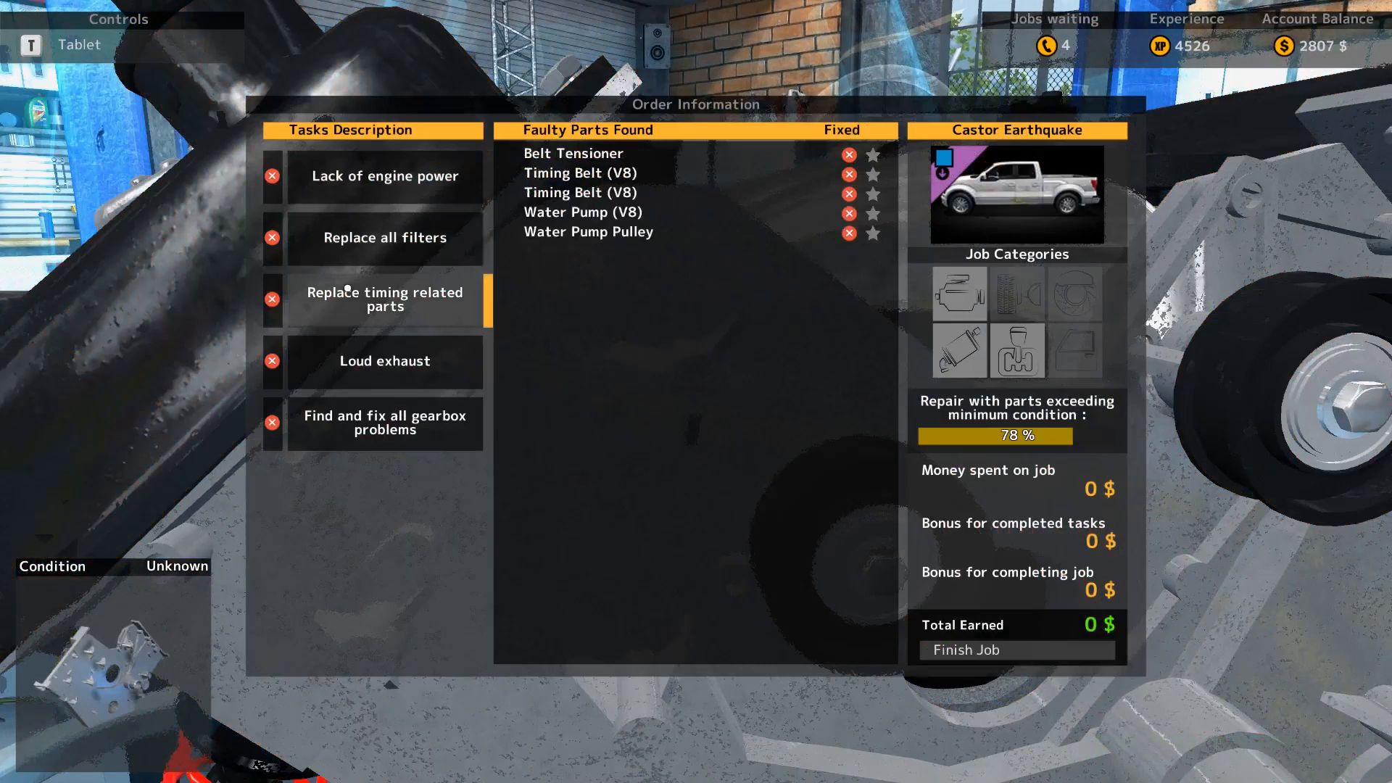
{"action": "left_click", "coordinate": [384, 175]}
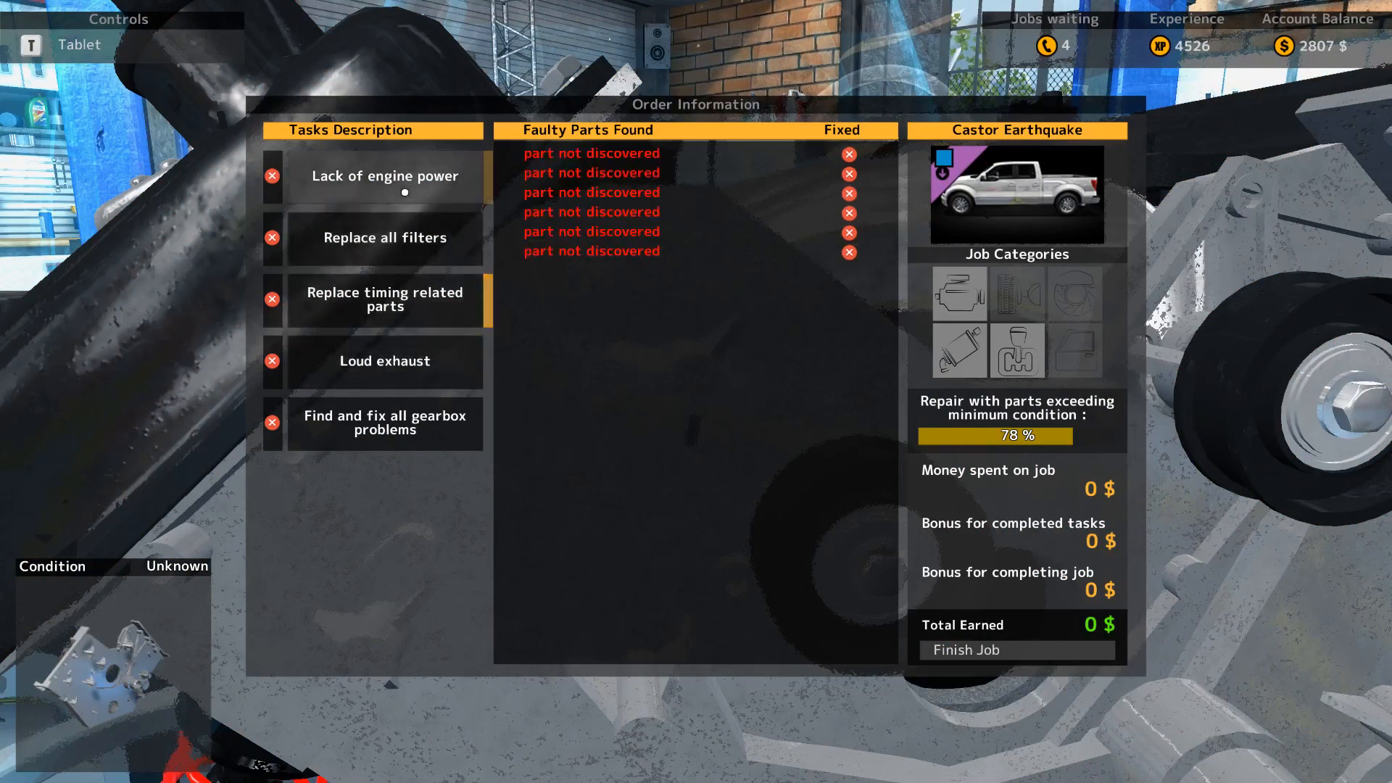
{"action": "left_click", "coordinate": [385, 360]}
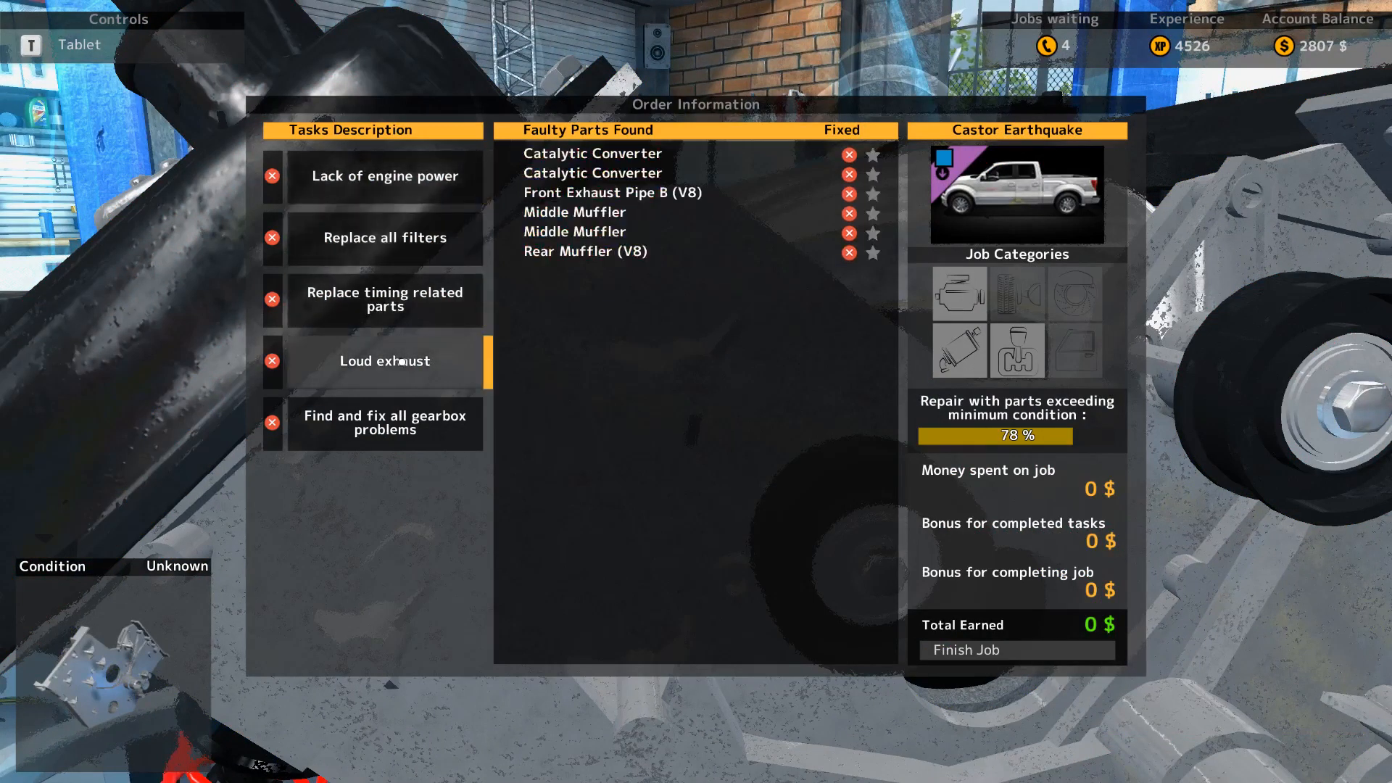
{"action": "left_click", "coordinate": [384, 423]}
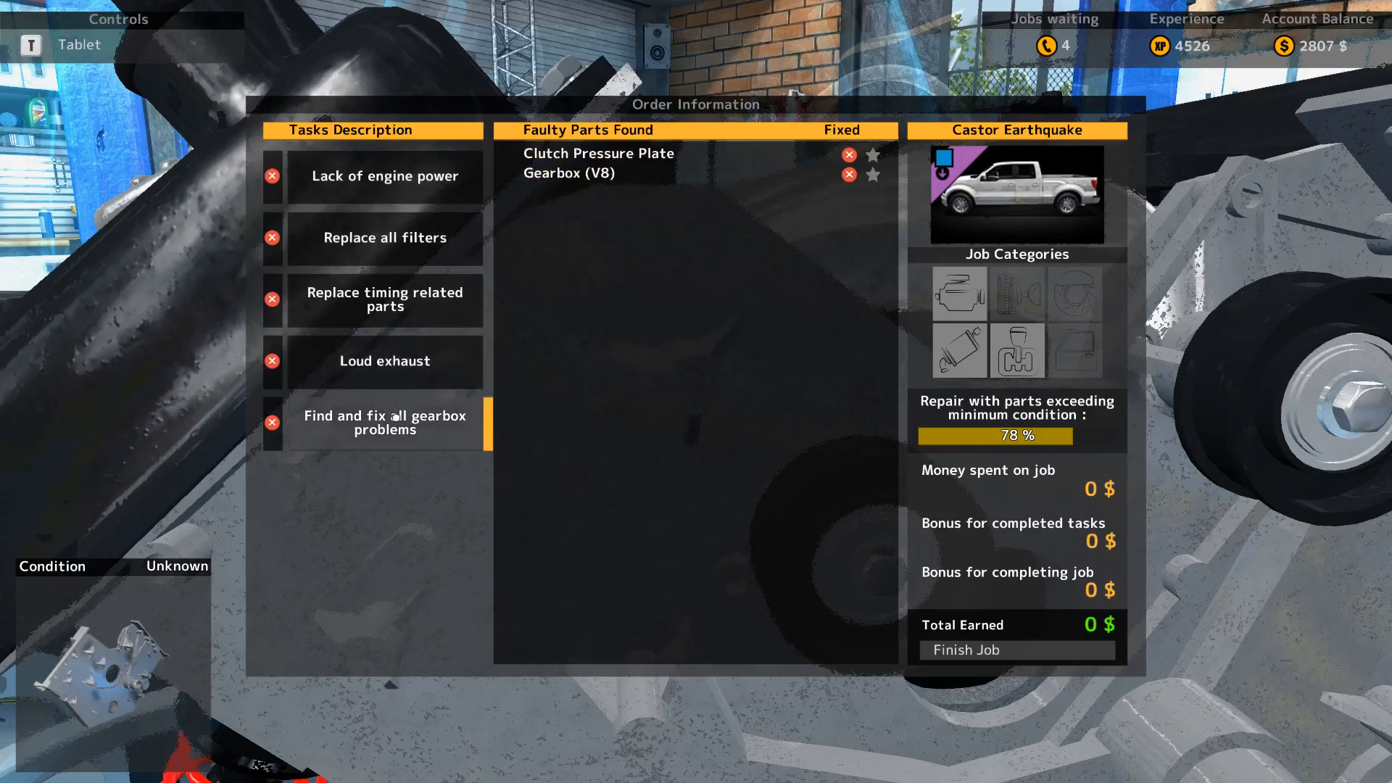
{"action": "left_click", "coordinate": [384, 300]}
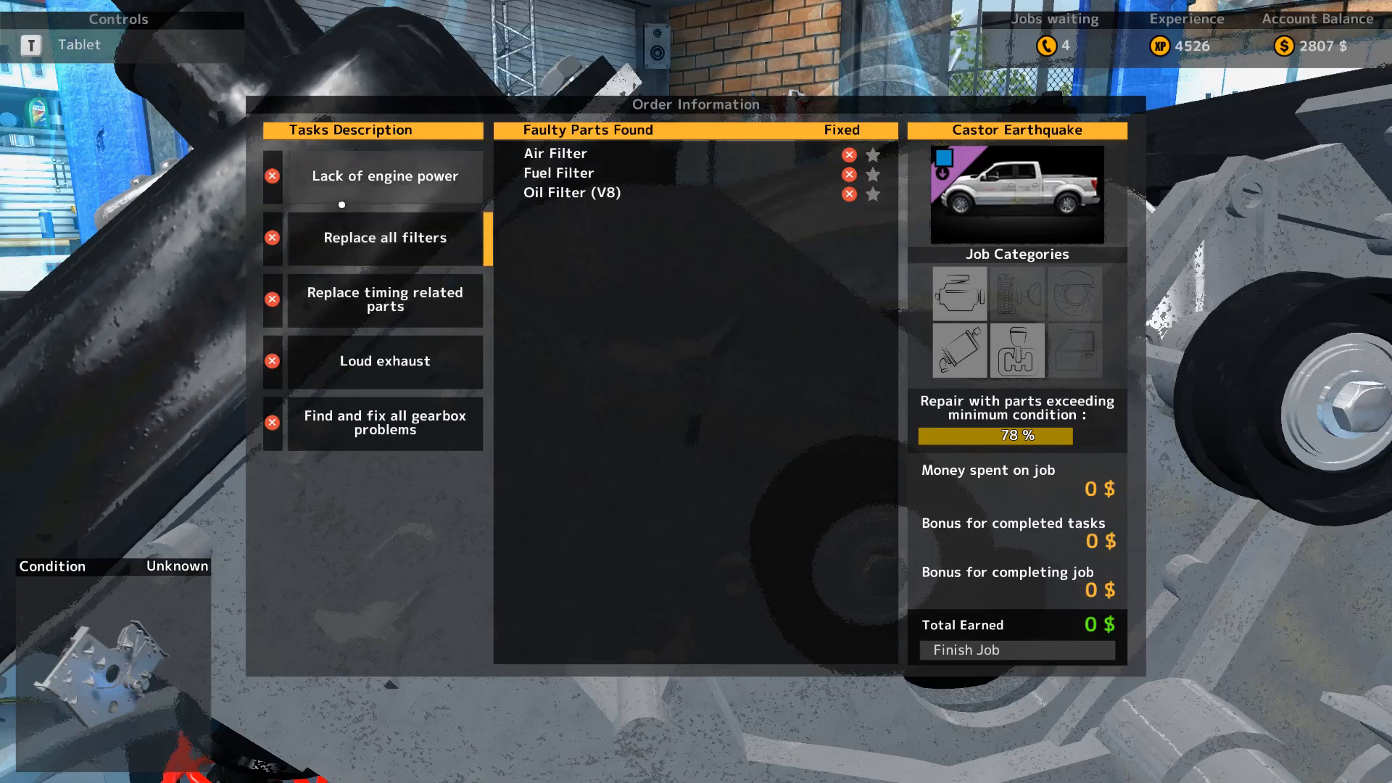
{"action": "left_click", "coordinate": [384, 175]}
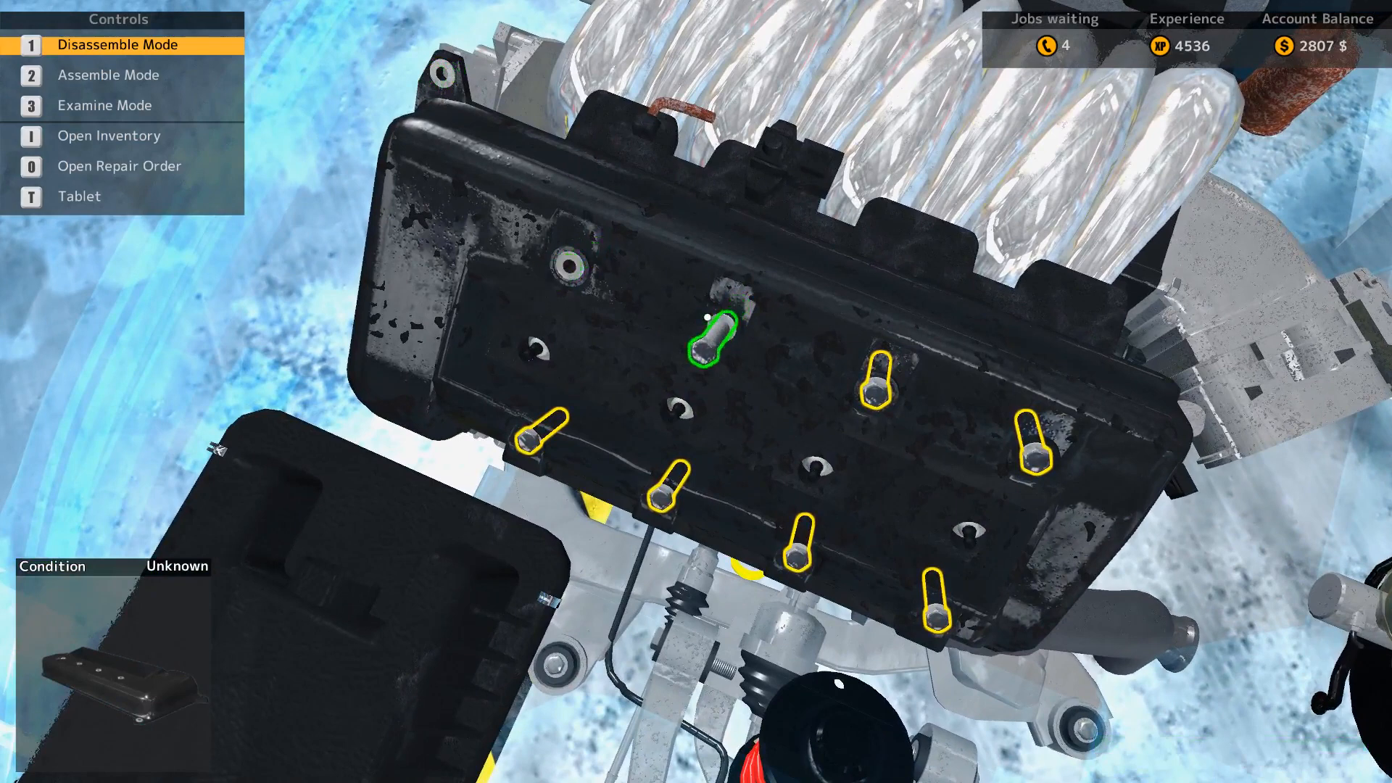
Step: Unscrew a bolt on the engine valve cover
{"action": "left_click", "coordinate": [705, 346]}
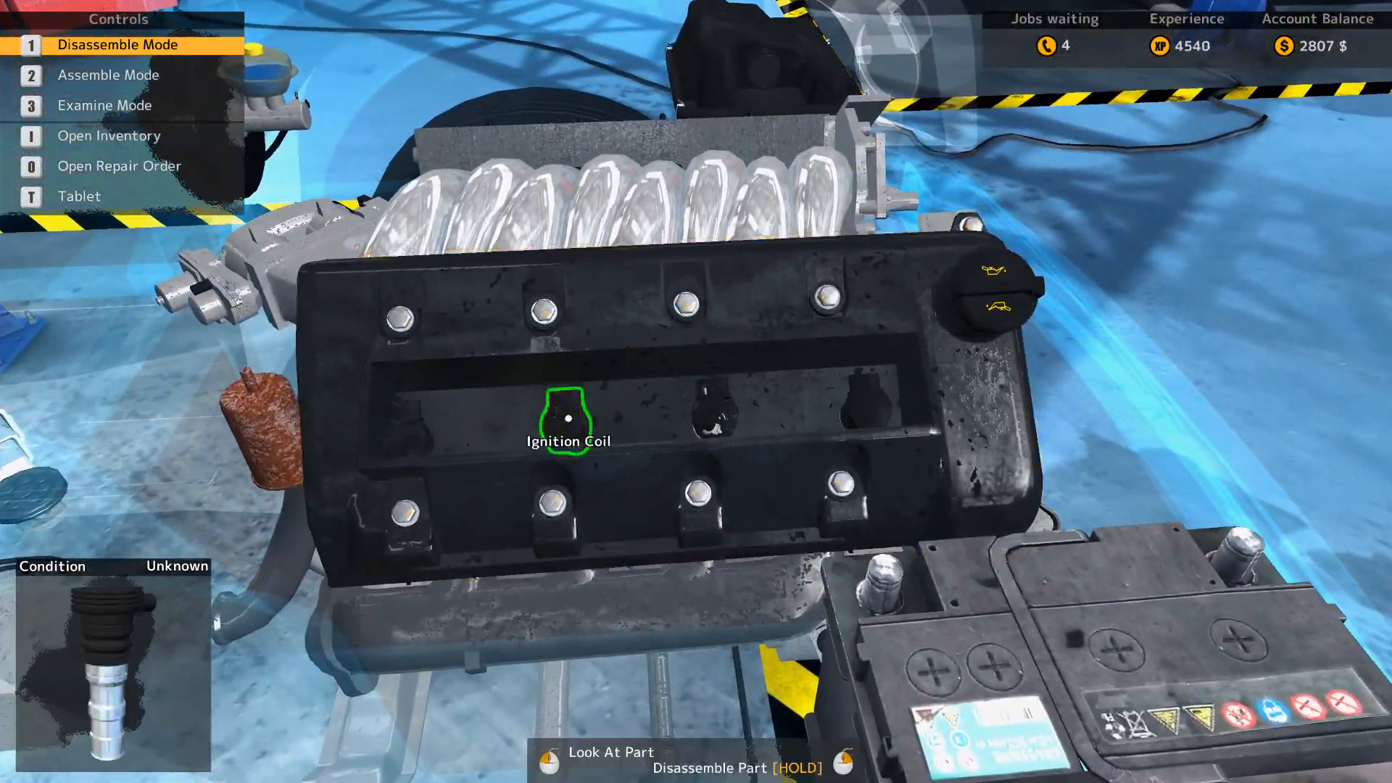
Step: Pull an ignition coil, unbolt the second valve cover, and reopen the repair order
{"action": "left_click", "coordinate": [568, 418]}
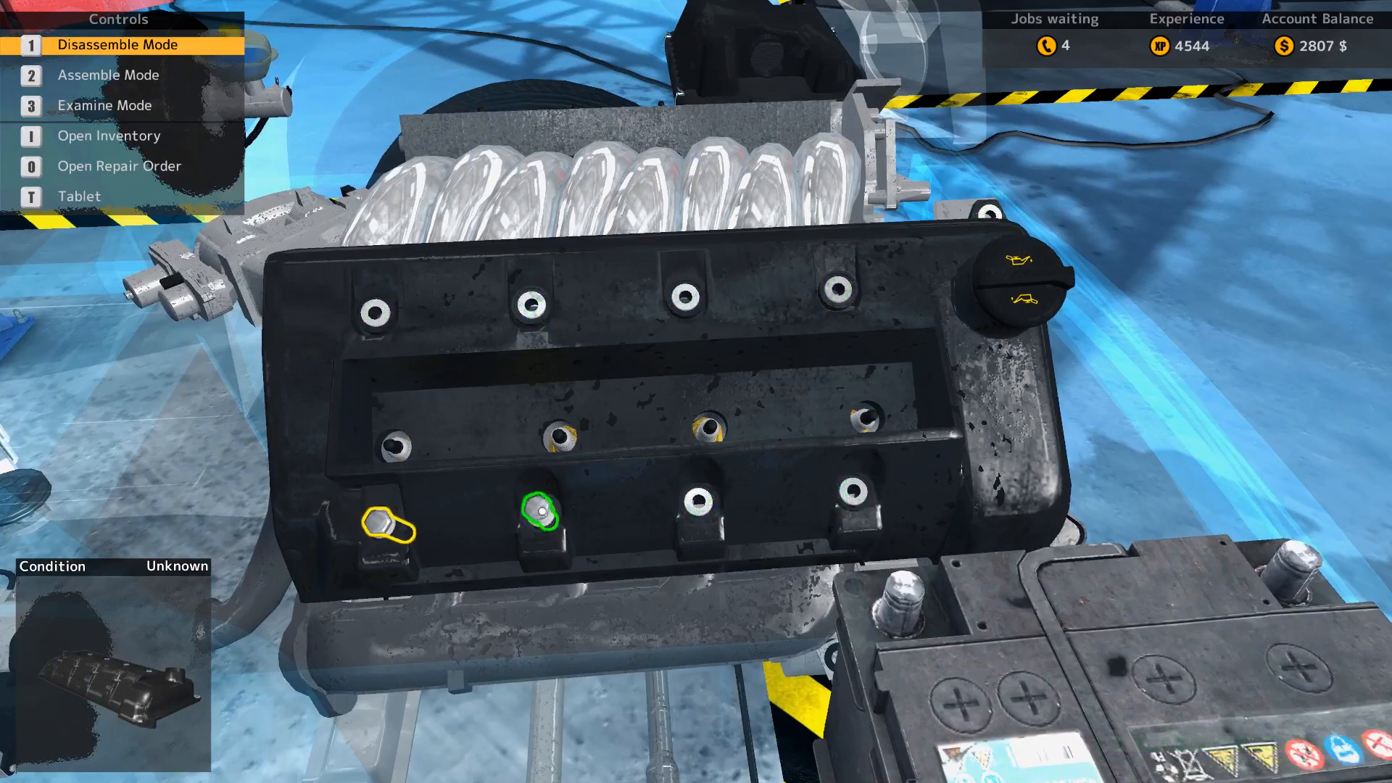
{"action": "left_click", "coordinate": [535, 511]}
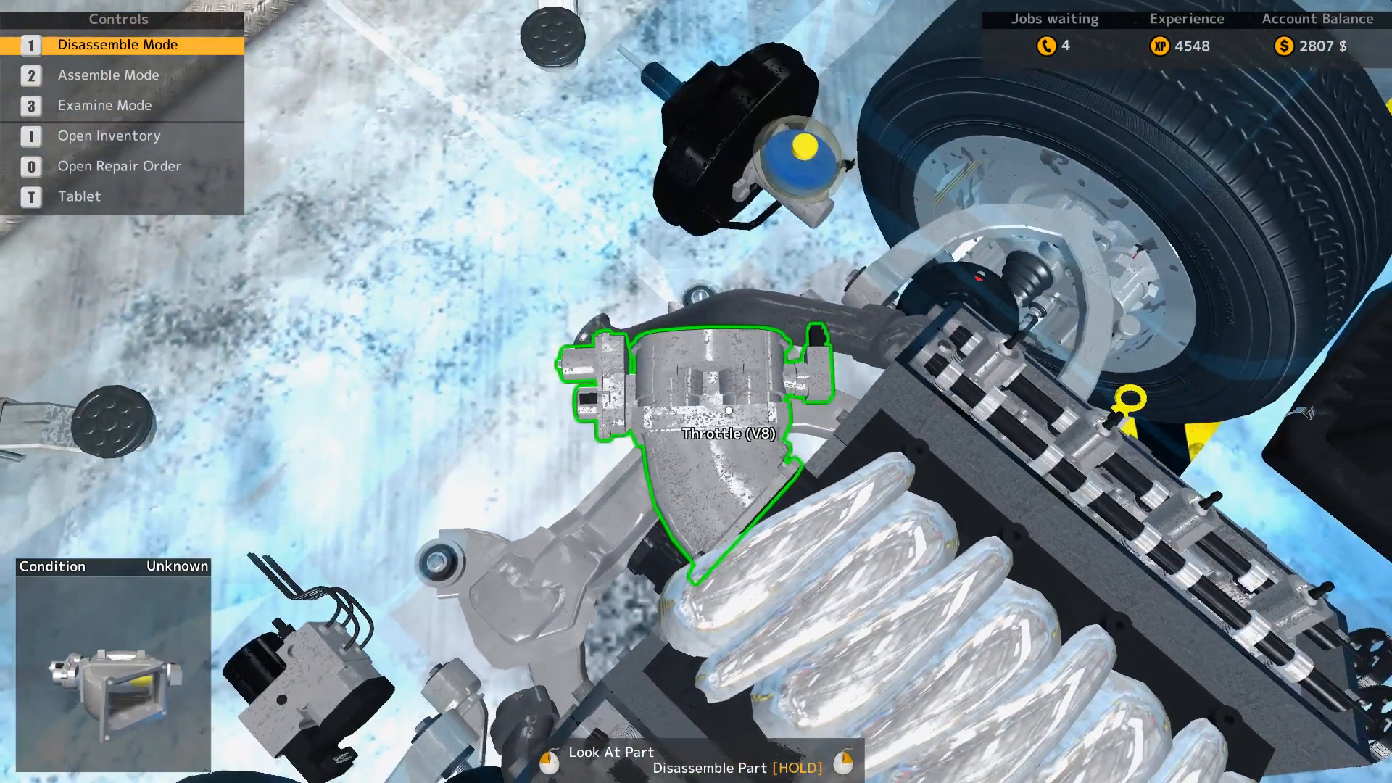
{"action": "key", "text": "0"}
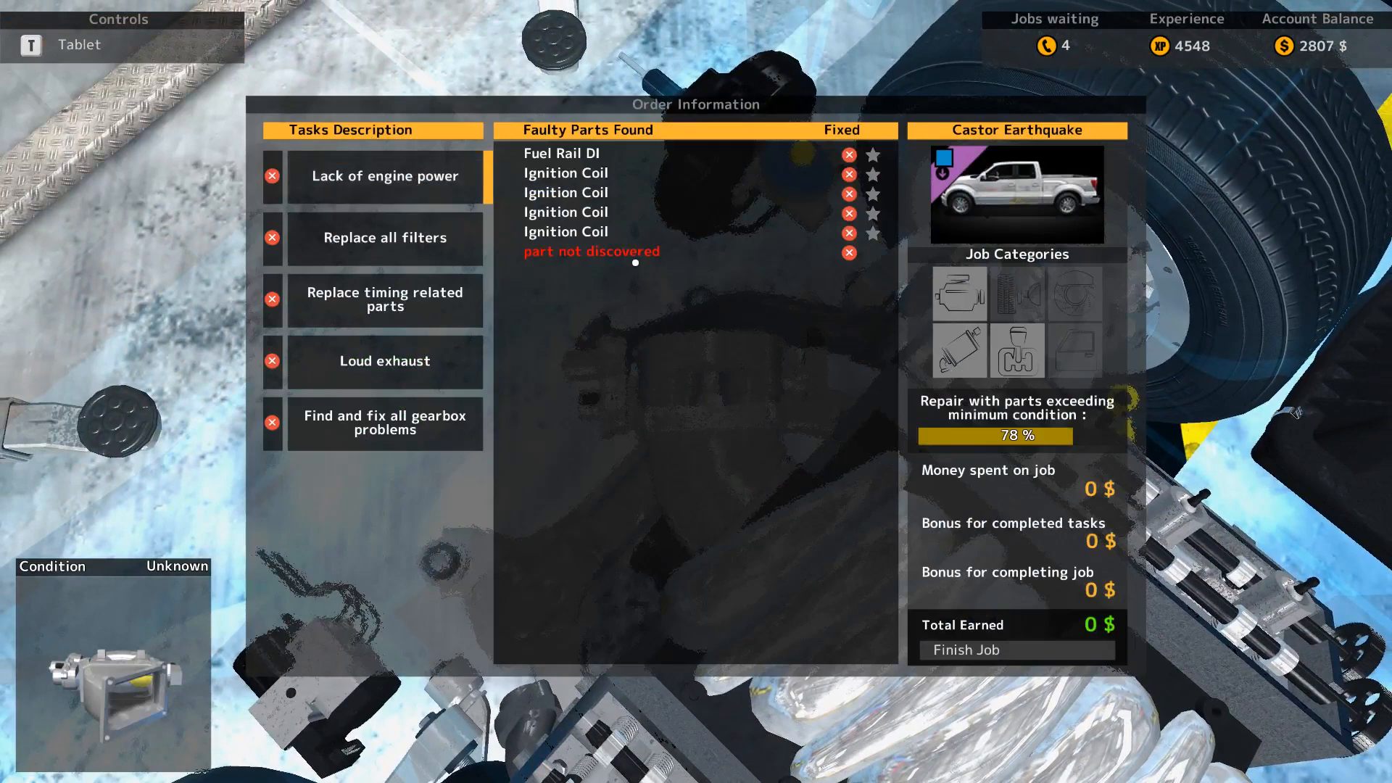
Step: Check faulty parts for the Loud exhaust, timing and engine power tasks
{"action": "left_click", "coordinate": [383, 360]}
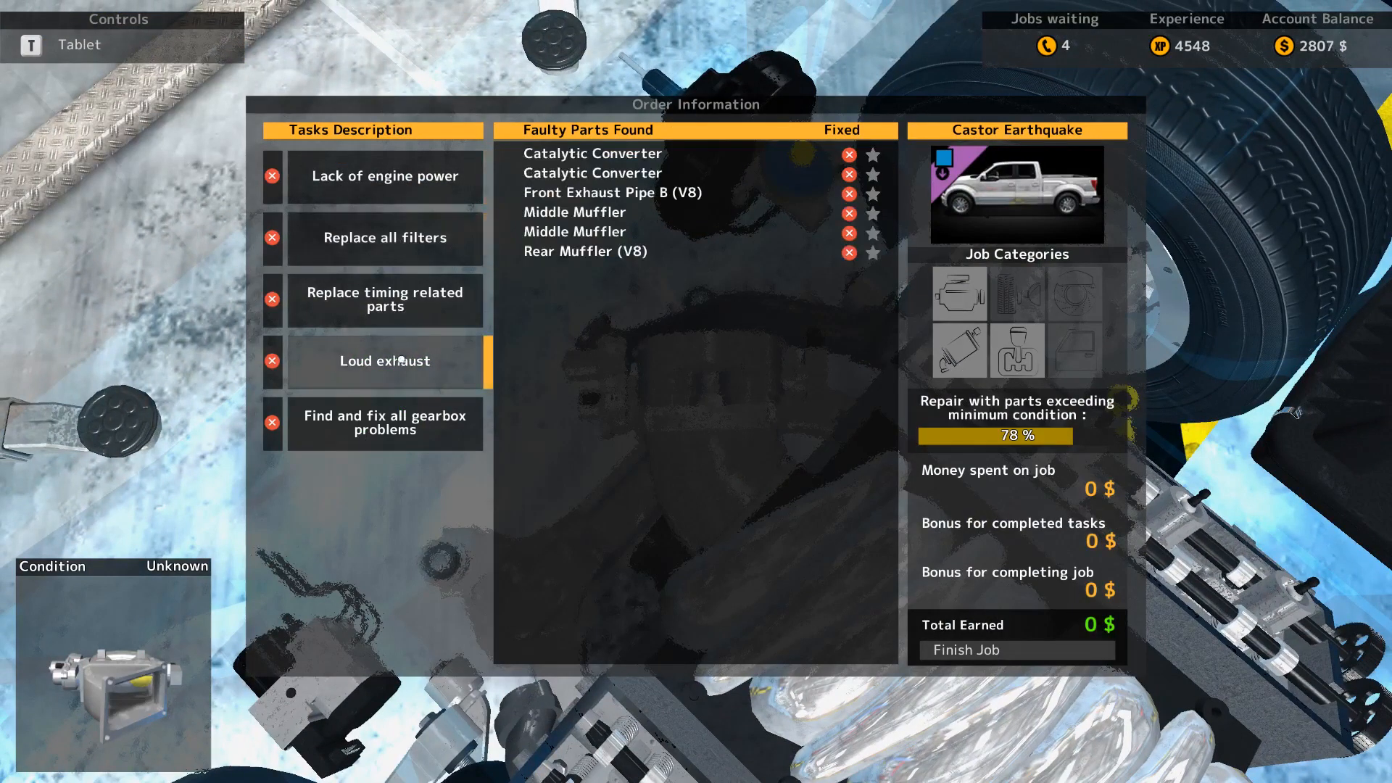
{"action": "left_click", "coordinate": [383, 299]}
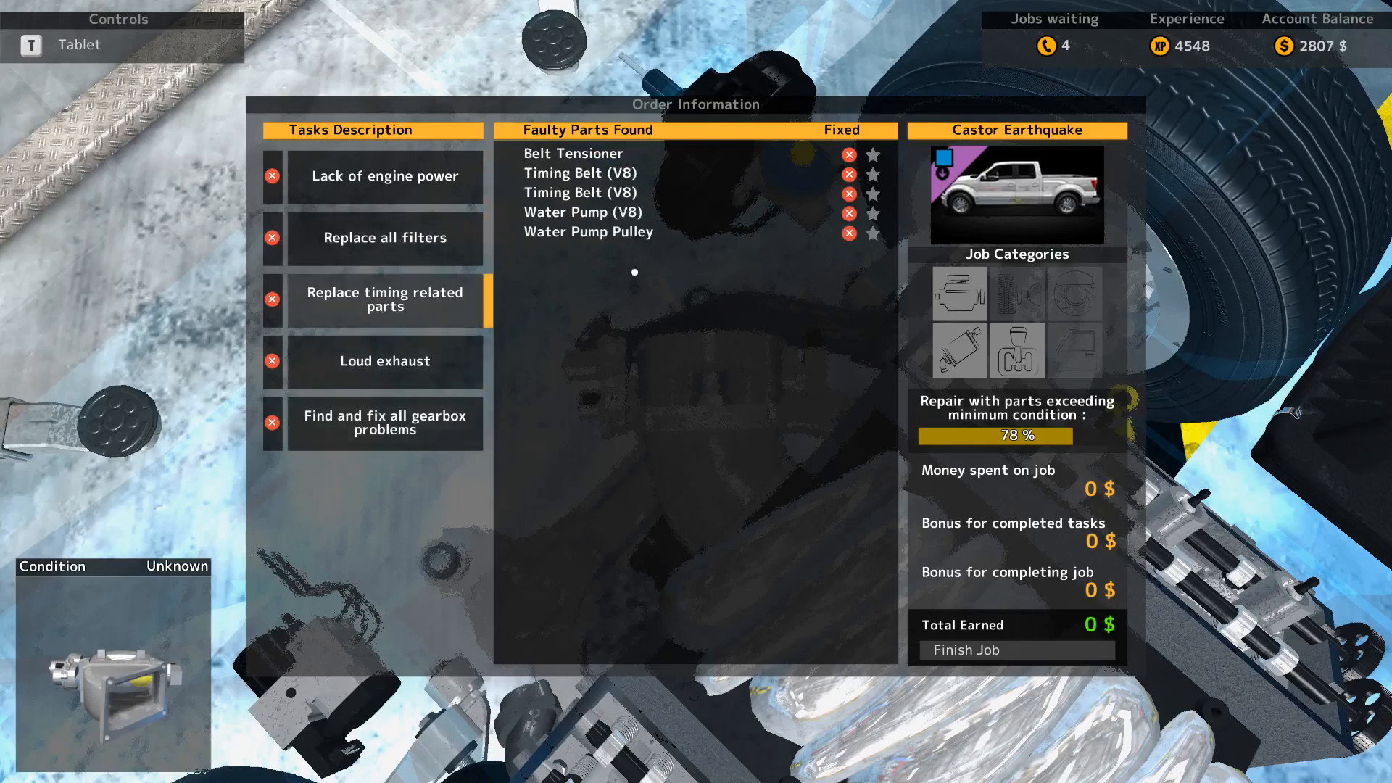
{"action": "left_click", "coordinate": [383, 174]}
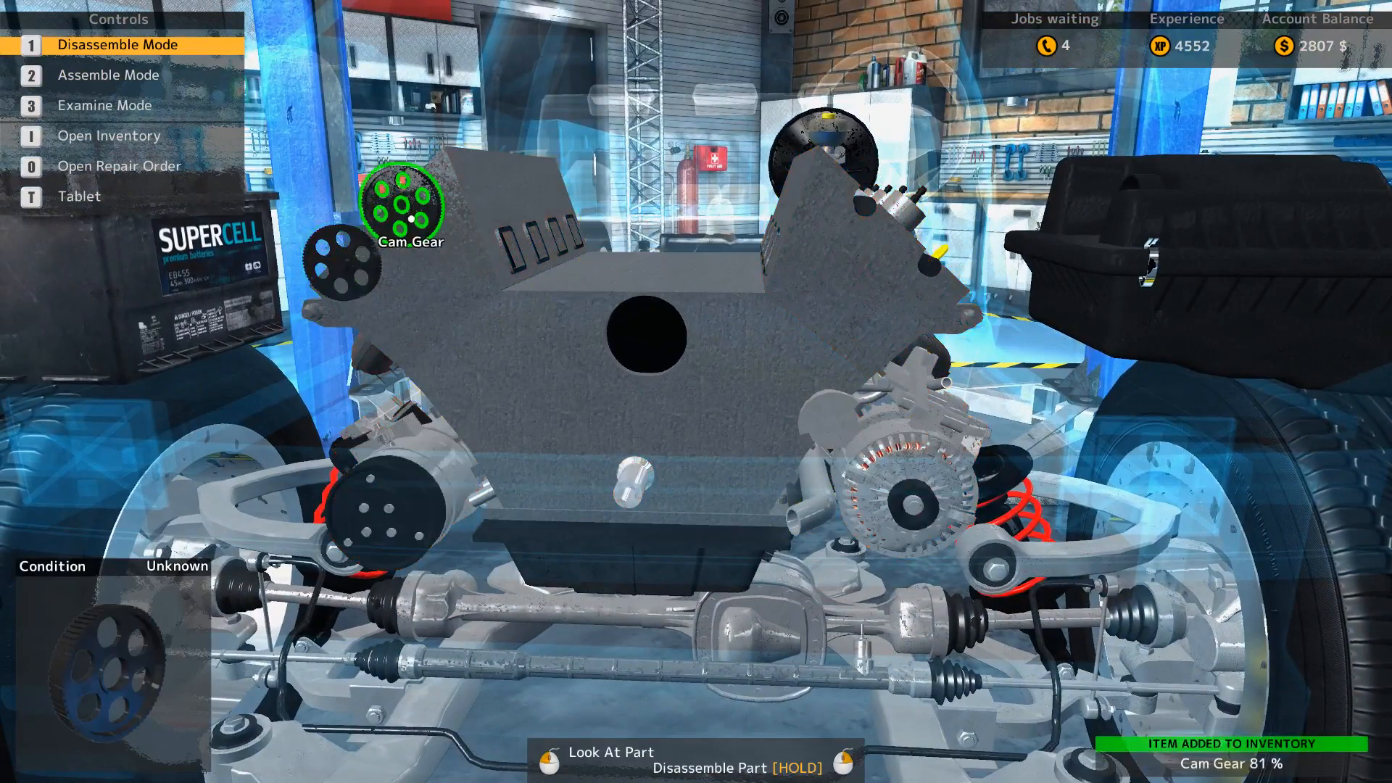
Step: Switch between installing, removing and condition-checking modes to examine the V8 camshaft
{"action": "key", "text": "3"}
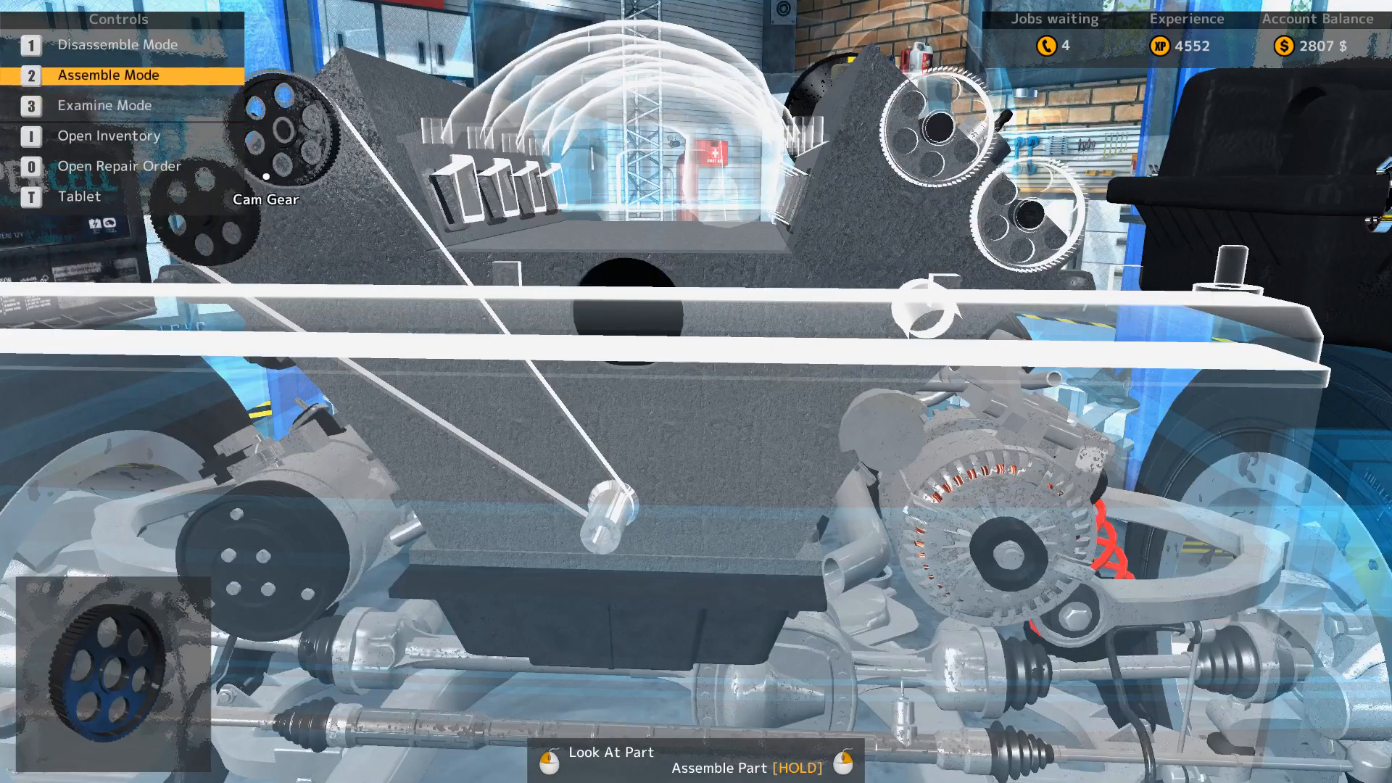
{"action": "key", "text": "1"}
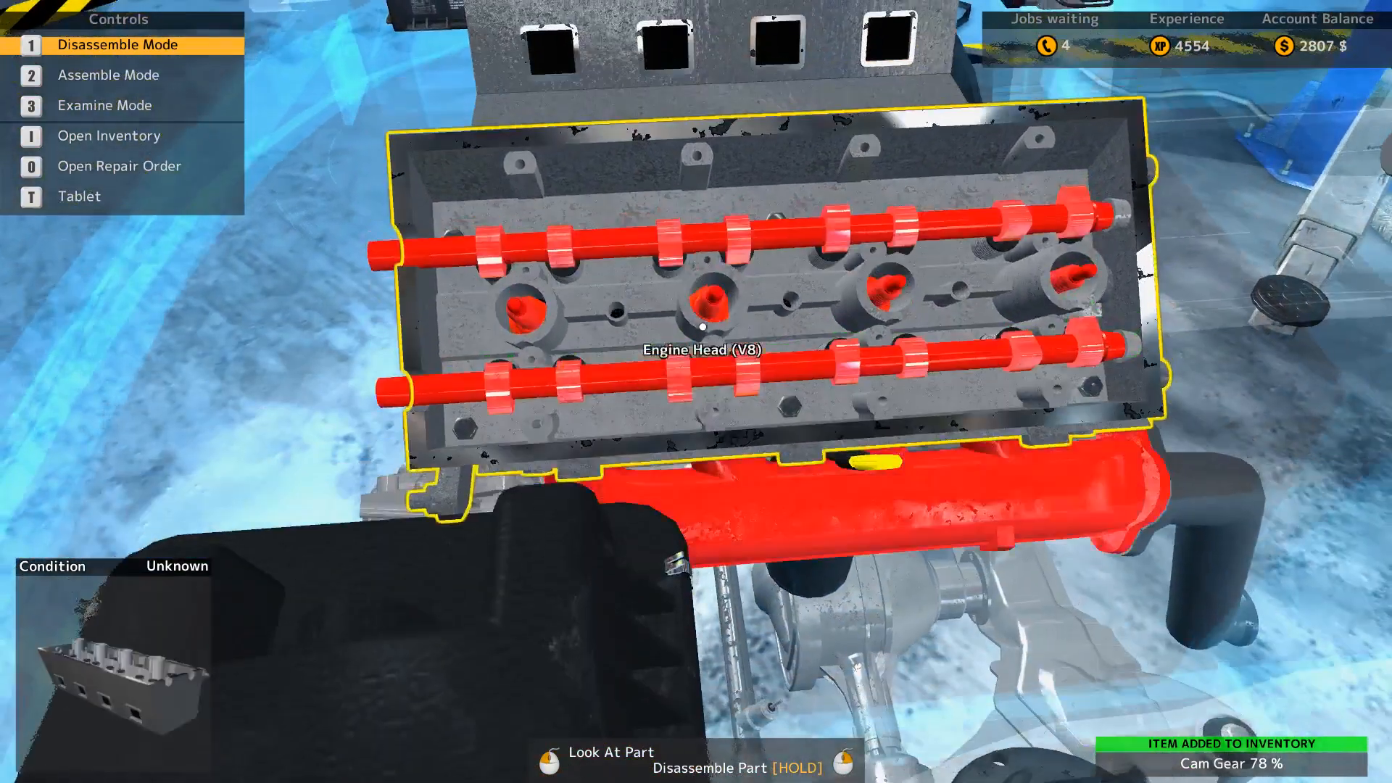
{"action": "key", "text": "3"}
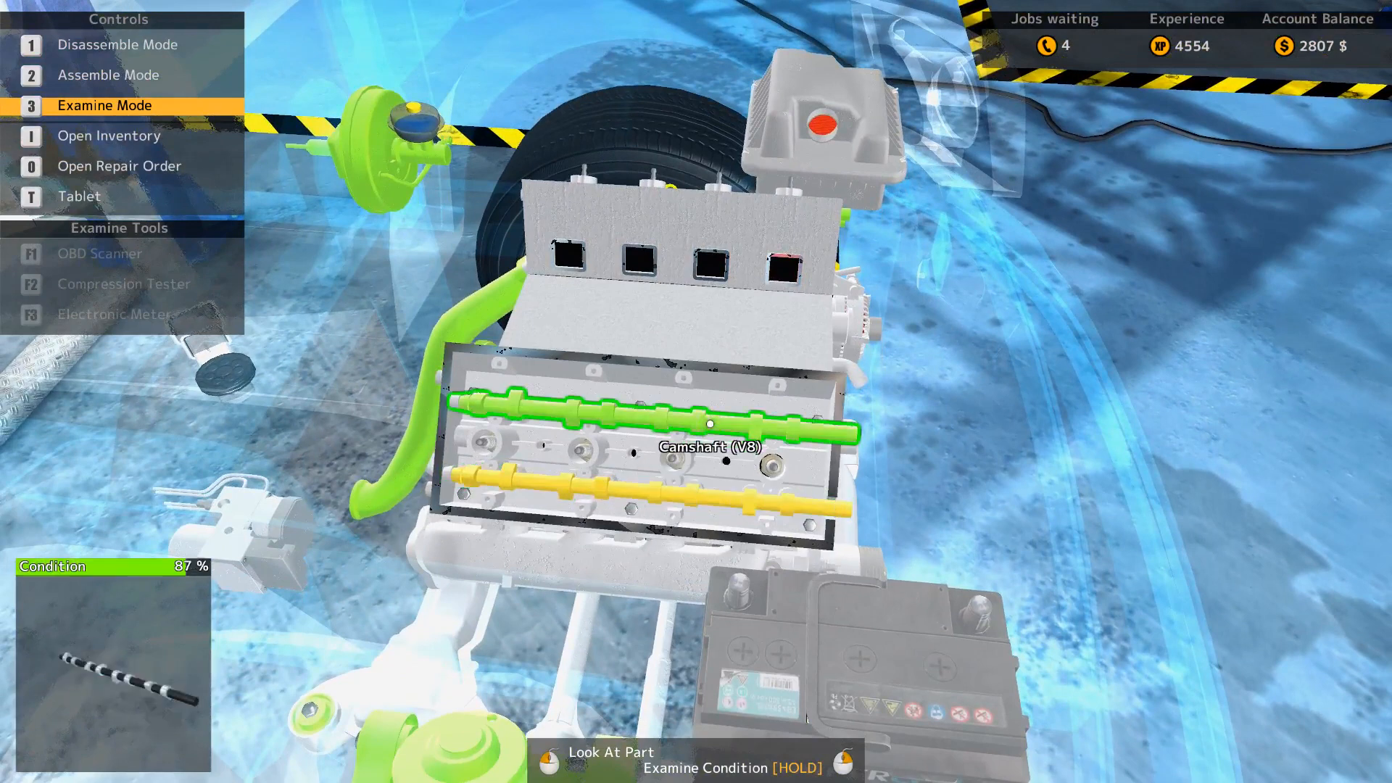
{"action": "mouse_move", "coordinate": [772, 457]}
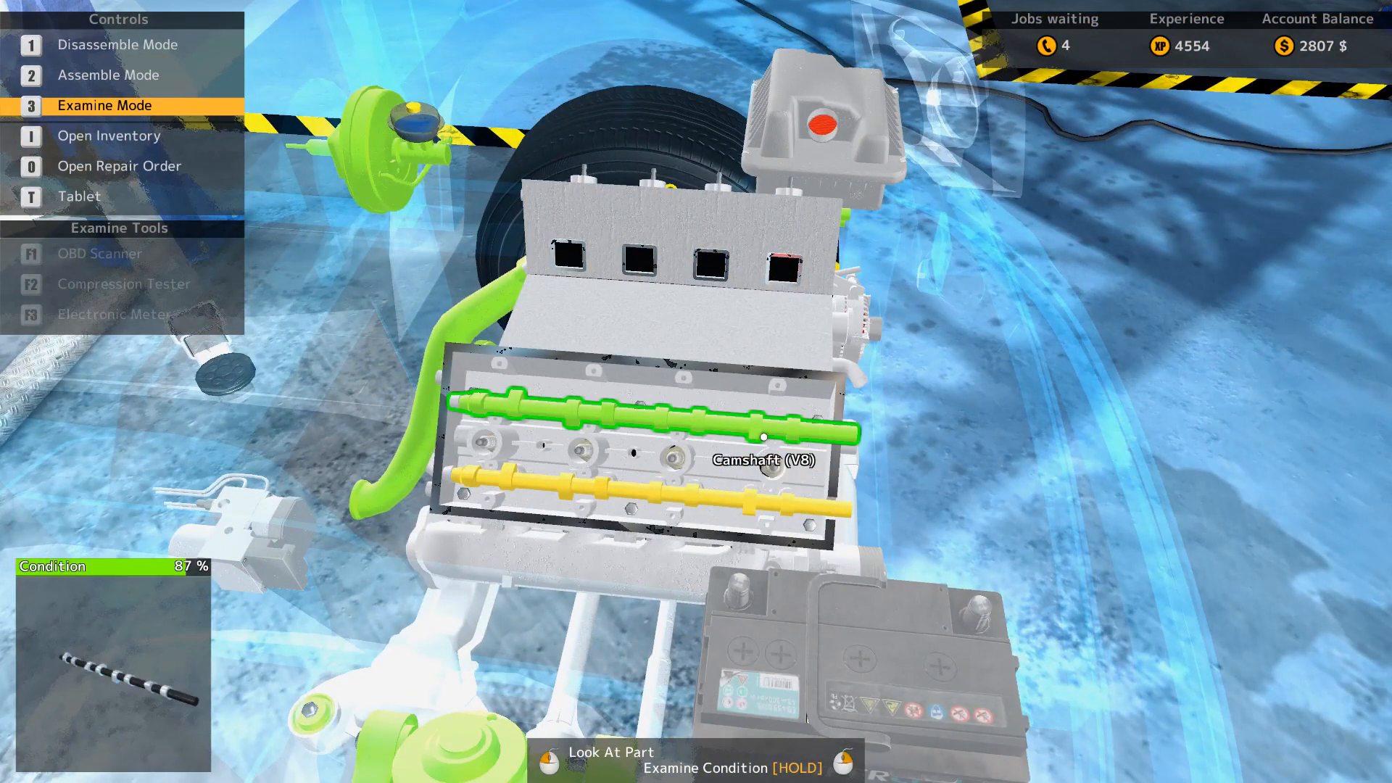
Step: Switch back to Disassemble Mode to pull out the V8 camshafts
{"action": "key", "text": "1"}
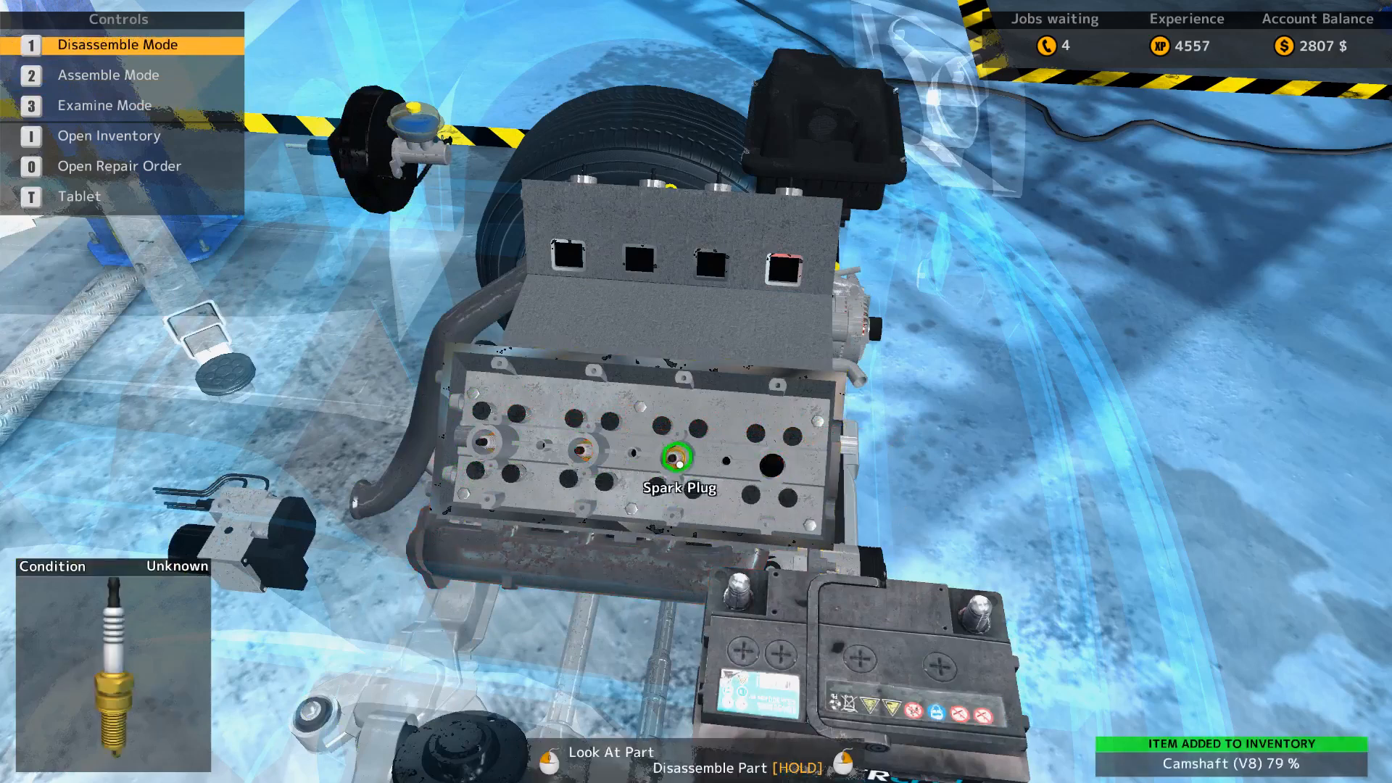
Step: Remove the remaining camshaft and the spark plugs (85%, 81%) from the cylinder head
{"action": "left_click", "coordinate": [677, 458]}
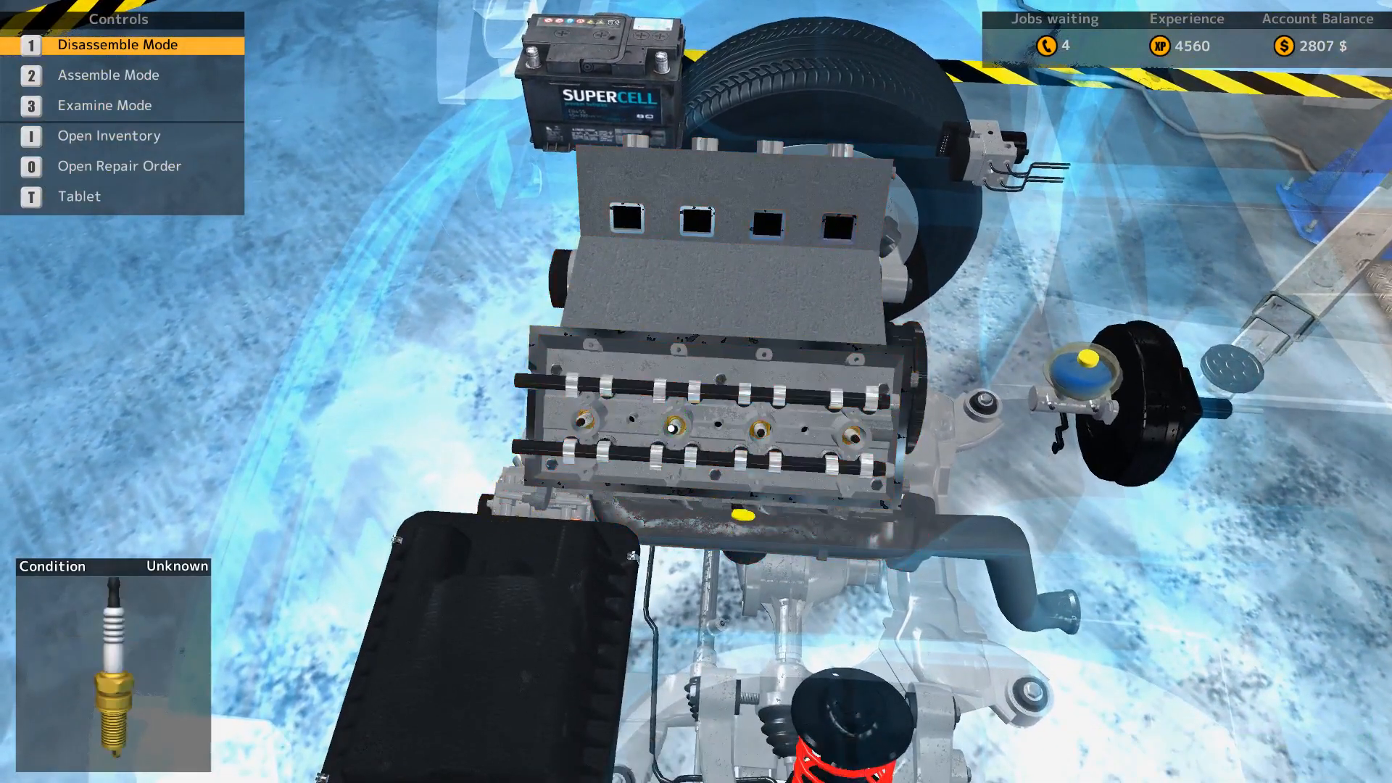
{"action": "left_click", "coordinate": [670, 429]}
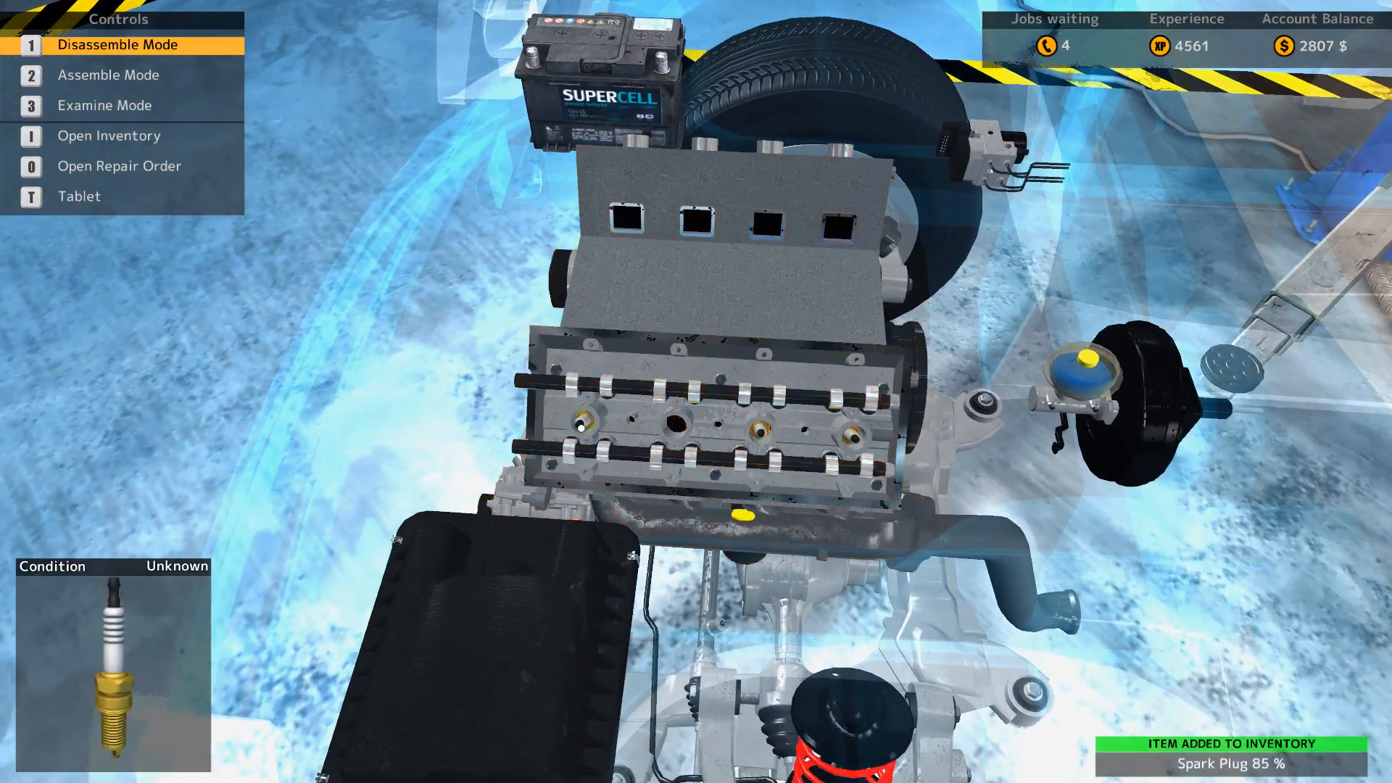
{"action": "left_click", "coordinate": [582, 424]}
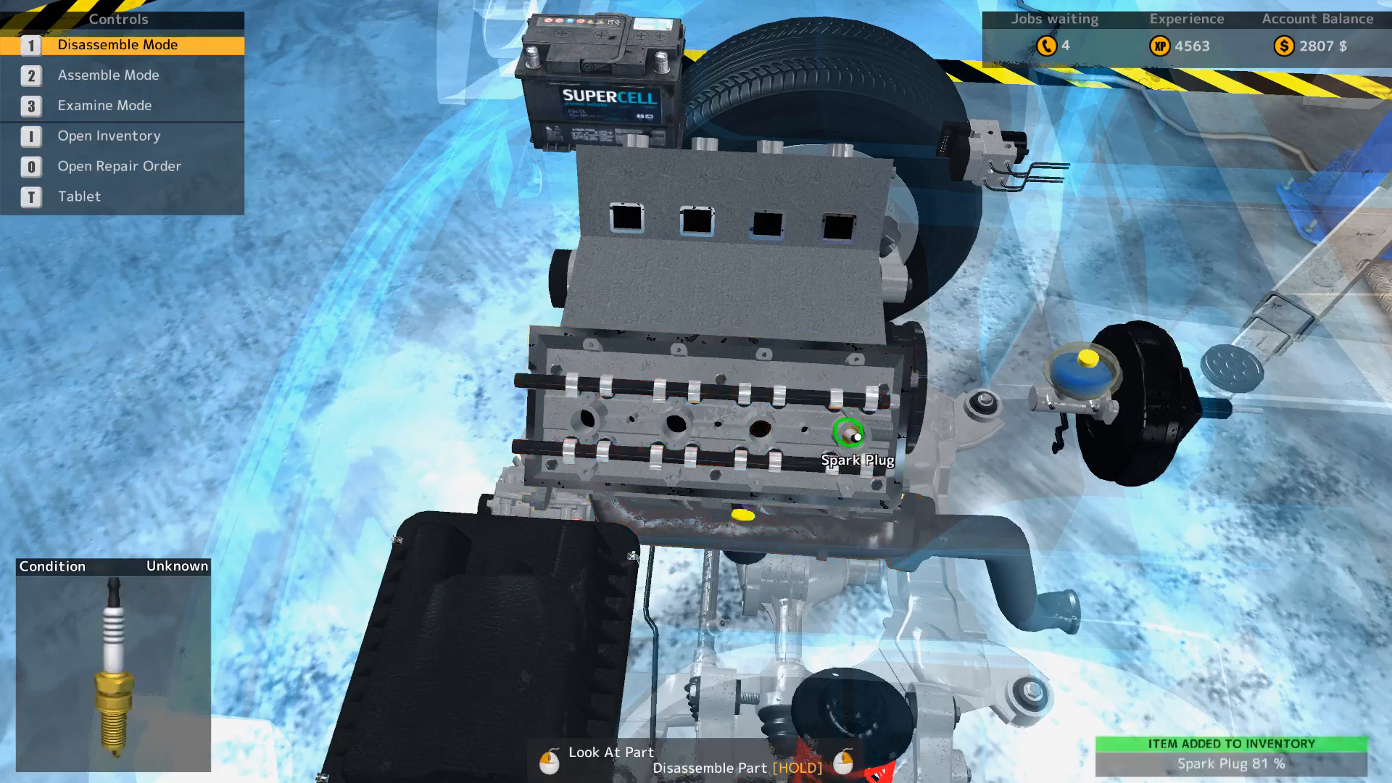
{"action": "left_click", "coordinate": [843, 434]}
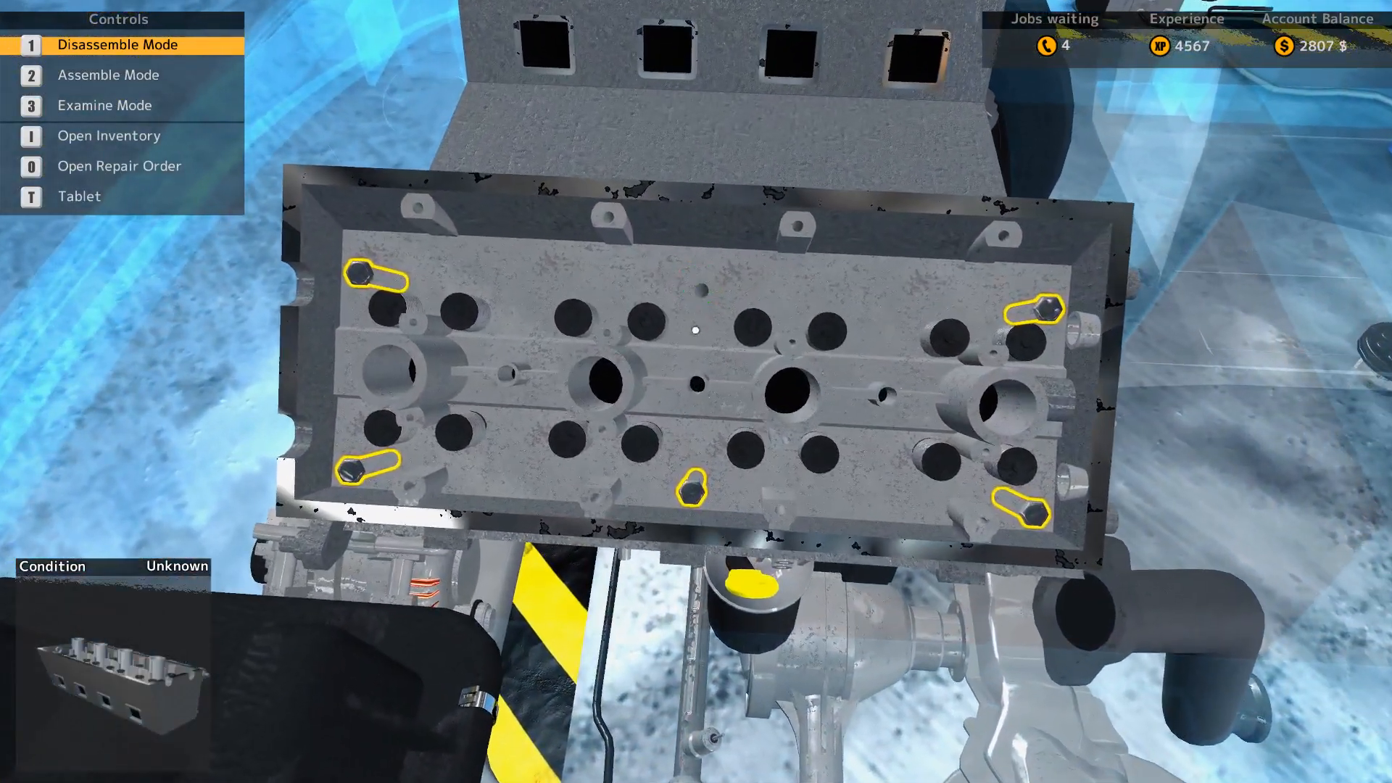
Step: Unscrew the first V8 engine head's bolts and remove the 79% head, then enter Examine Mode
{"action": "left_click", "coordinate": [355, 479]}
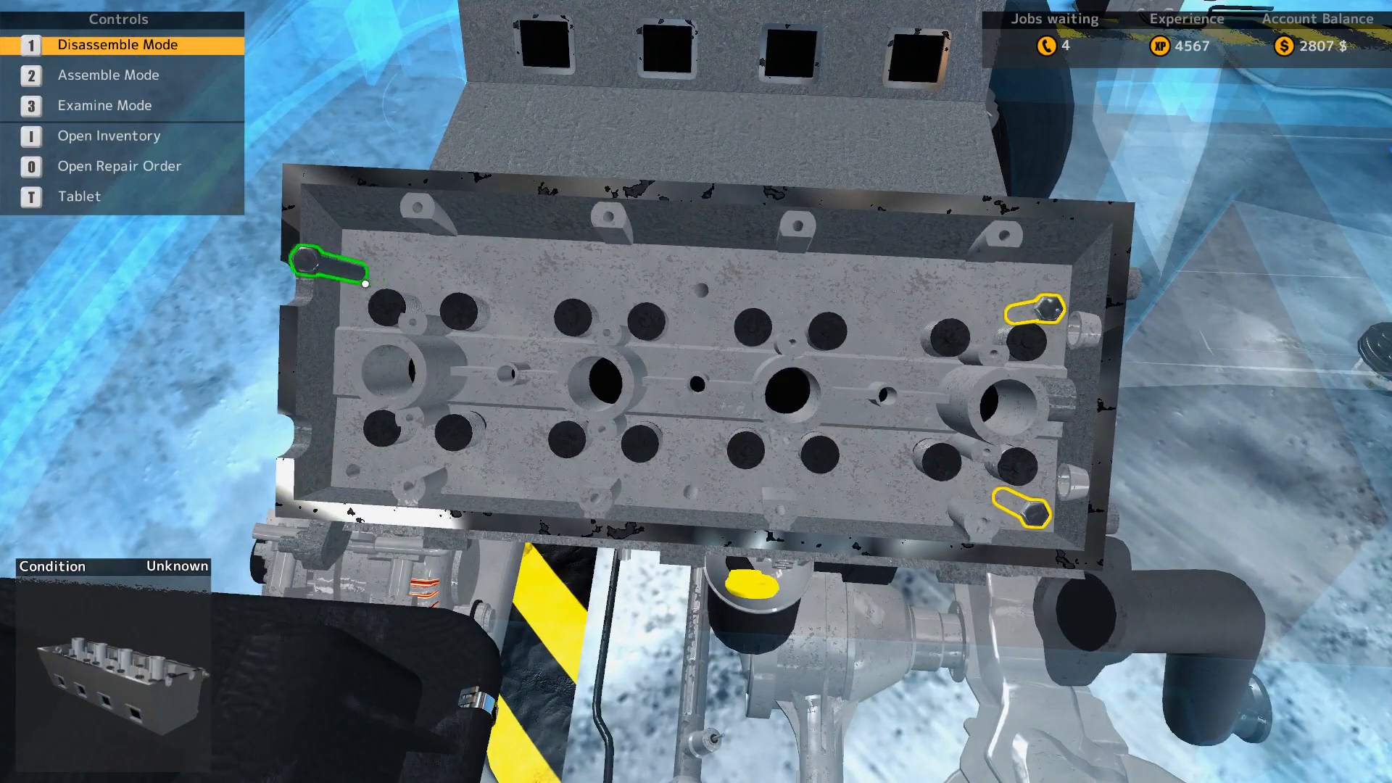
{"action": "left_click", "coordinate": [1032, 320]}
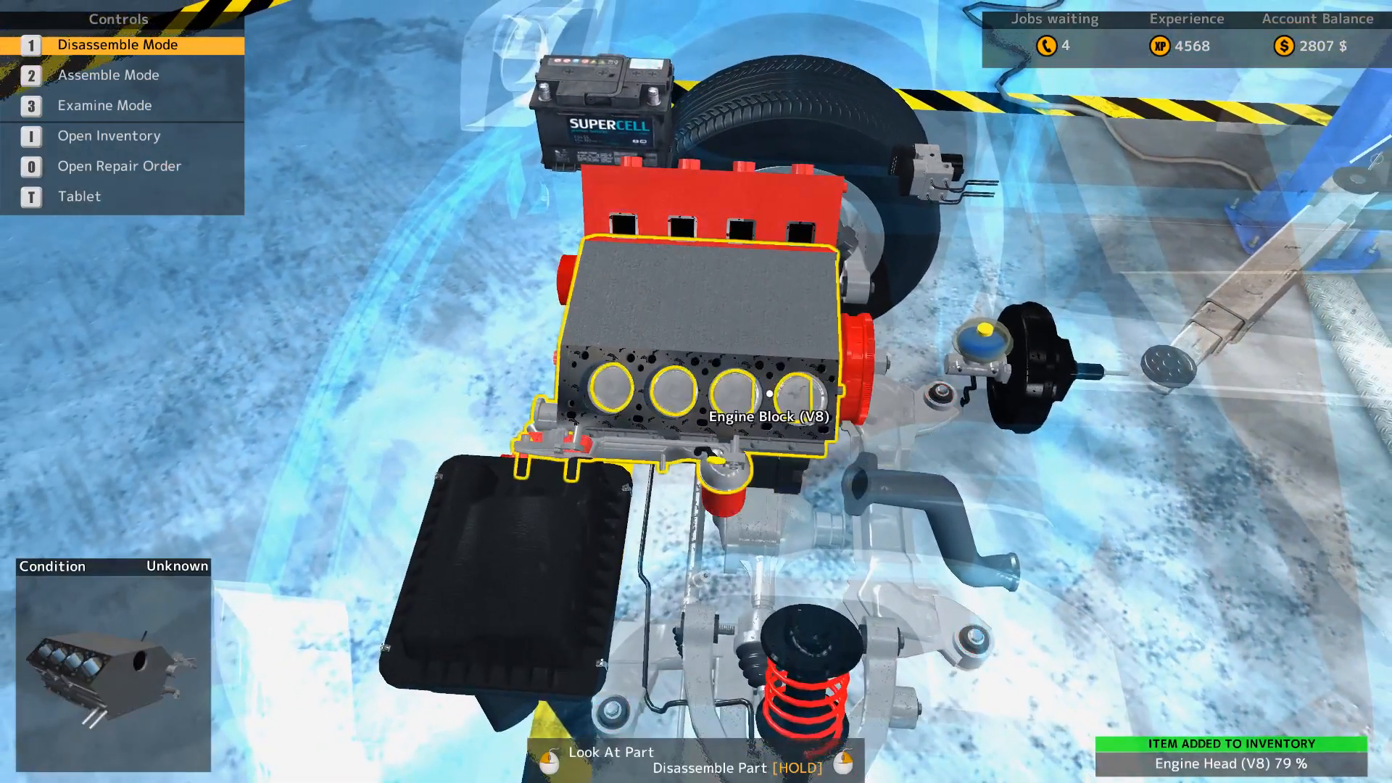
{"action": "key", "text": "3"}
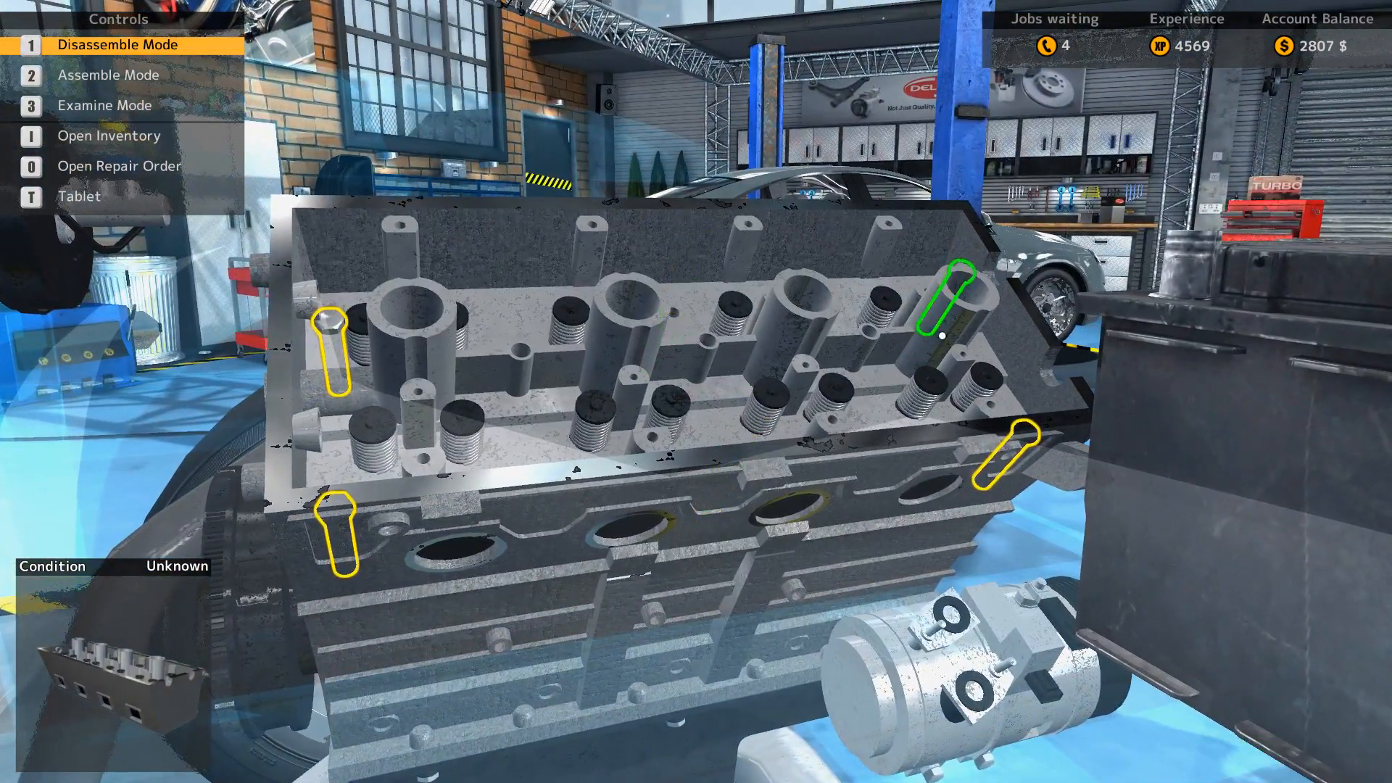
Step: Unscrew the second engine head's bolts to remove it, then switch to Examine Mode
{"action": "left_click", "coordinate": [950, 311]}
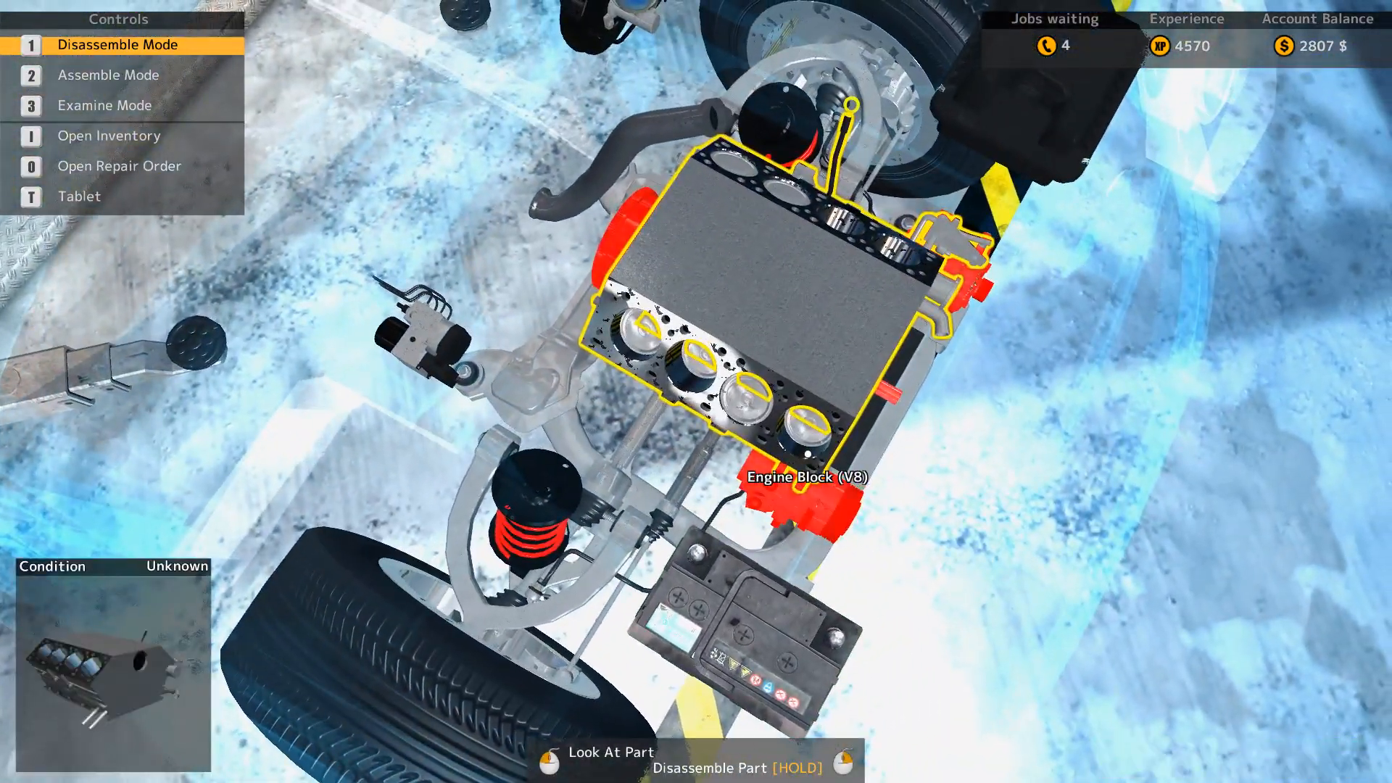
{"action": "key", "text": "3"}
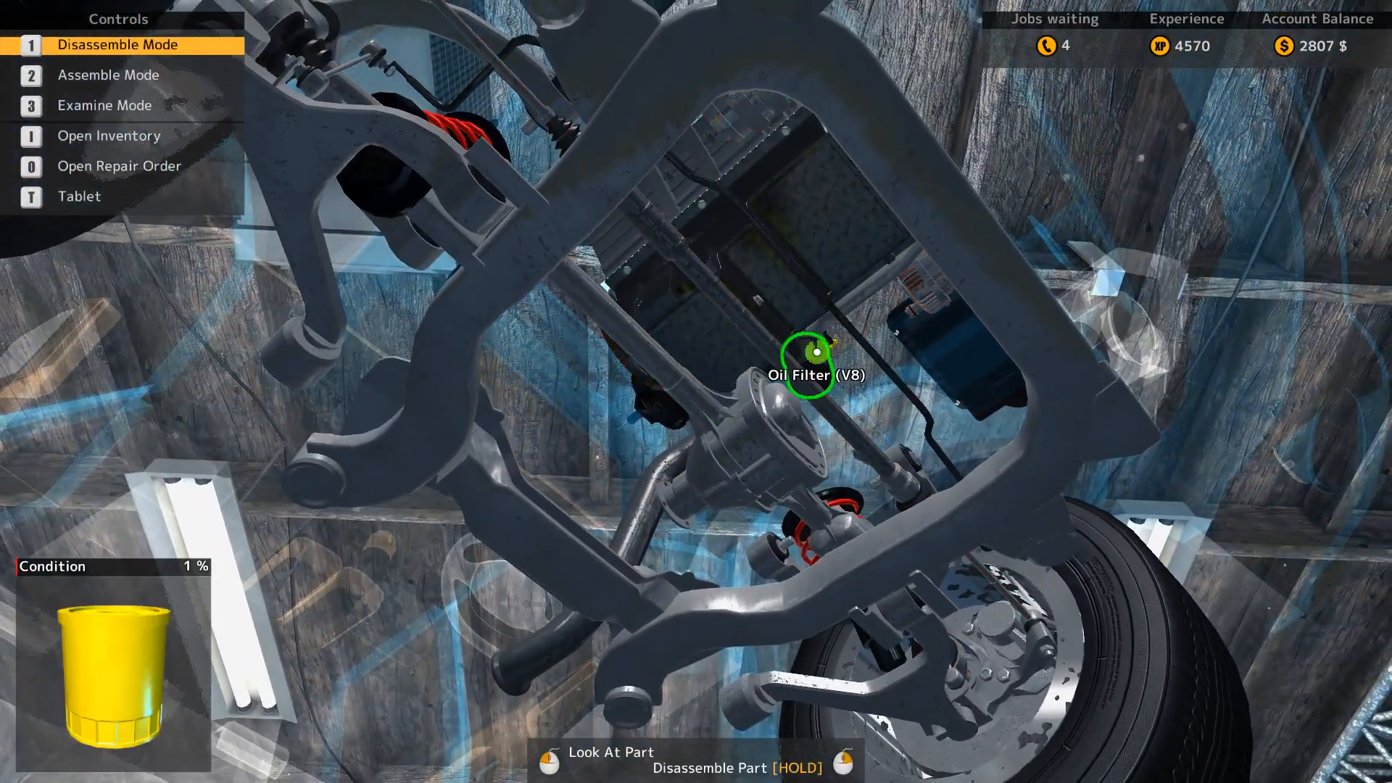
Step: Remove the worn oil filter and the 88% V8 oil pan, then switch to Examine Mode
{"action": "left_click", "coordinate": [808, 373]}
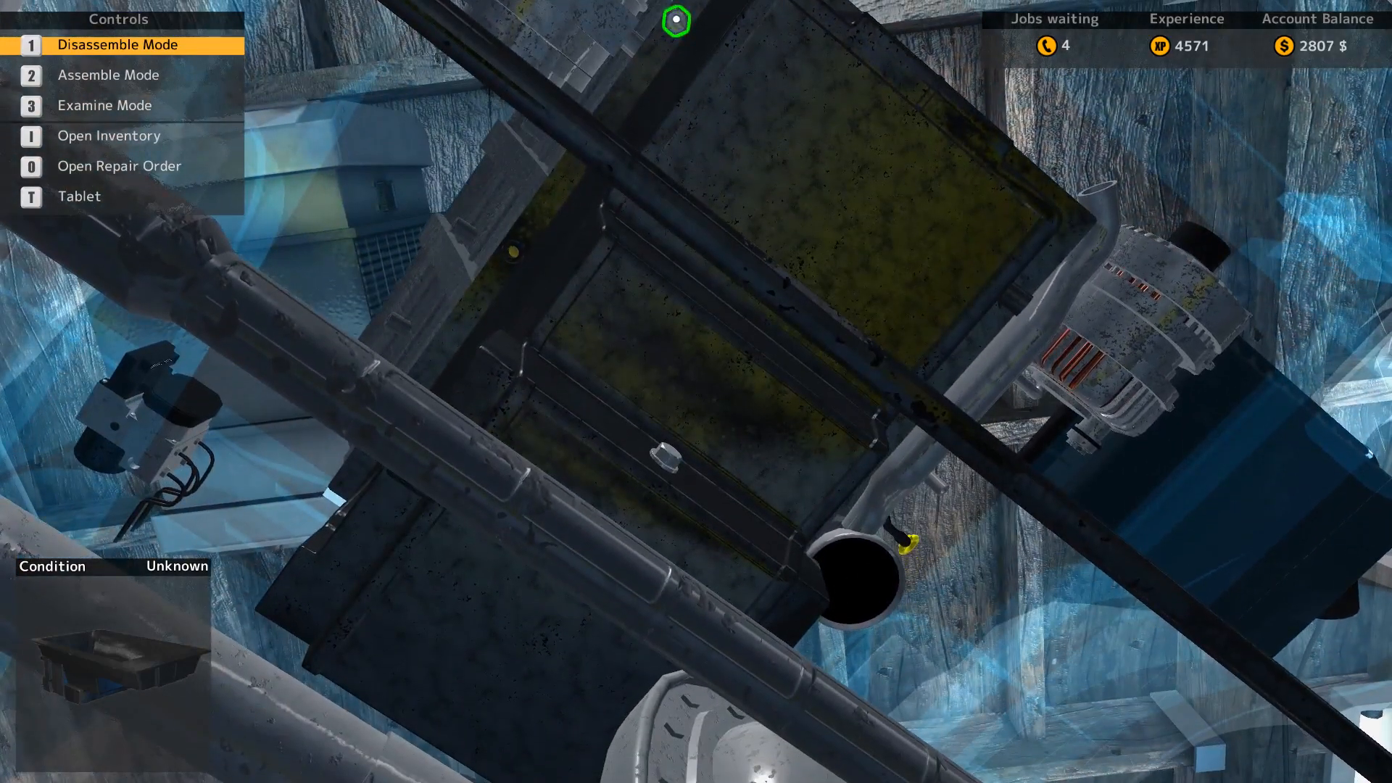
{"action": "left_click", "coordinate": [676, 23]}
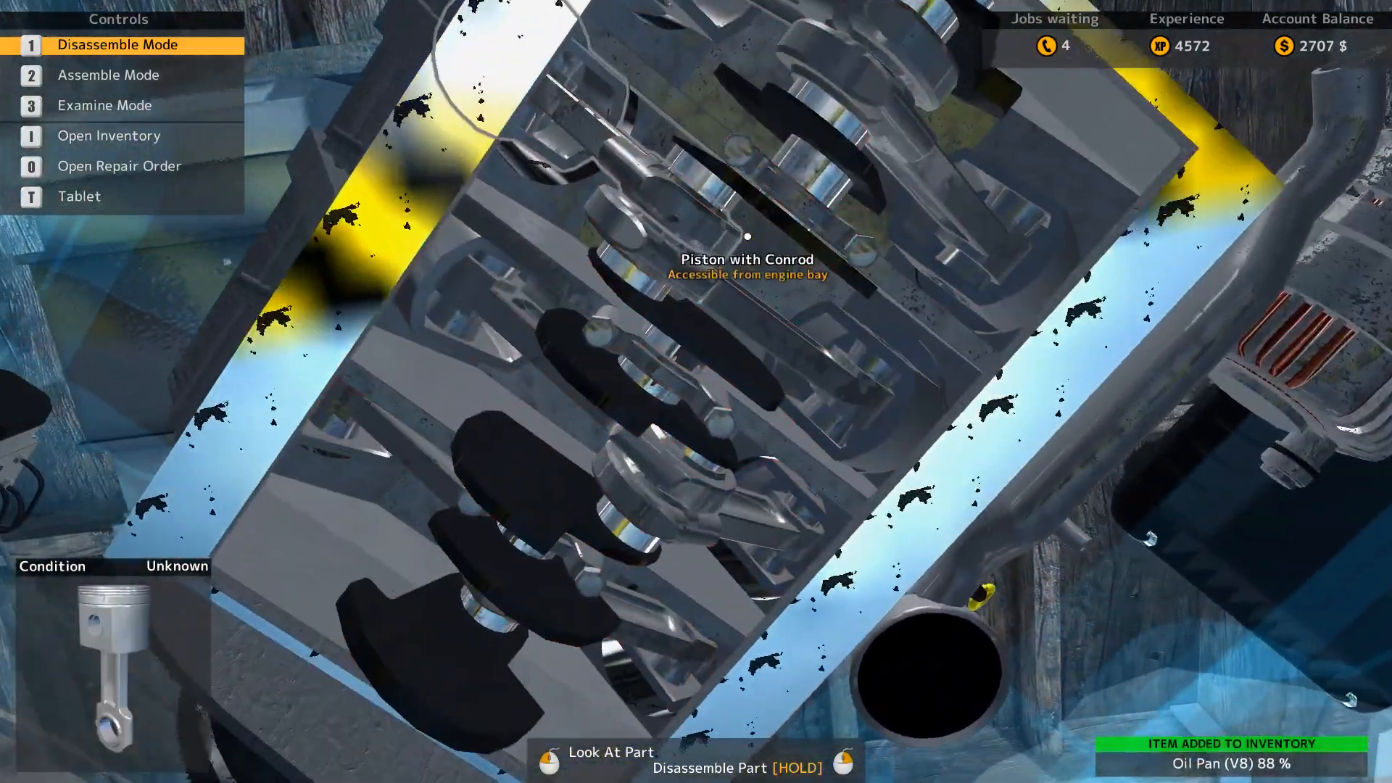
{"action": "key", "text": "3"}
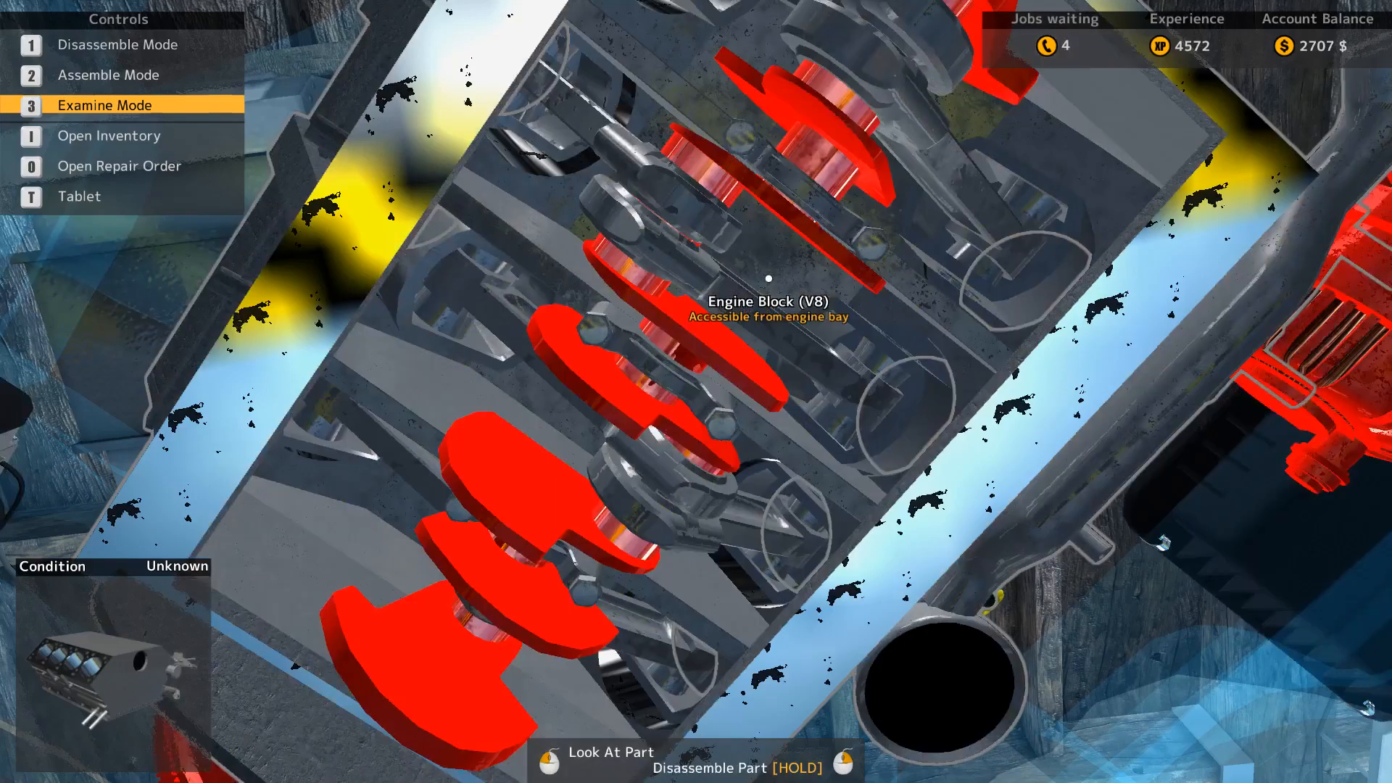
Step: Return to Disassemble Mode to keep stripping parts around the engine
{"action": "key", "text": "1"}
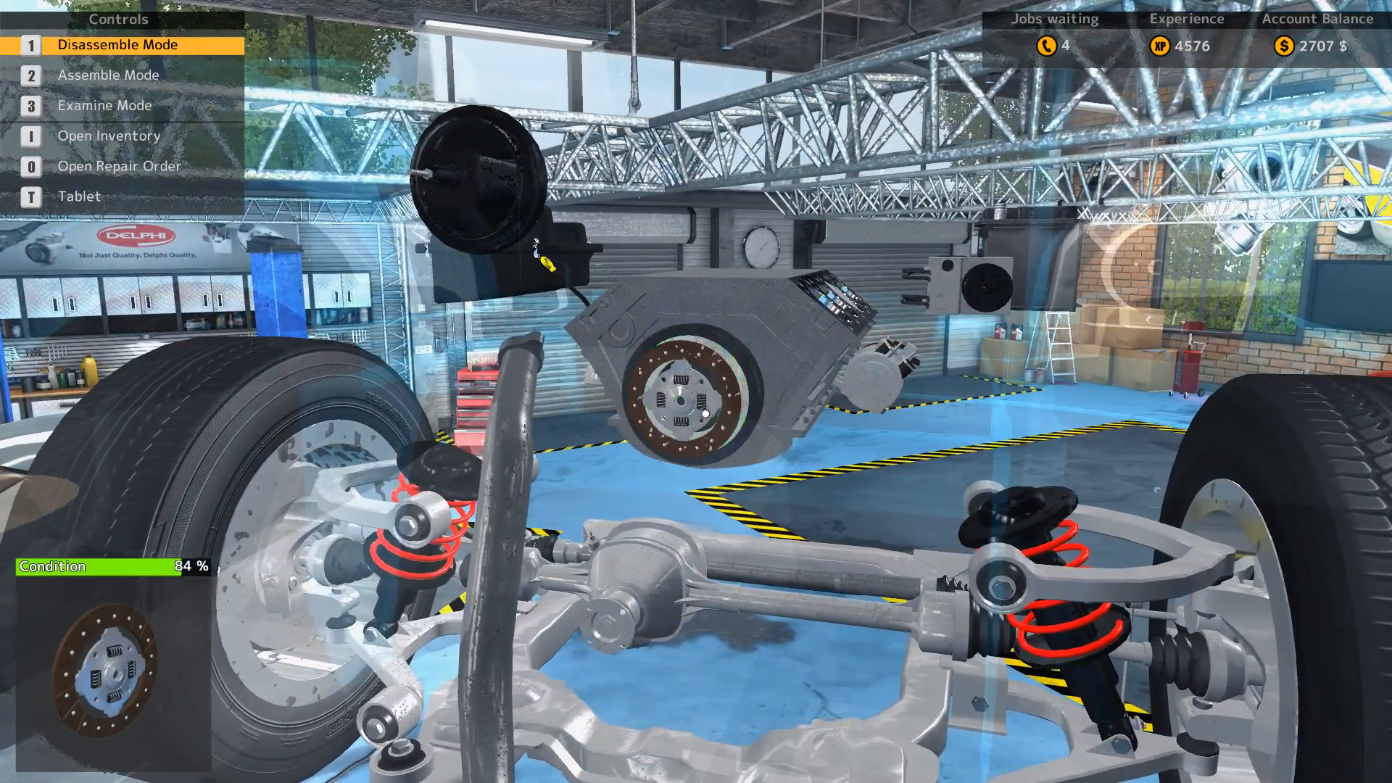
Step: Remove the clutch disc, oil dipstick and 88% piston with conrod, and unbolt the compressor
{"action": "left_click", "coordinate": [687, 404]}
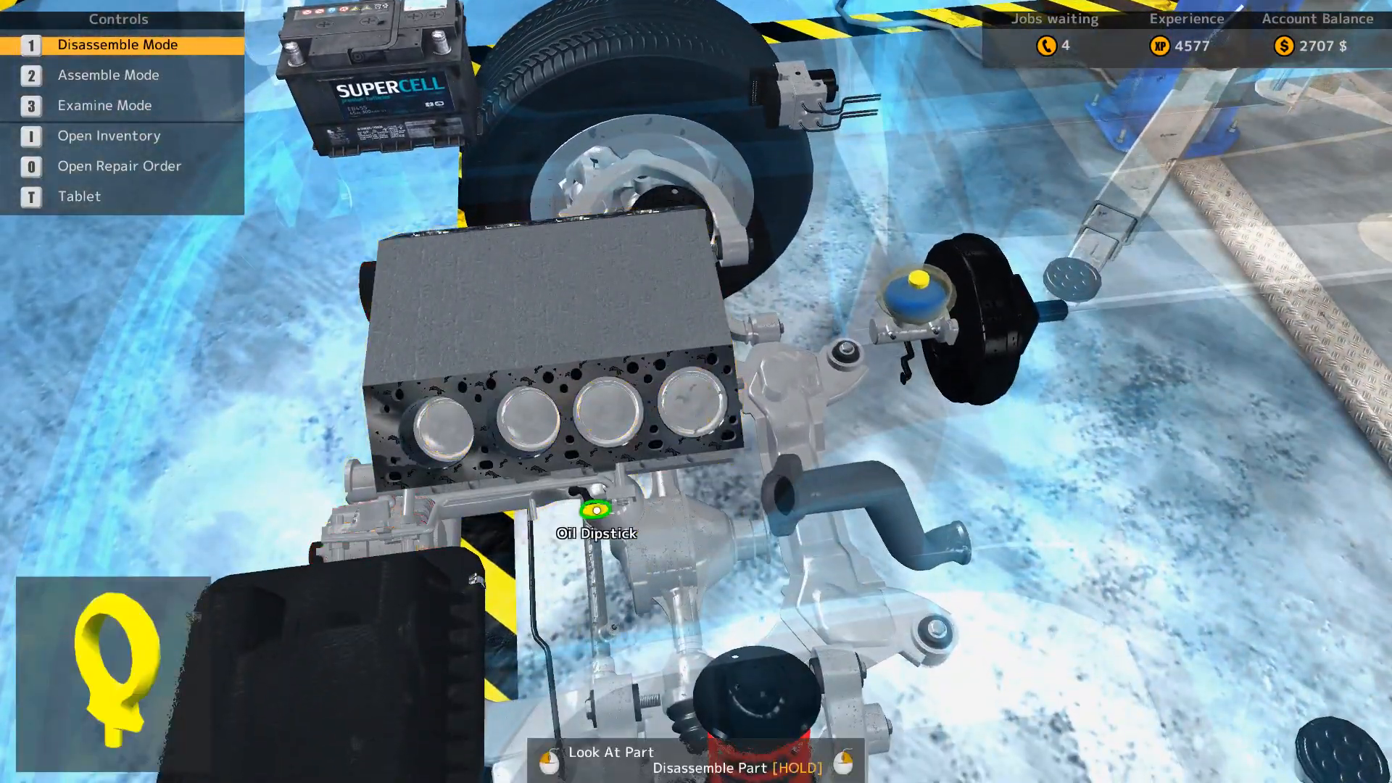
{"action": "left_click", "coordinate": [594, 509]}
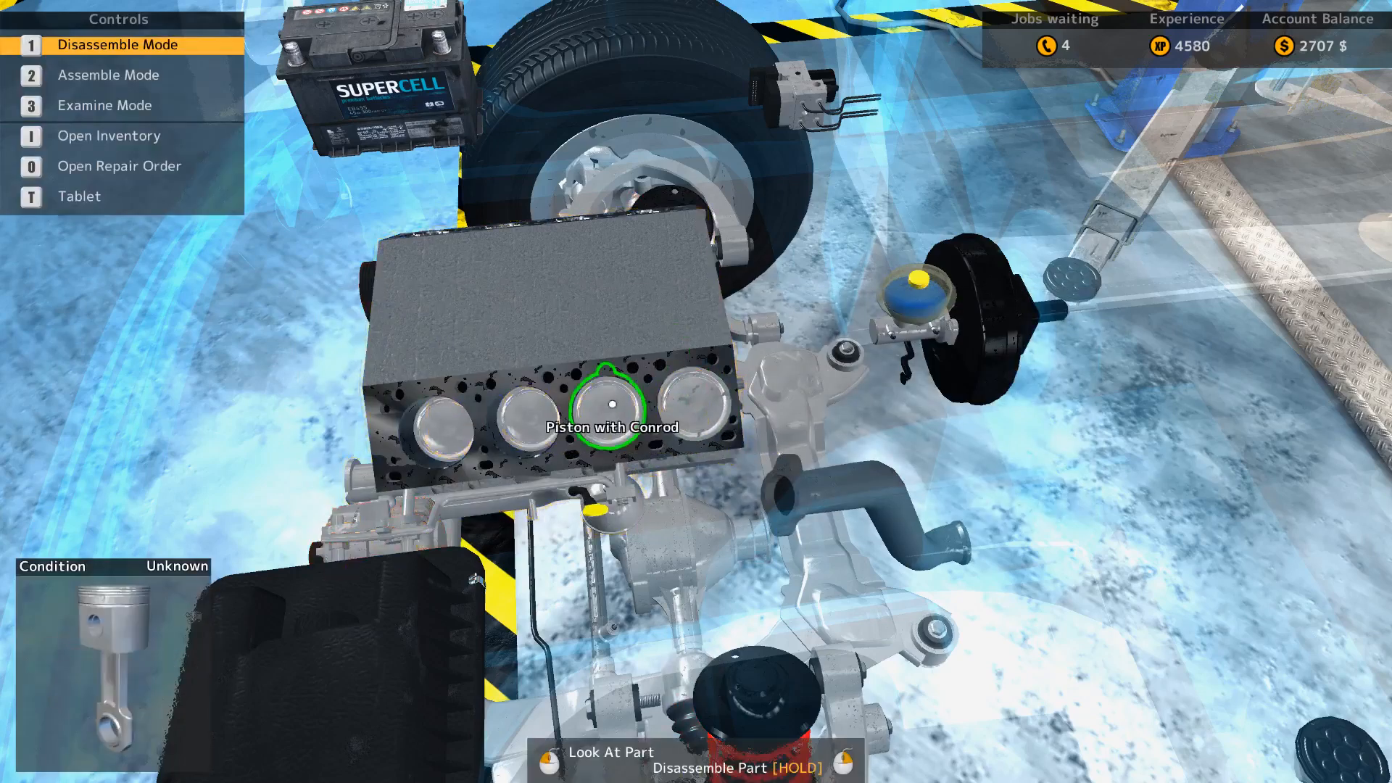
{"action": "left_click", "coordinate": [608, 410]}
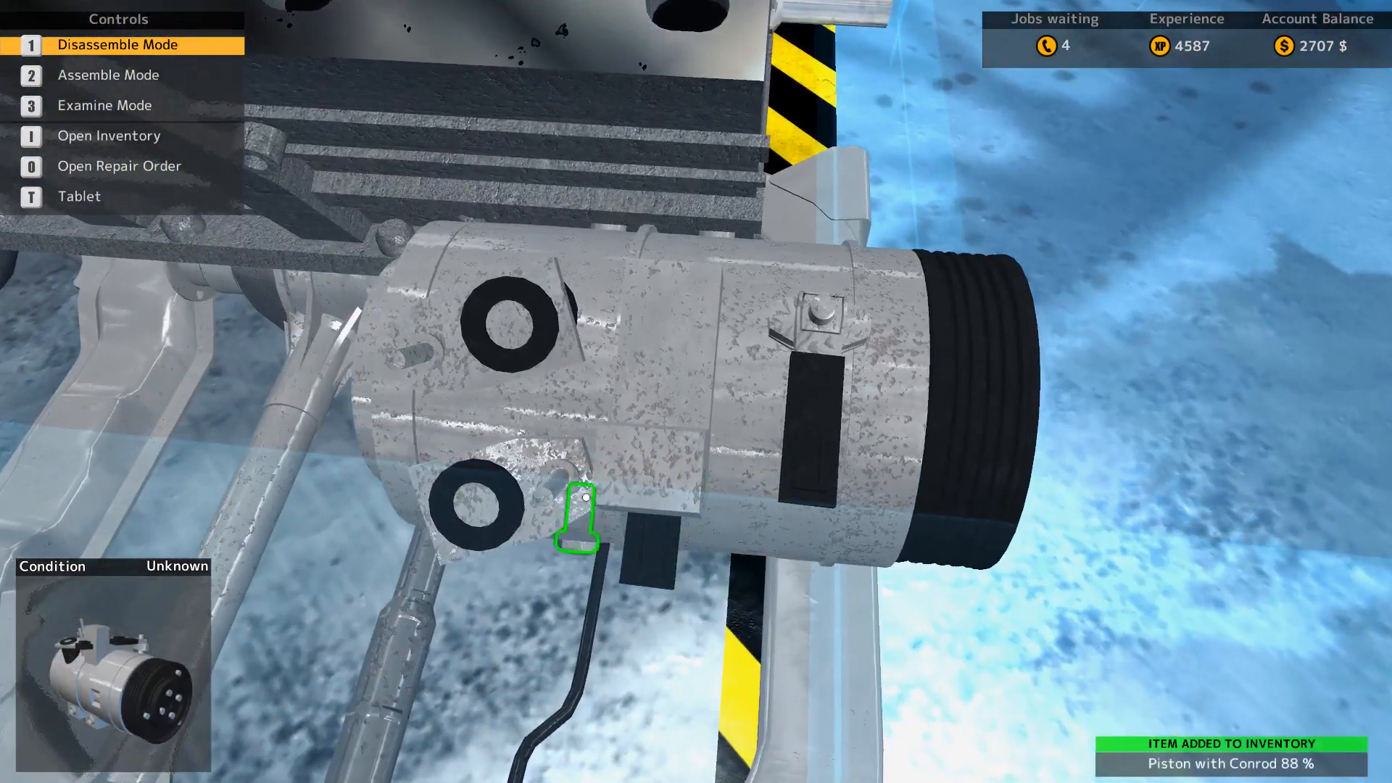
{"action": "left_click", "coordinate": [577, 519]}
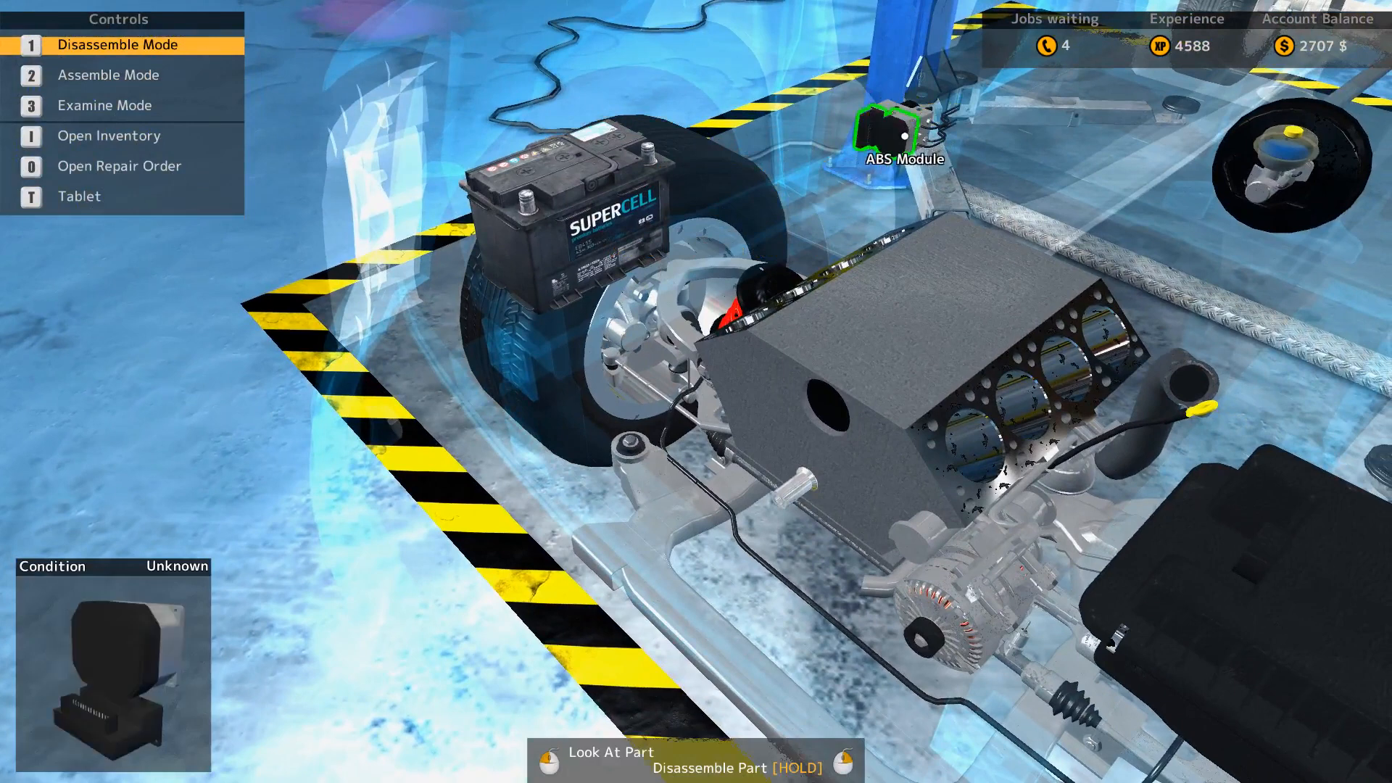
Step: Check engine-bay part conditions in Examine Mode, then return to Disassemble Mode
{"action": "key", "text": "3"}
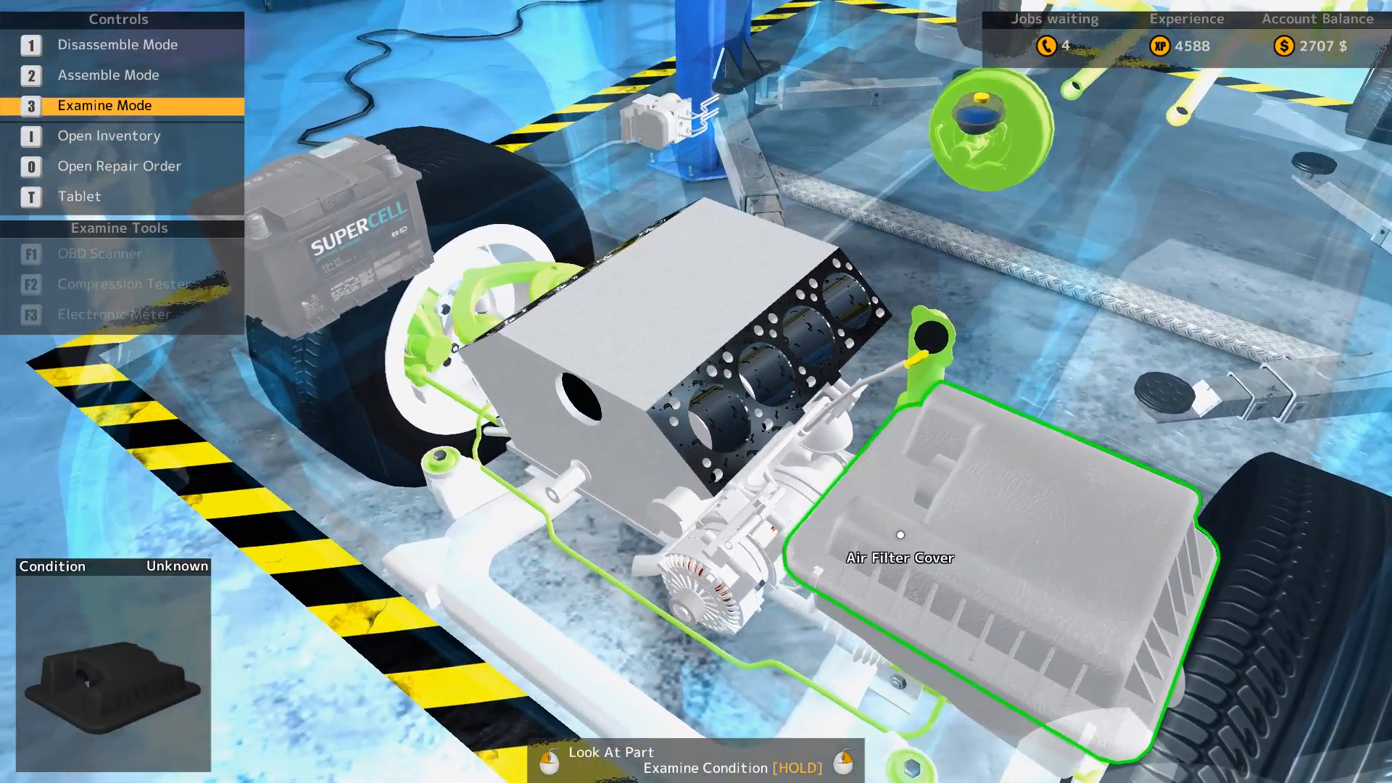
{"action": "key", "text": "1"}
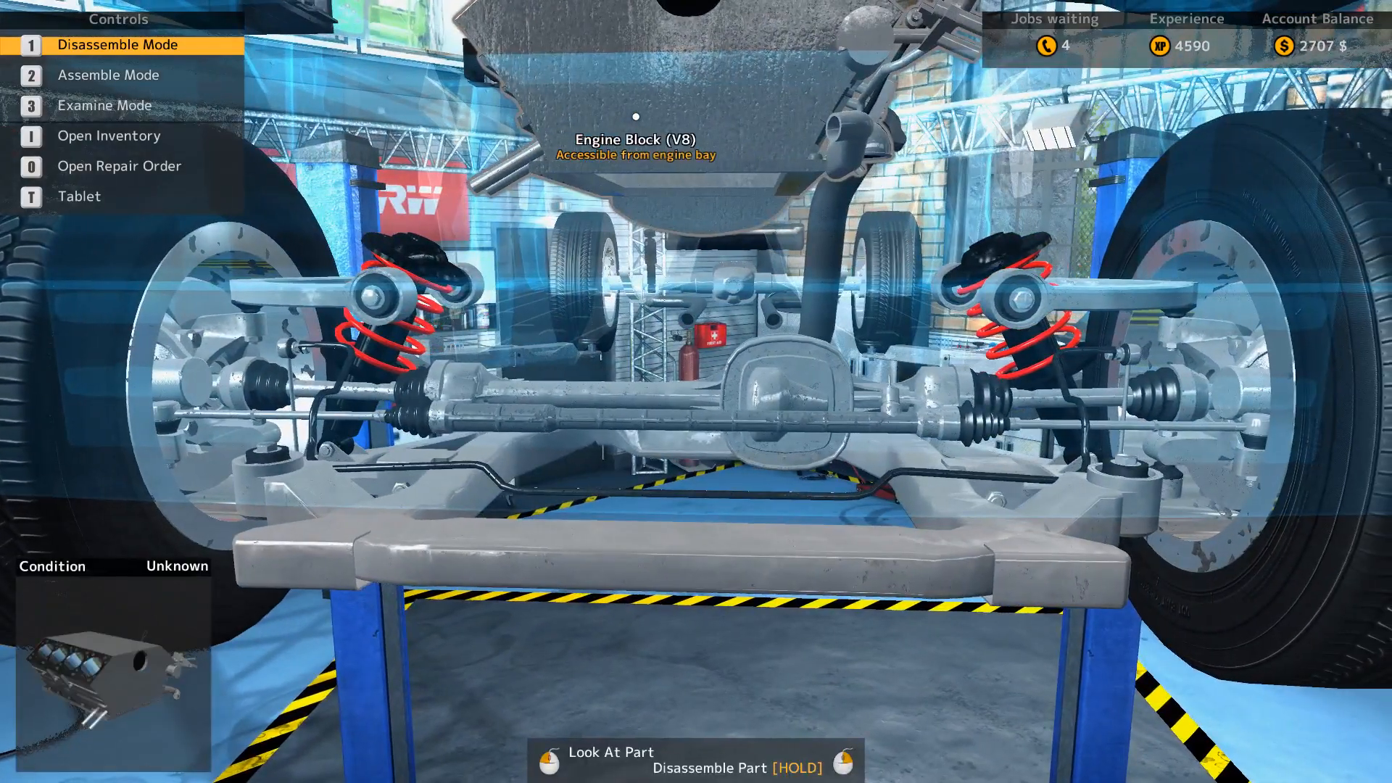
Step: Use Examine Mode to check the condition of the front suspension parts
{"action": "key", "text": "3"}
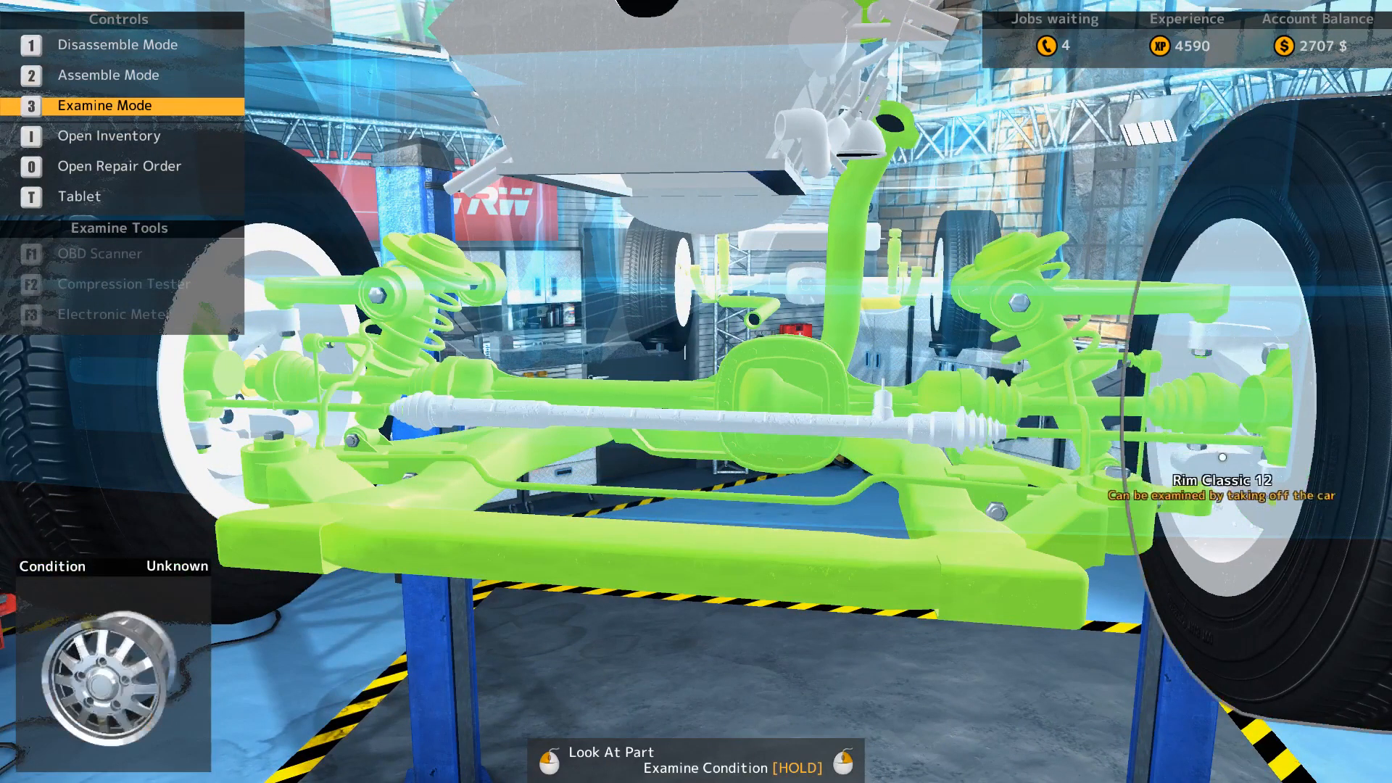
{"action": "mouse_move", "coordinate": [1242, 399]}
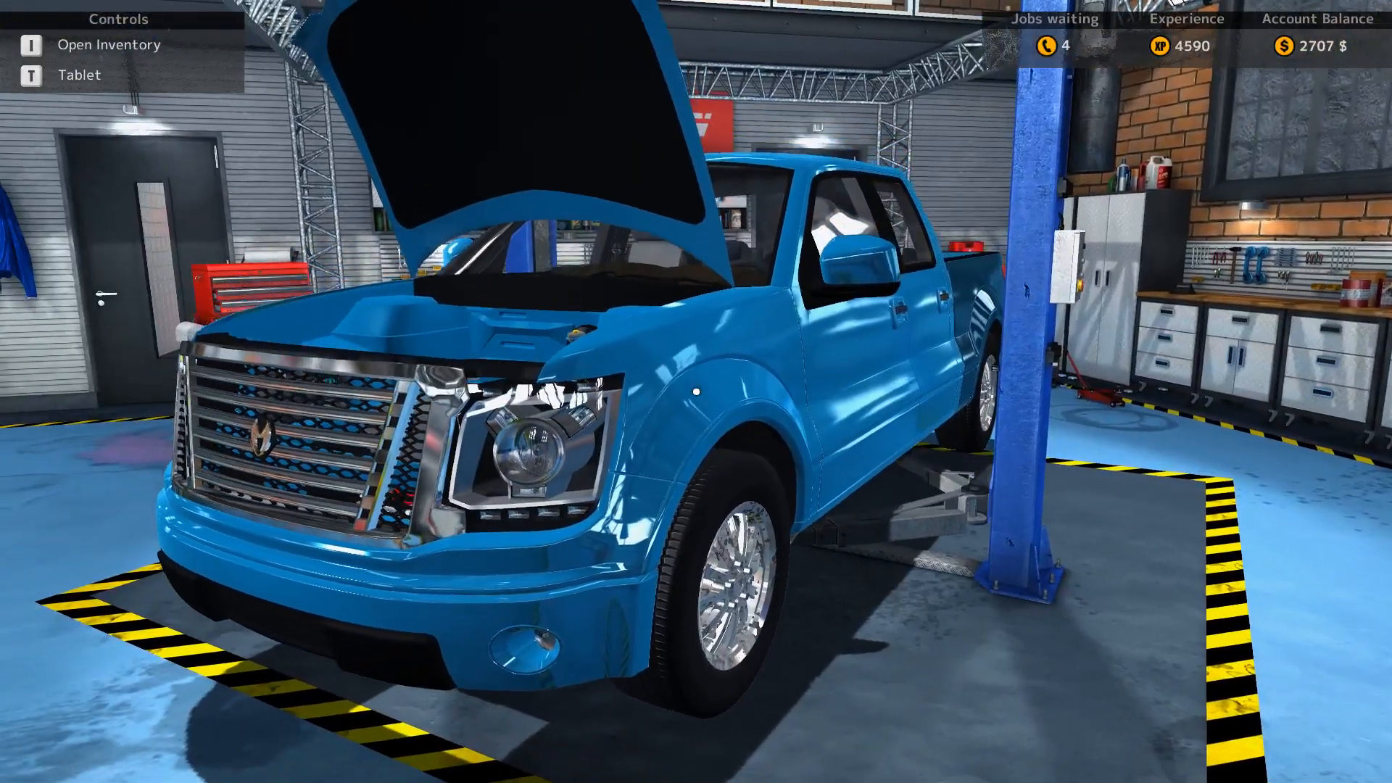
Step: Re-enter the truck's parts view and switch modes to continue removing parts
{"action": "key", "text": "t"}
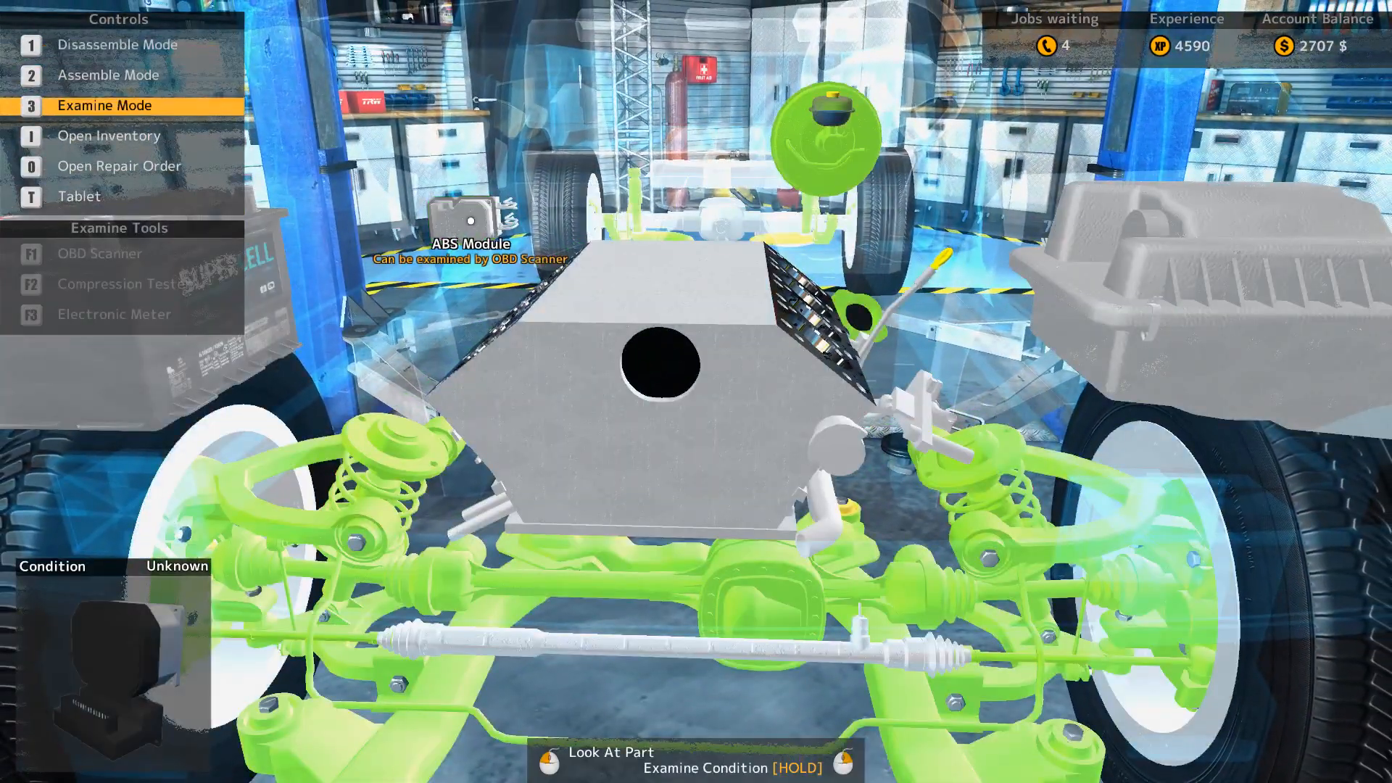
{"action": "key", "text": "2"}
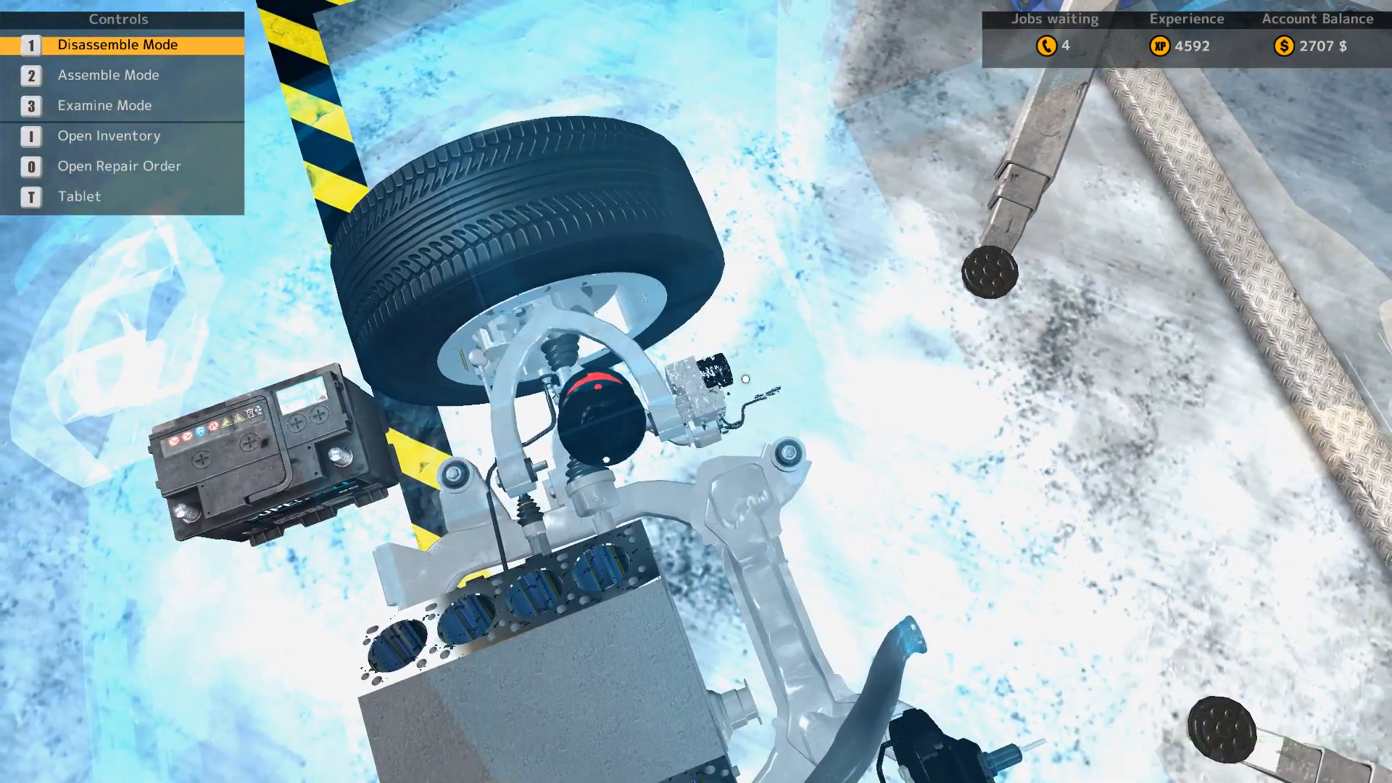
Step: Remove the ABS pump (80%) into inventory, then exit the car view and walk away
{"action": "left_click", "coordinate": [700, 390]}
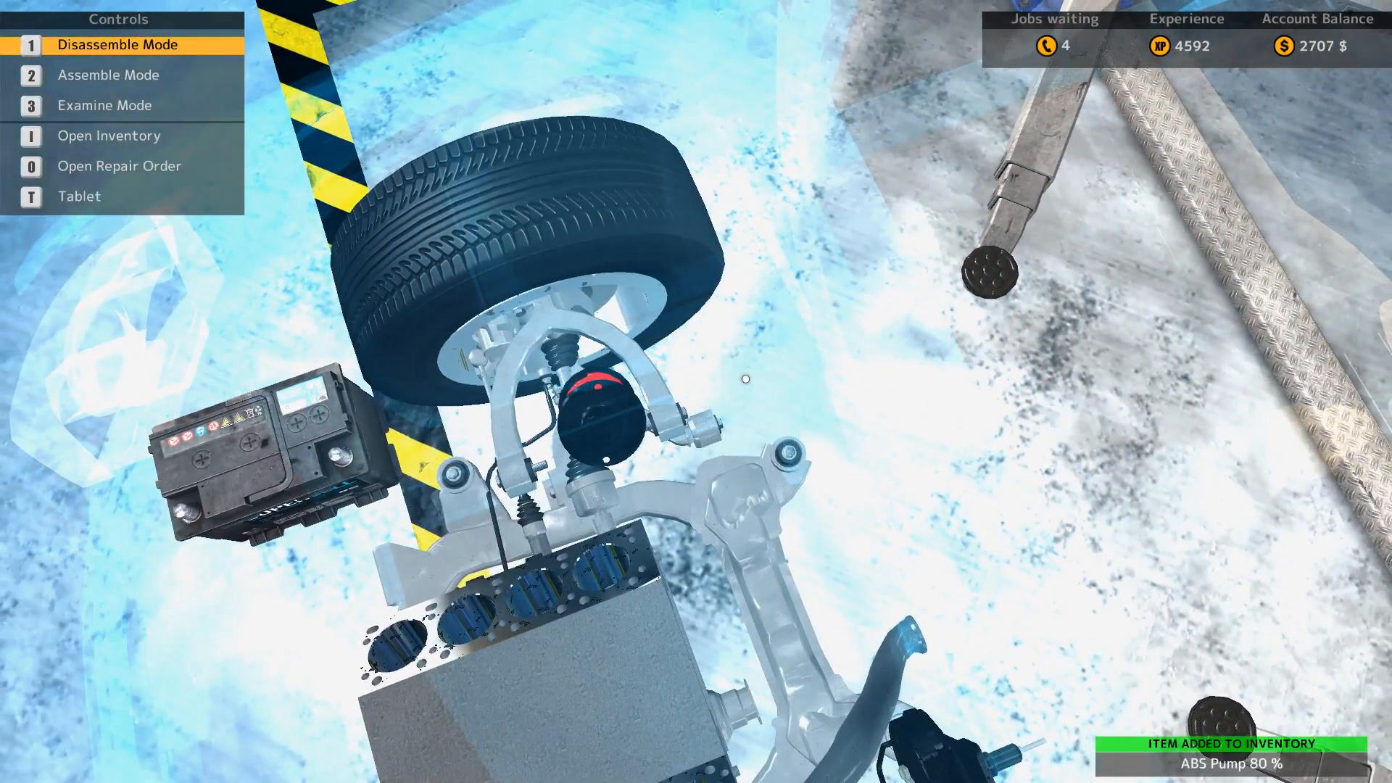
{"action": "key", "text": "0"}
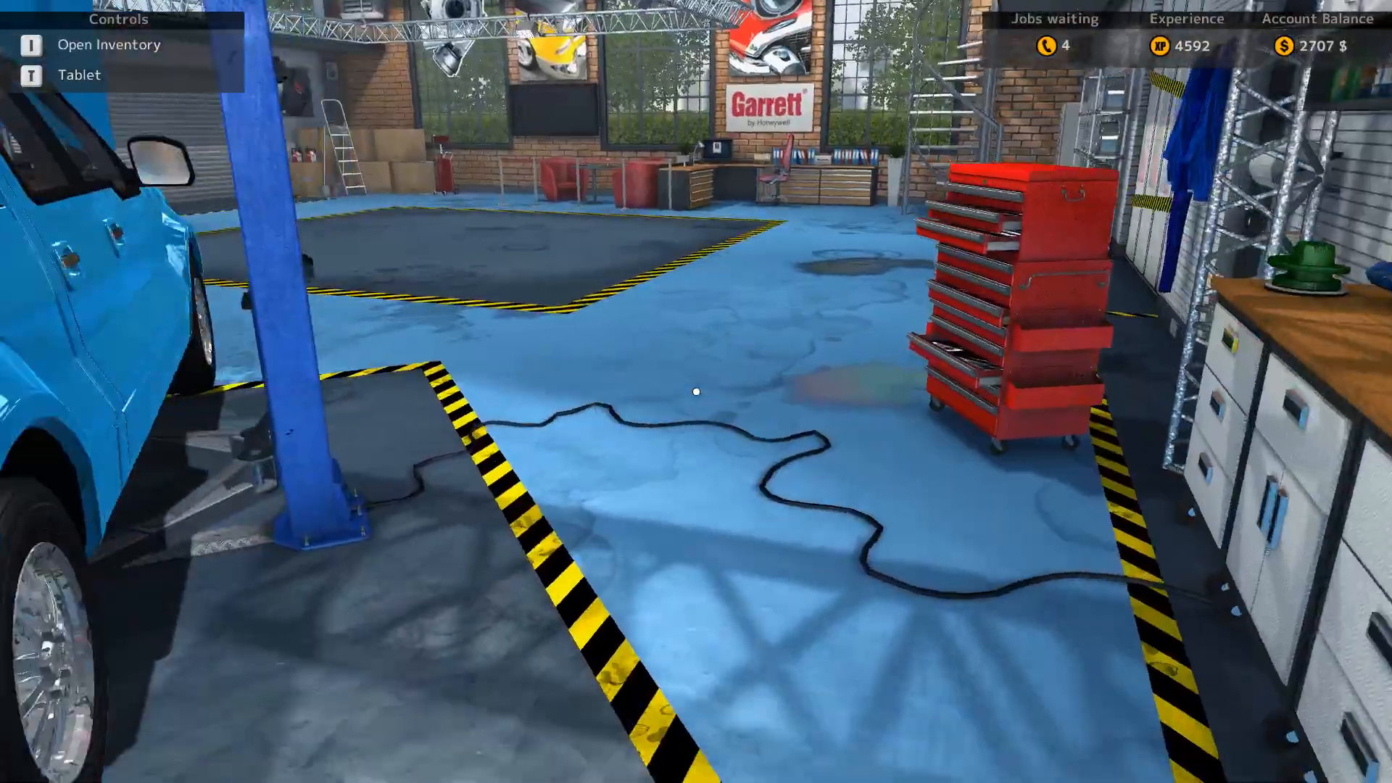
{"action": "mouse_move", "coordinate": [696, 391]}
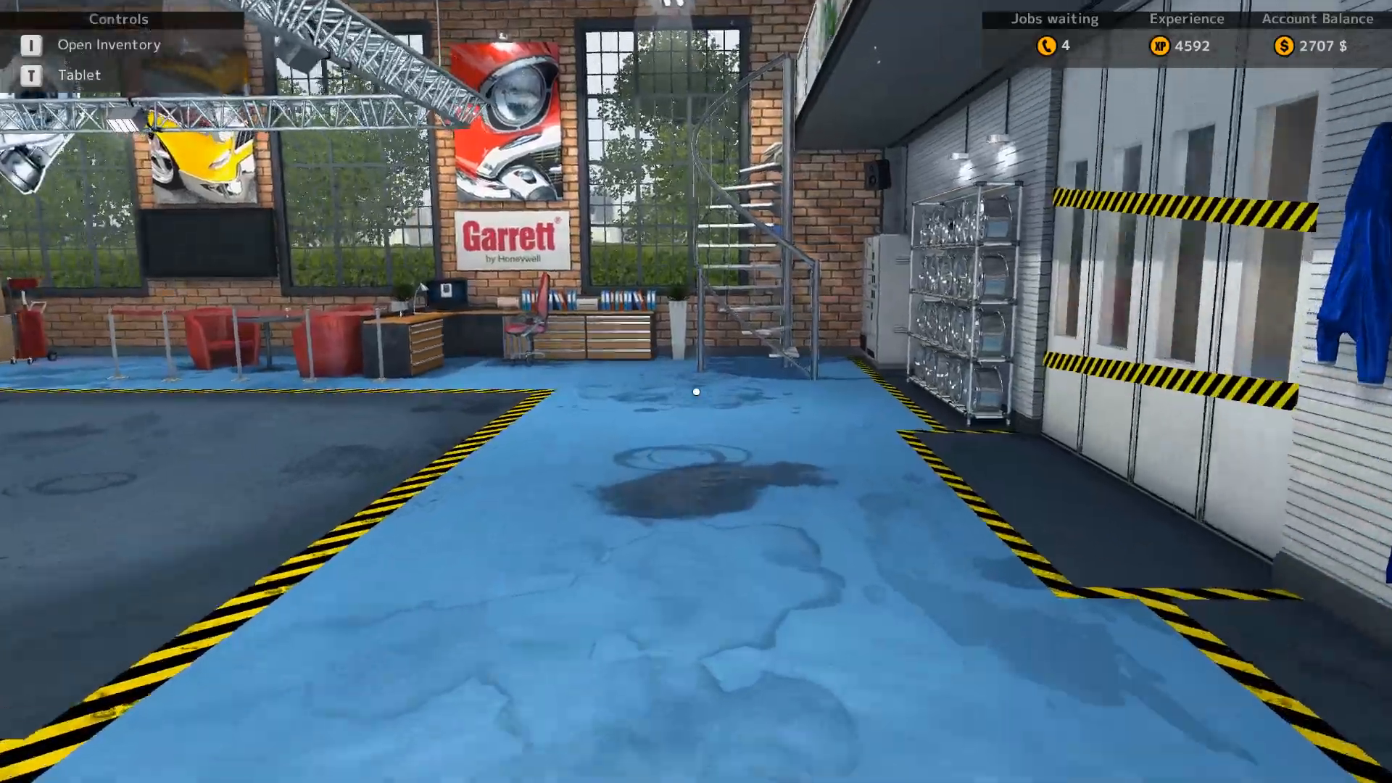